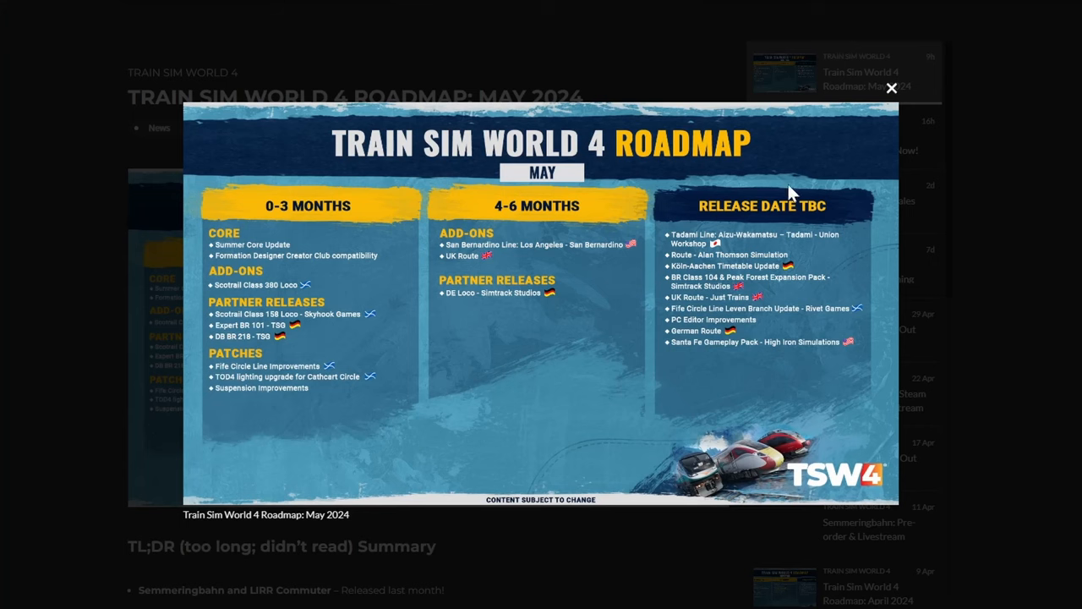
mouse_move(8, 428)
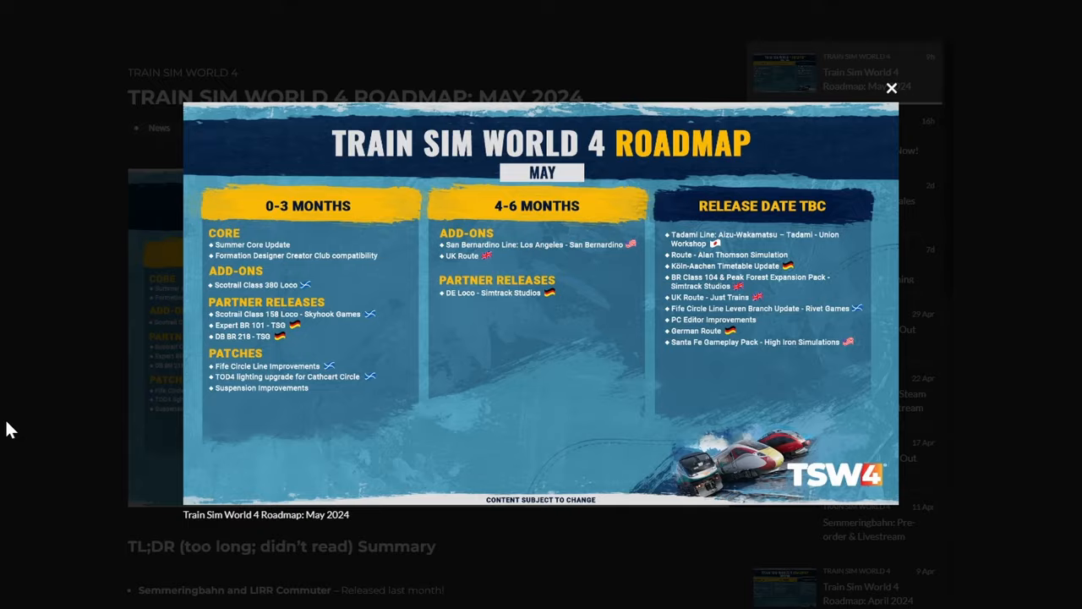
Step: Close the enlarged roadmap graphic and scroll through the TL;DR summary list
left_click(894, 88)
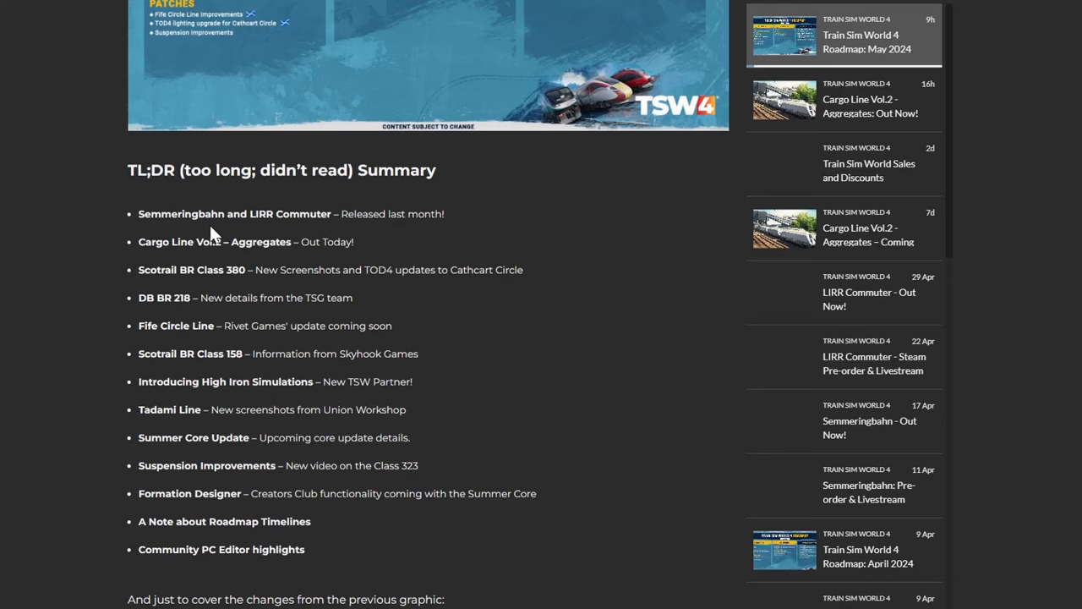
mouse_move(262, 234)
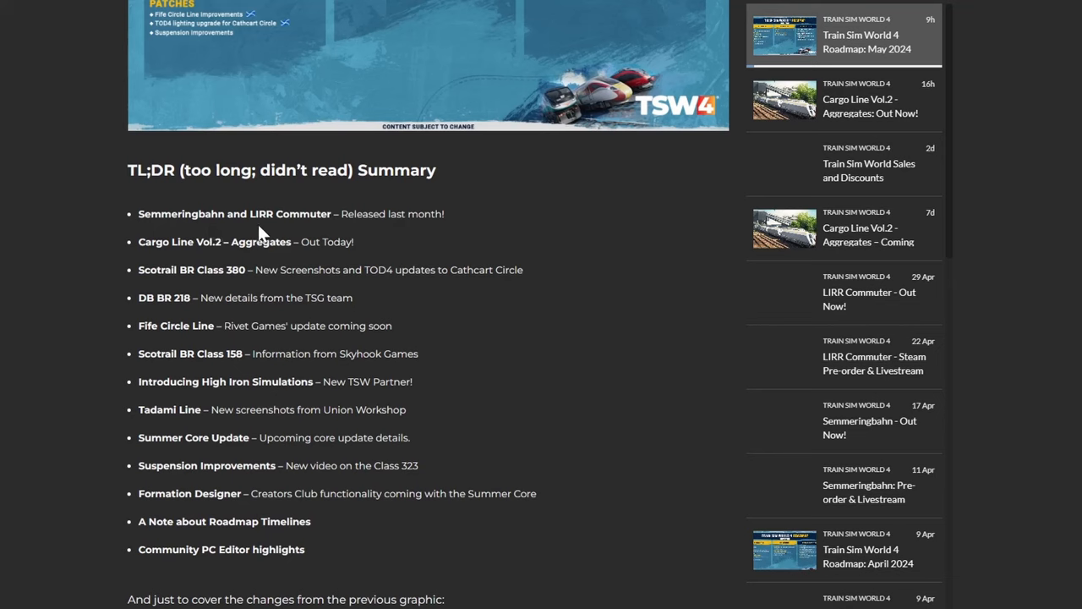
mouse_move(282, 263)
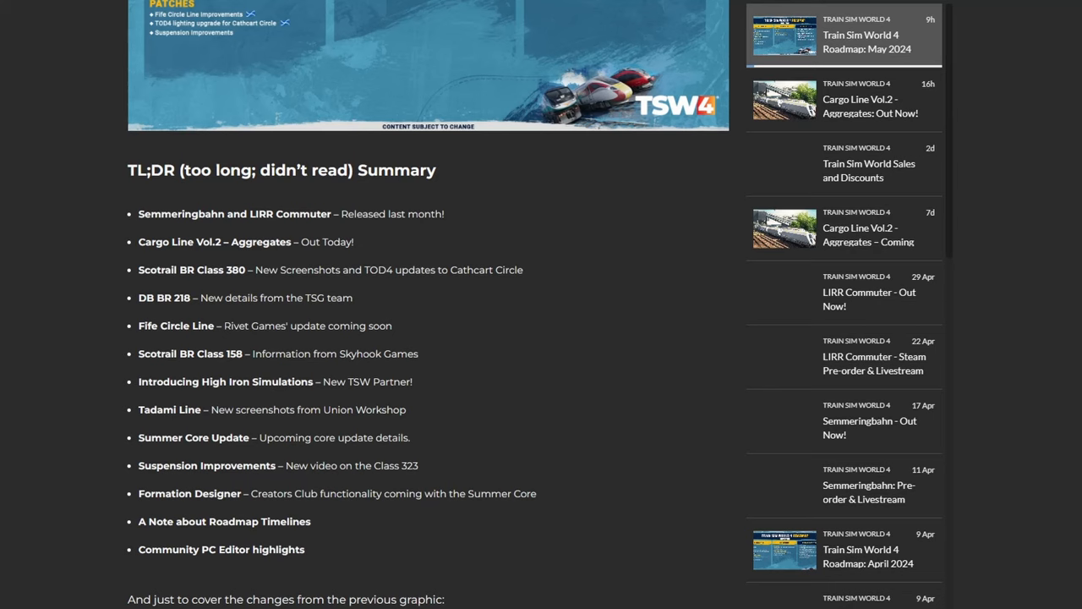
scroll("down", 3)
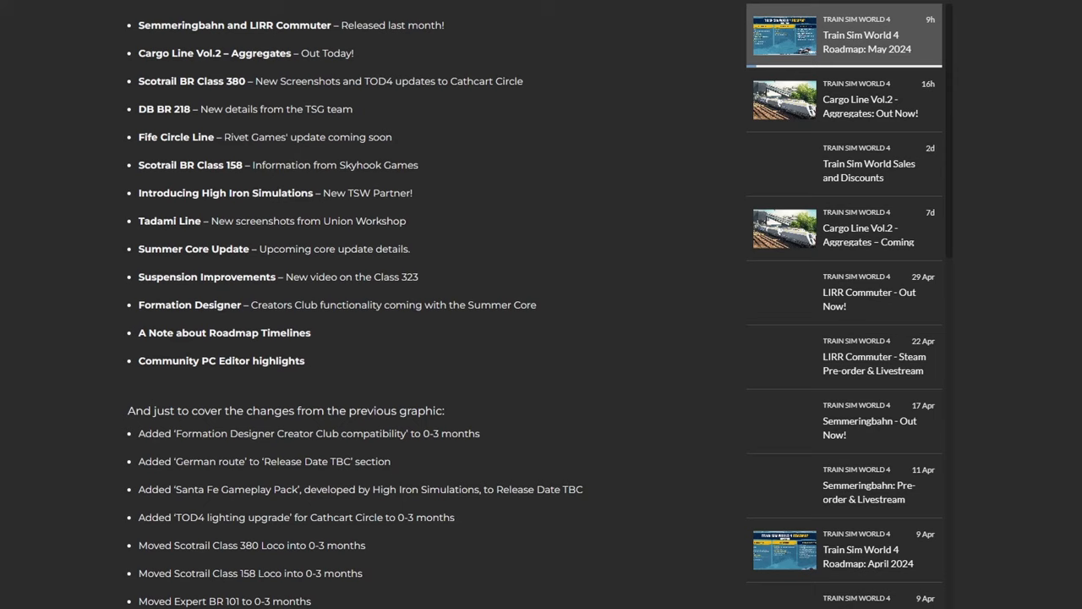
mouse_move(331, 216)
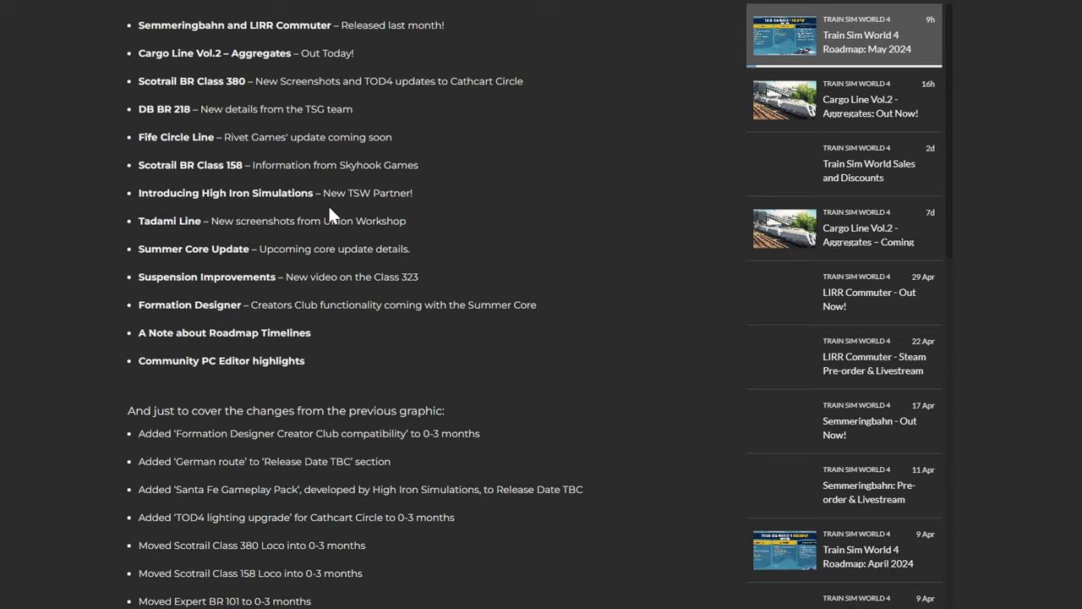
Step: Read the changes list and 'The Train Sim World Roadmap' introduction, down to Released Add-ons
scroll("down", 3)
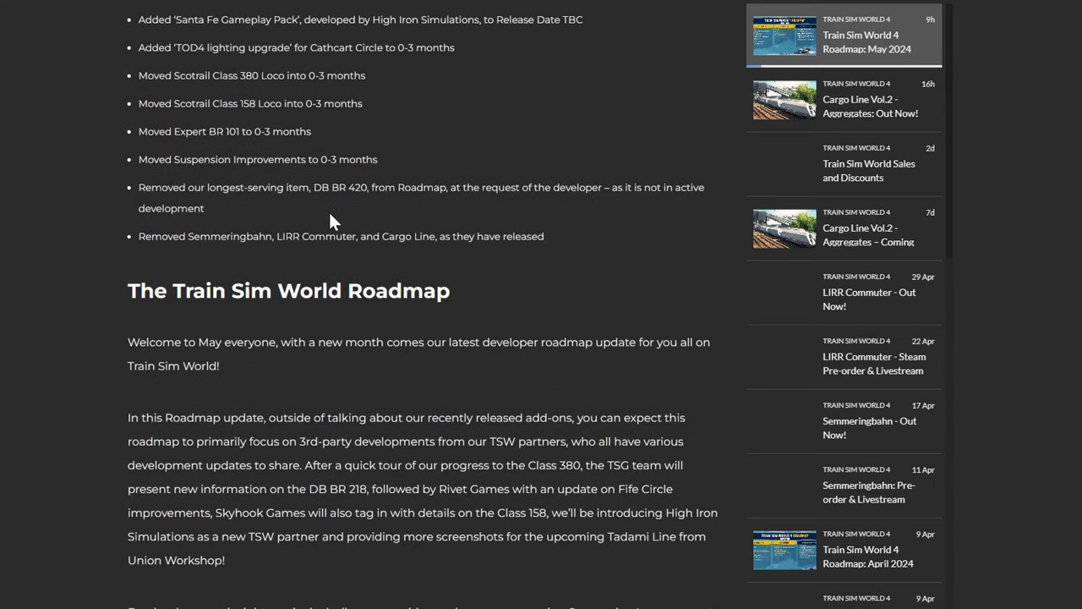
scroll("down", 3)
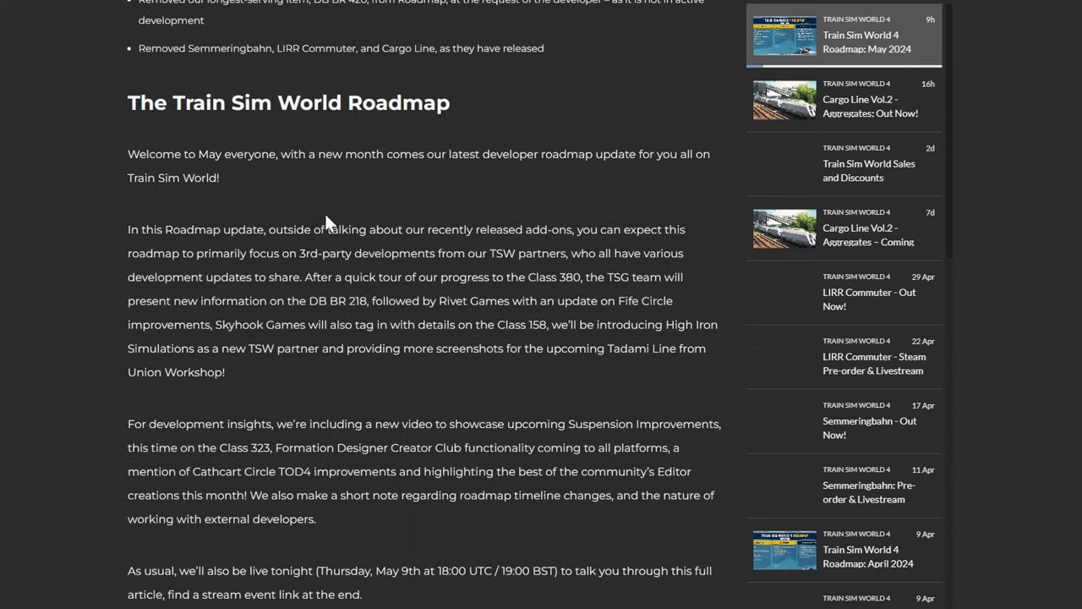
scroll("down", 3)
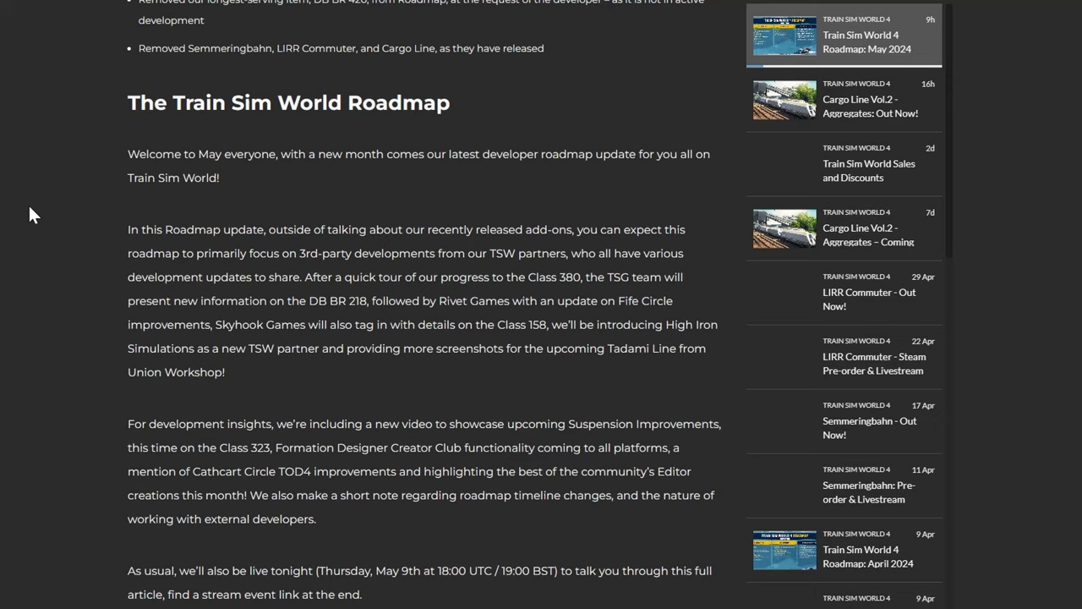
scroll("down", 3)
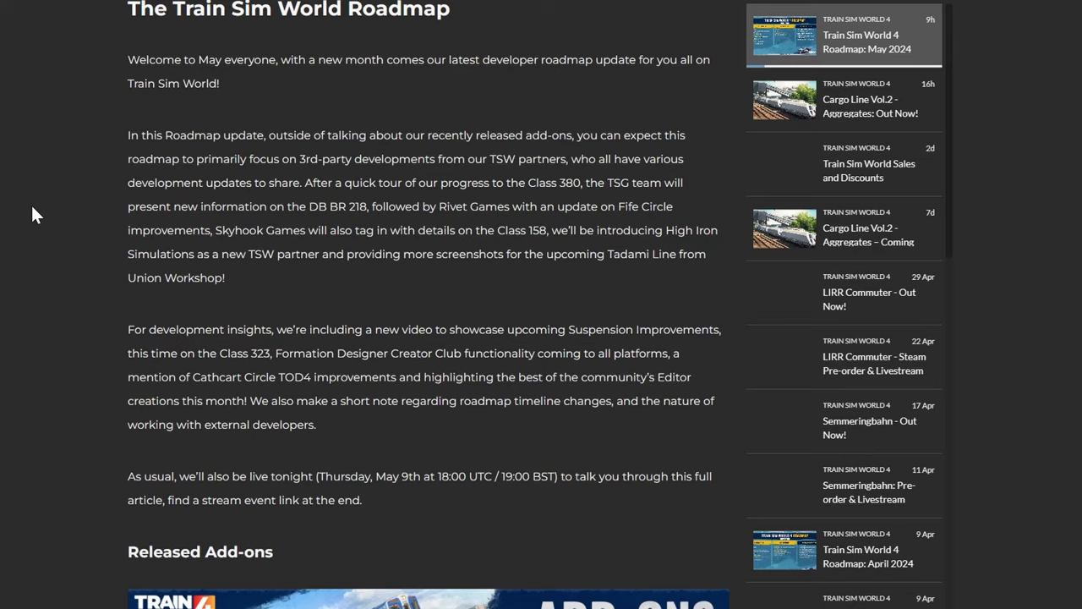
mouse_move(131, 326)
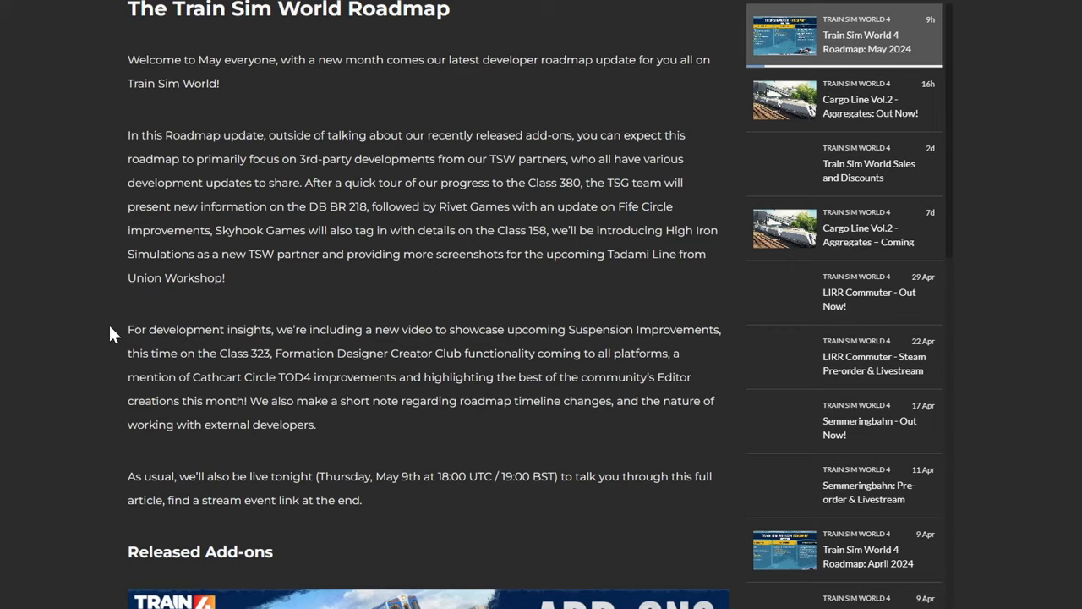
Step: Read past Semmeringbahn, LIRR Commuter and Cargo Line Vol.2 to the ScotRail Class 380 section
scroll("down", 3)
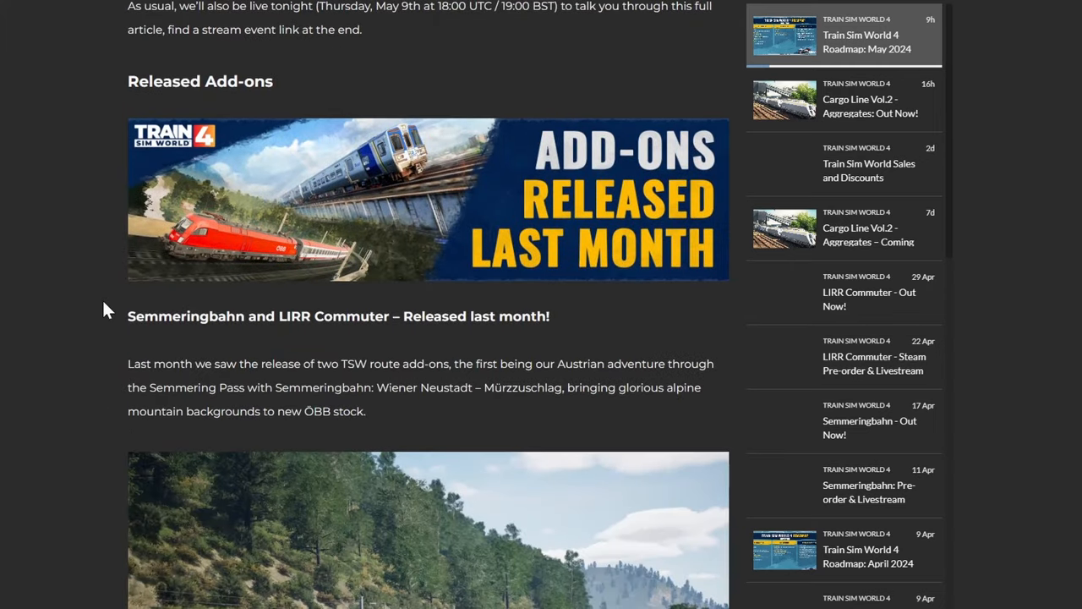
scroll("down", 3)
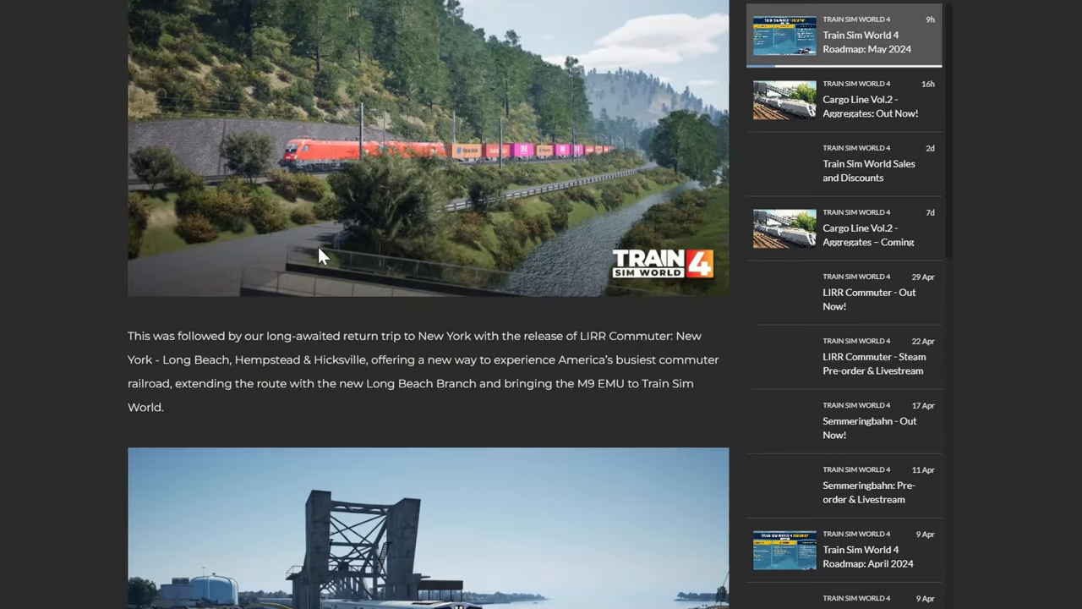
scroll("down", 3)
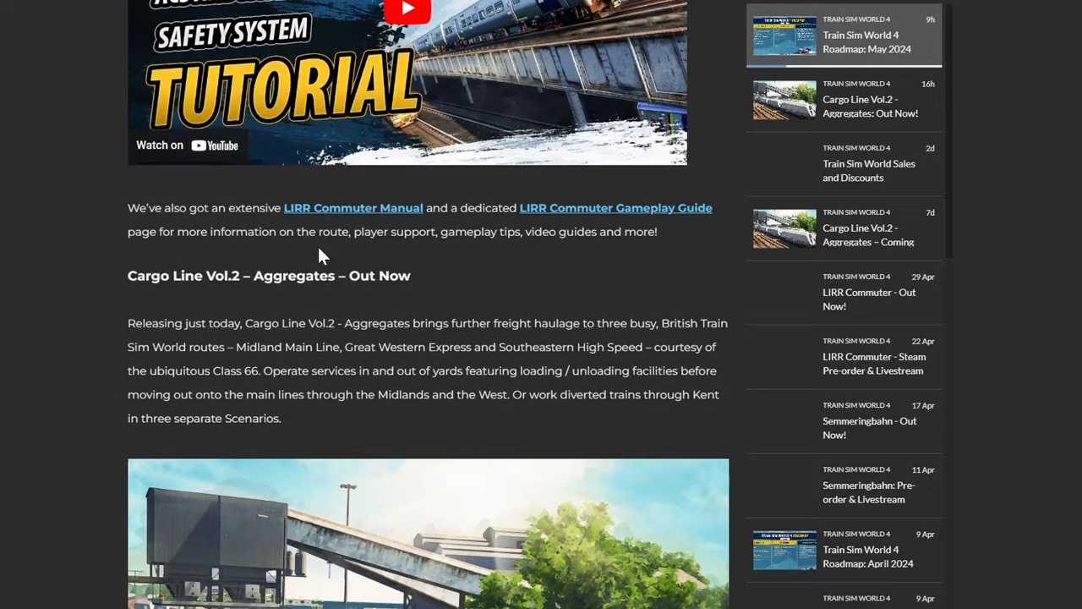
scroll("down", 3)
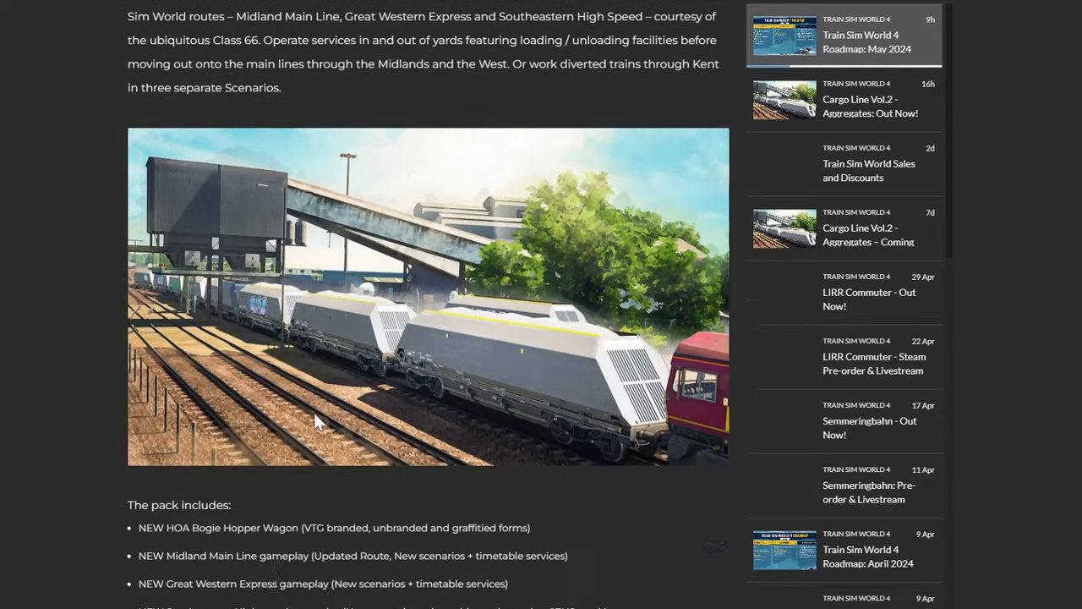
scroll("down", 3)
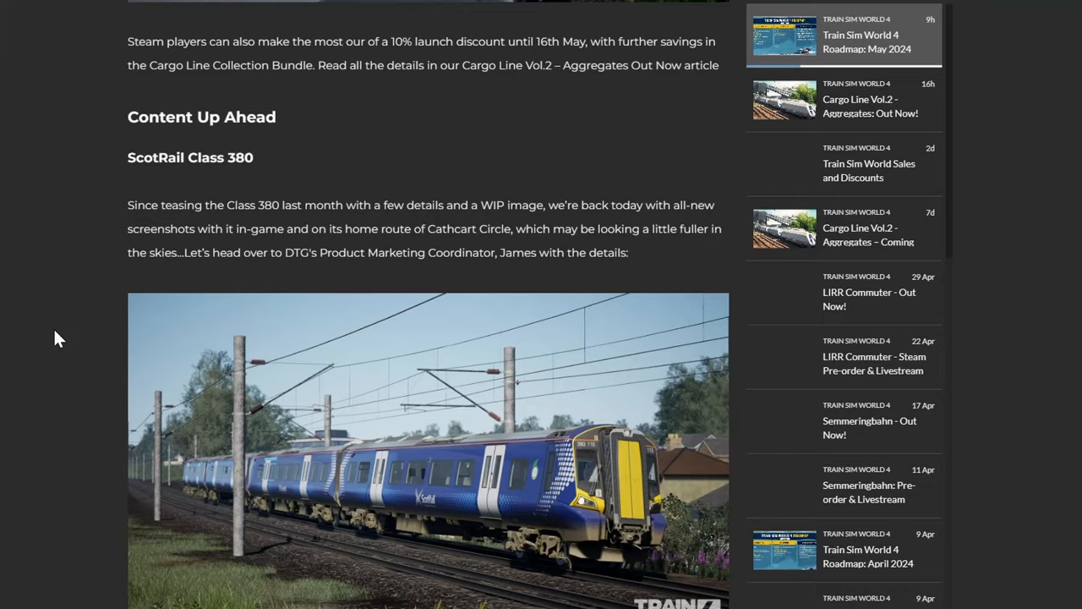
scroll("down", 3)
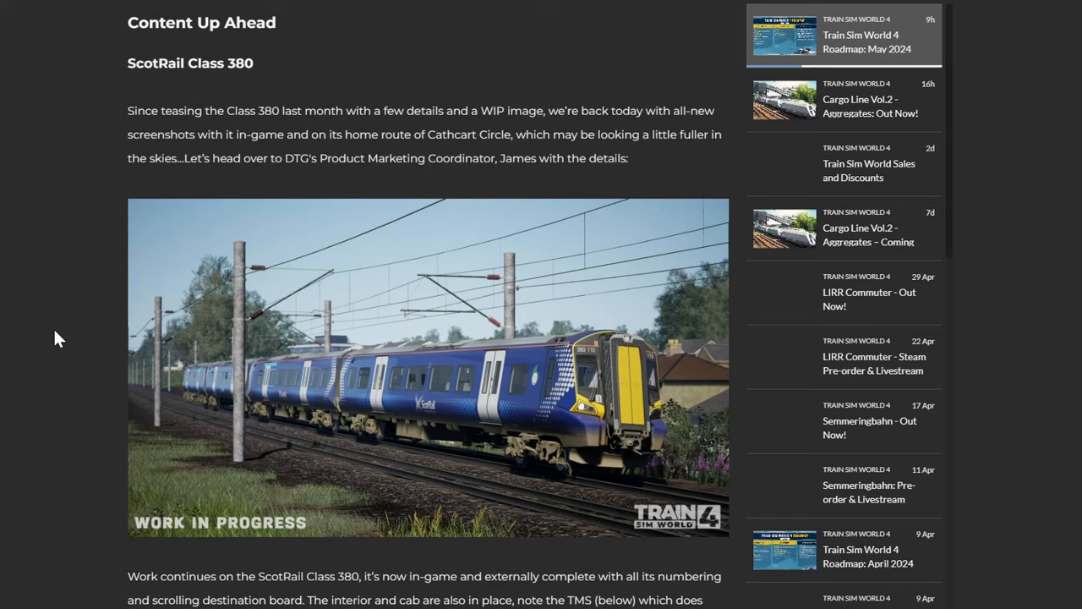
mouse_move(311, 368)
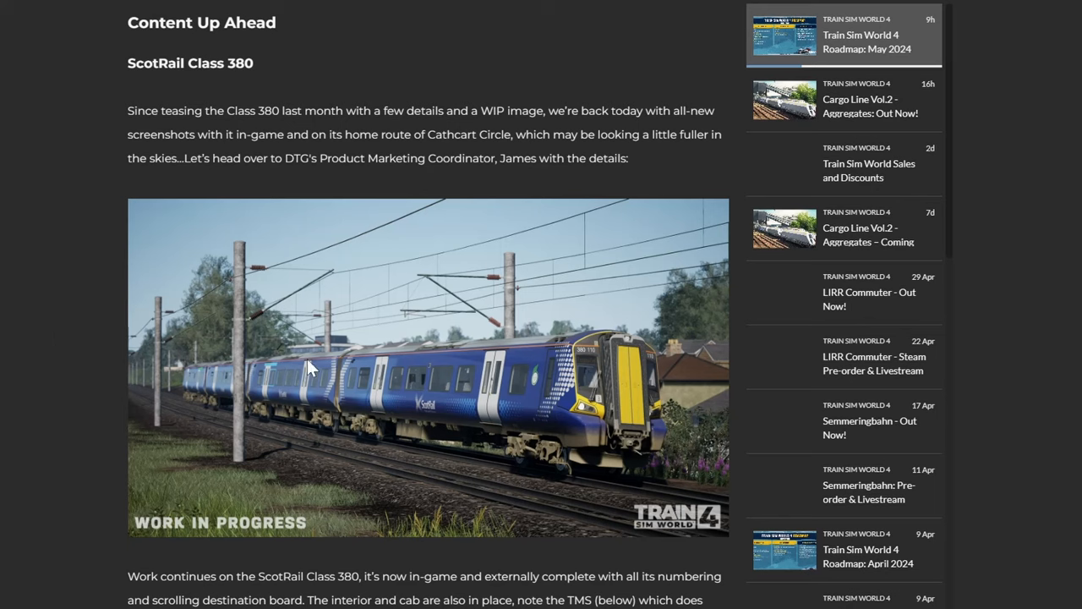
Step: Enlarge and close the Class 380 exterior screenshot, then scroll toward the cab image
left_click(429, 366)
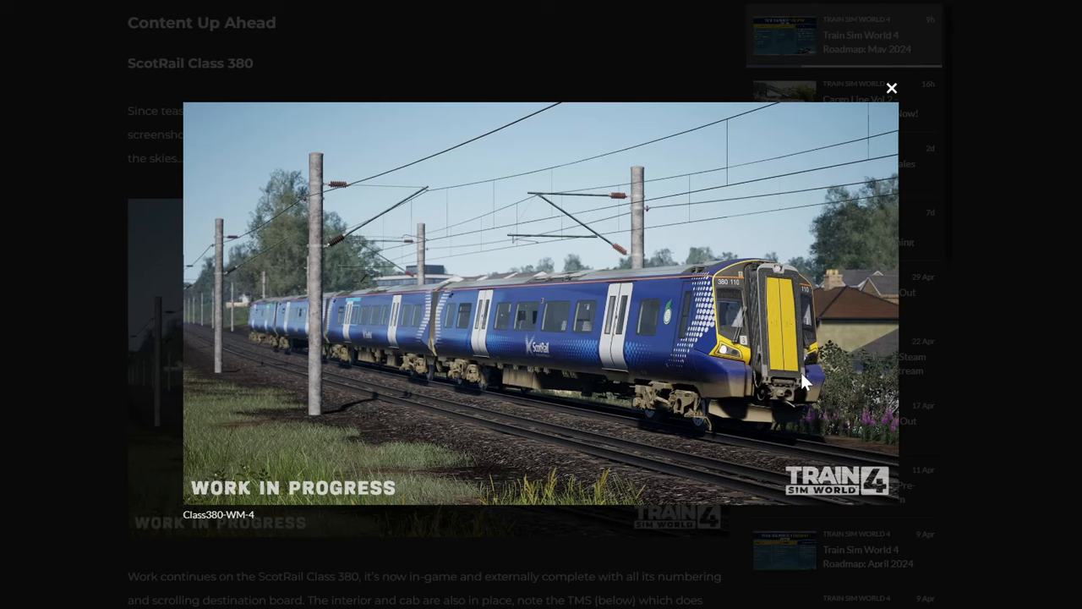
mouse_move(766, 333)
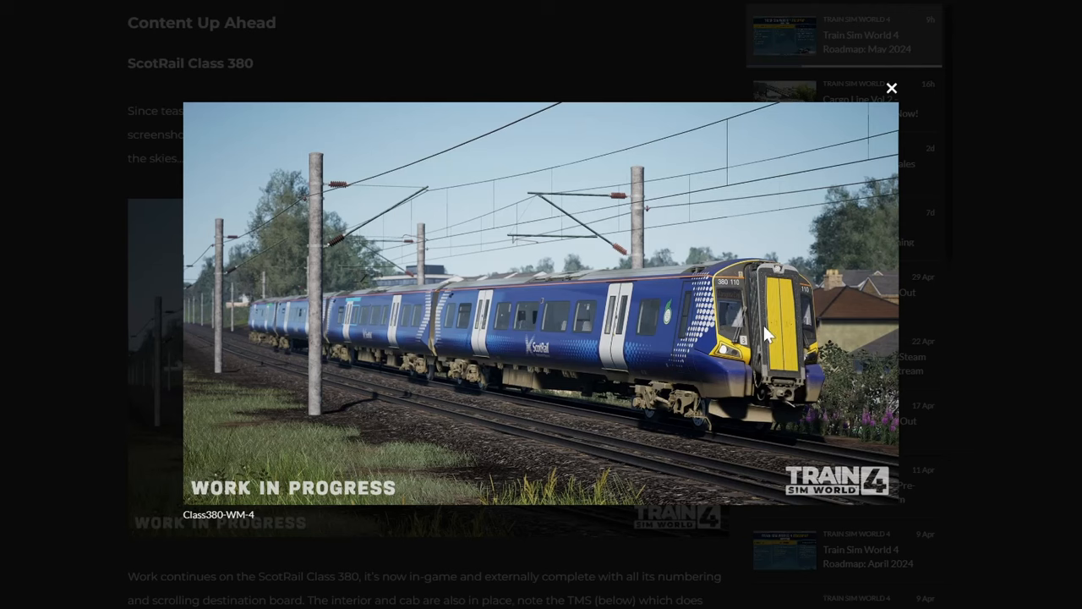
mouse_move(774, 344)
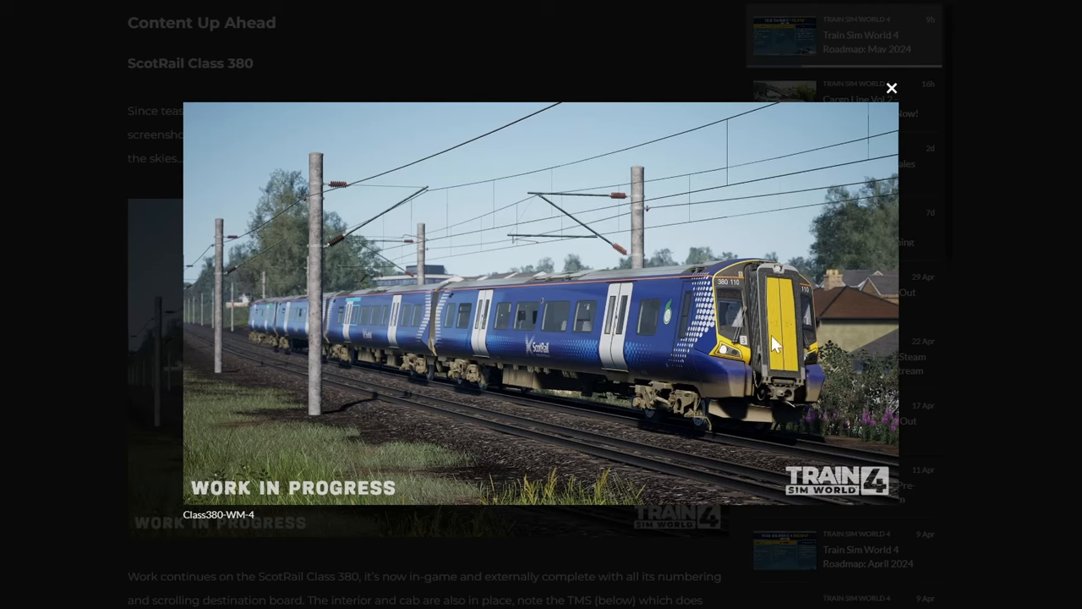
mouse_move(757, 317)
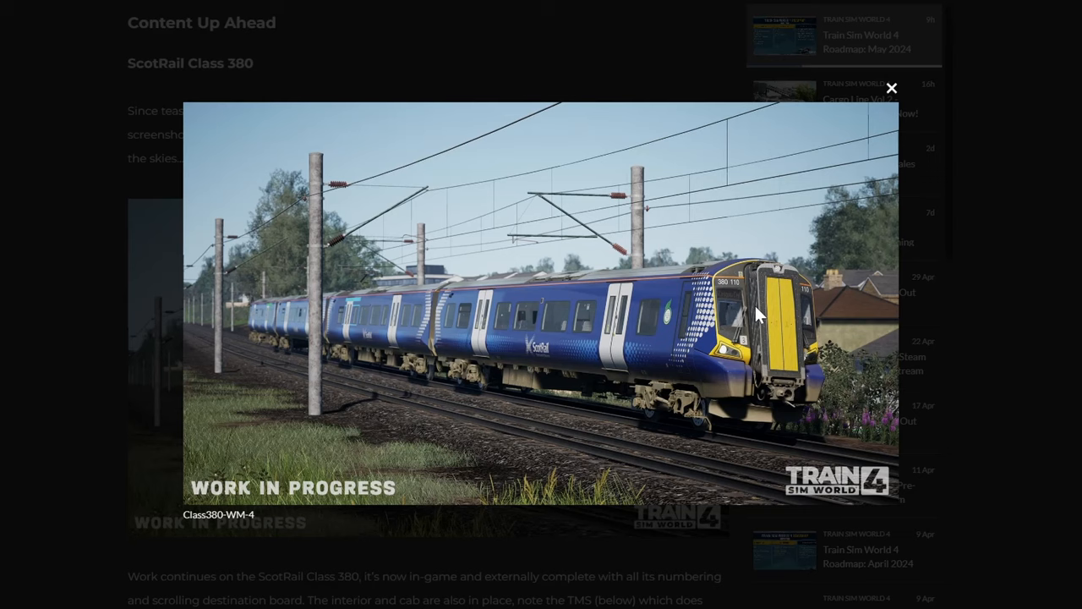
mouse_move(765, 377)
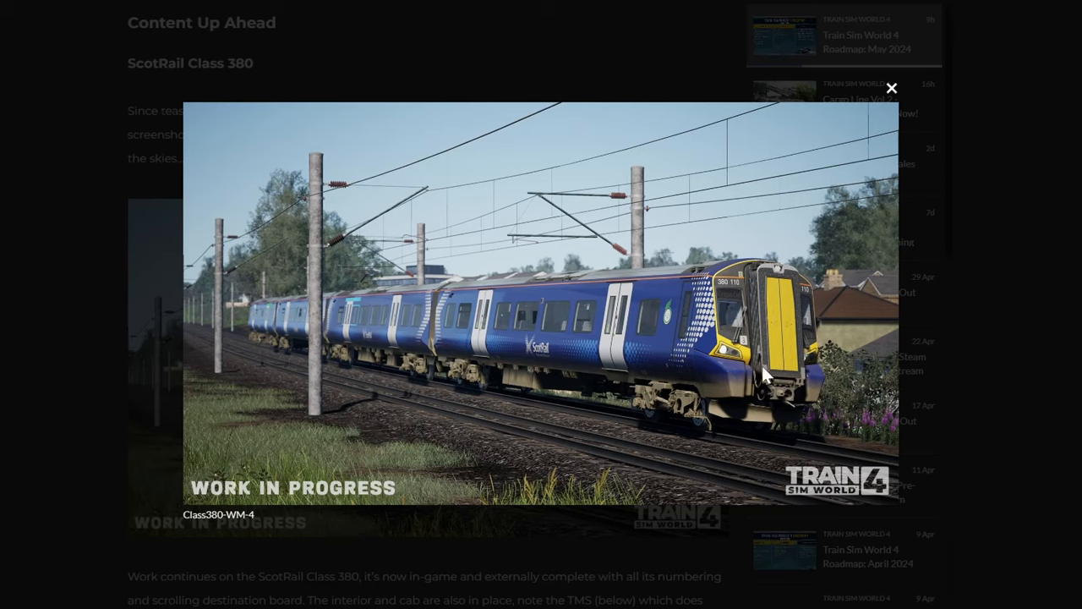
mouse_move(746, 391)
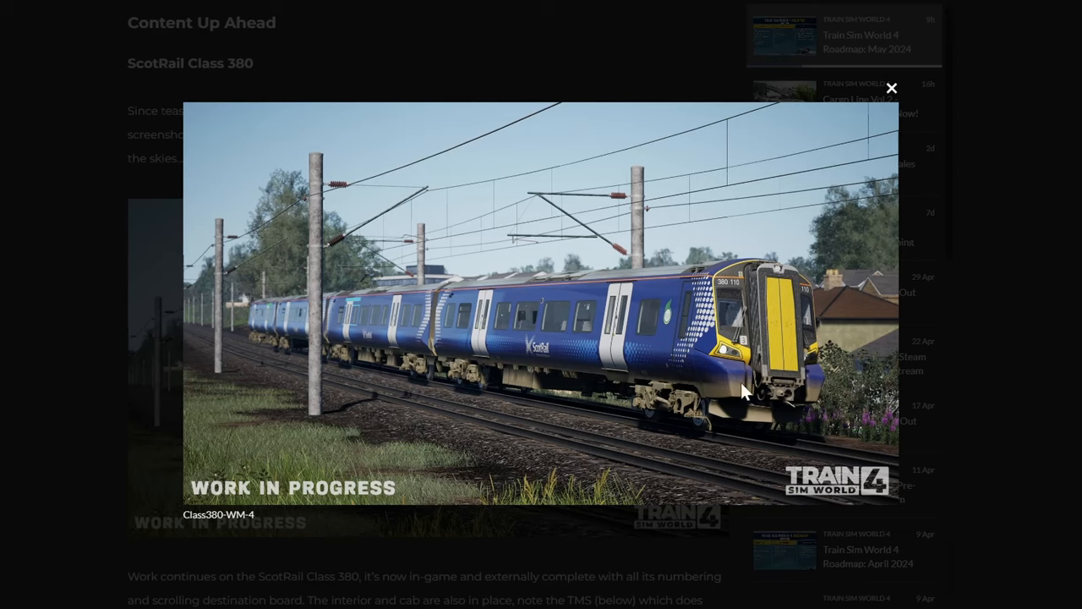
left_click(892, 88)
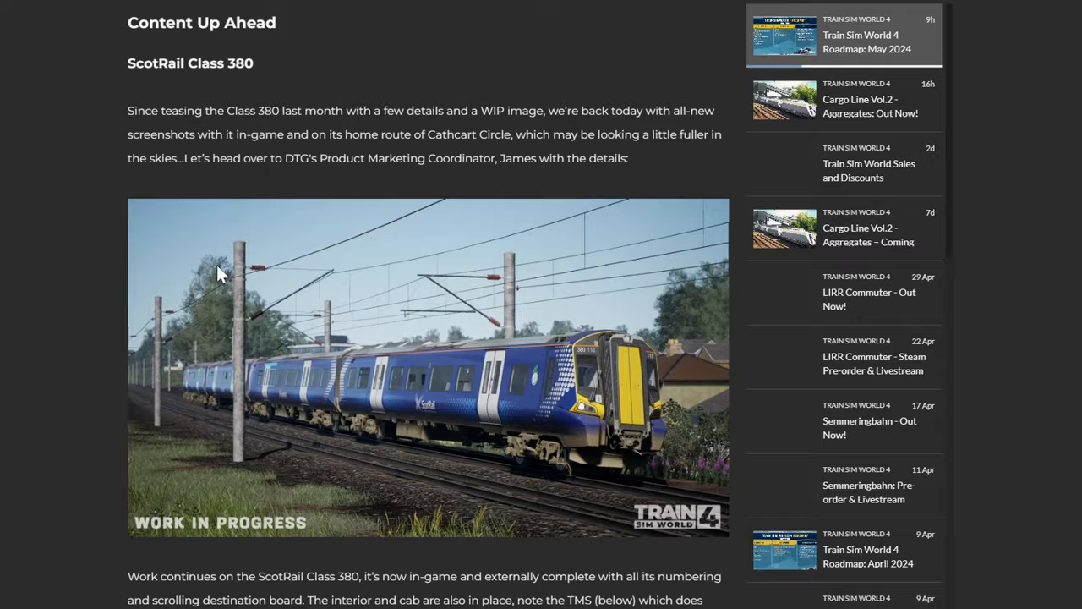
scroll("down", 3)
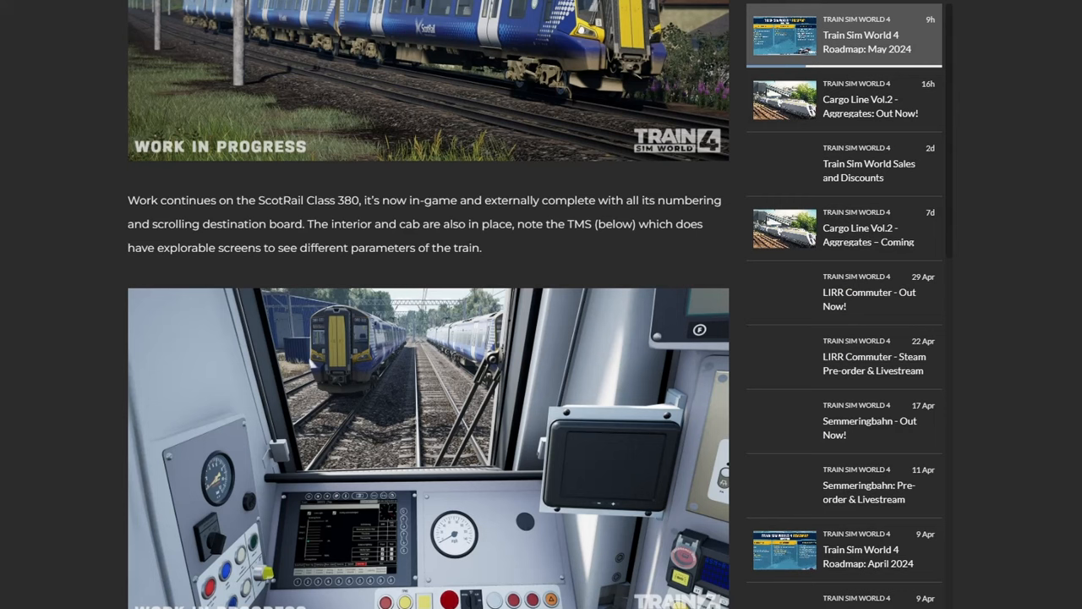
mouse_move(389, 286)
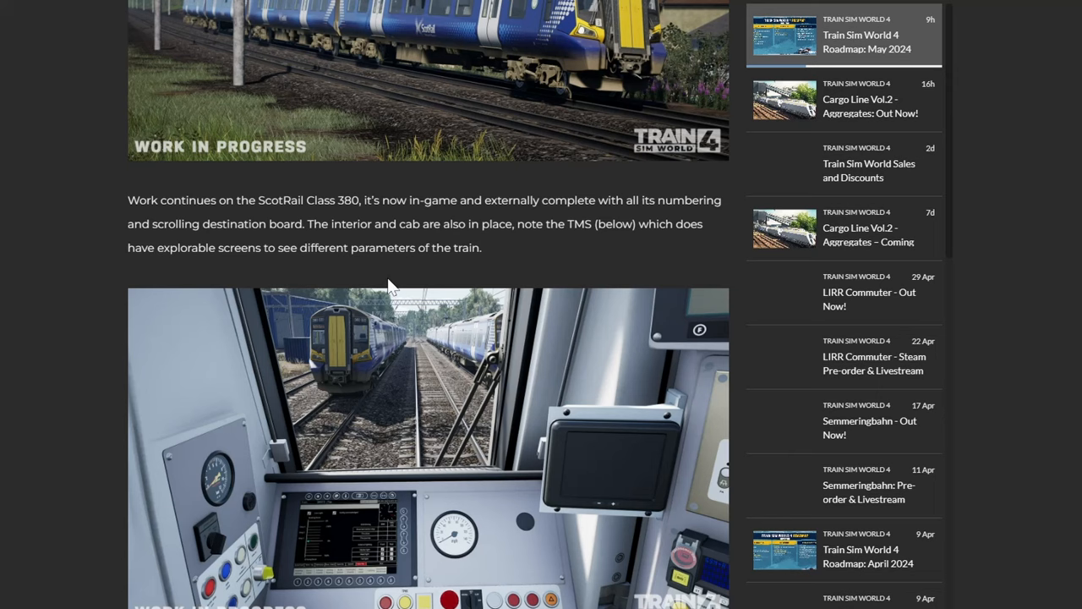
mouse_move(267, 304)
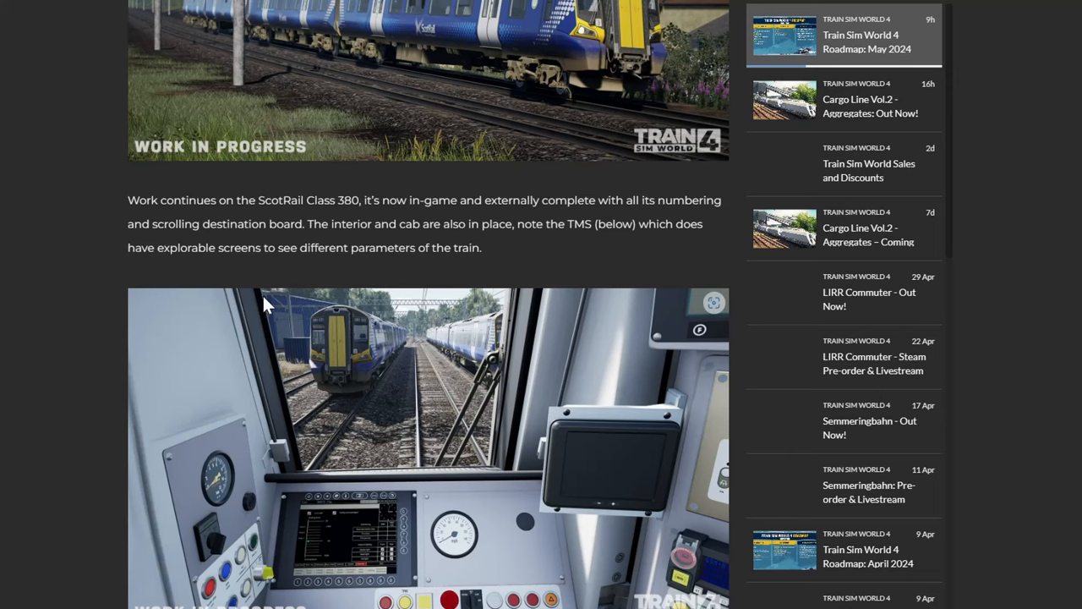
Step: Enlarge and close the Class 380 cab screenshot, then read past the gangway comparison paragraph
left_click(427, 448)
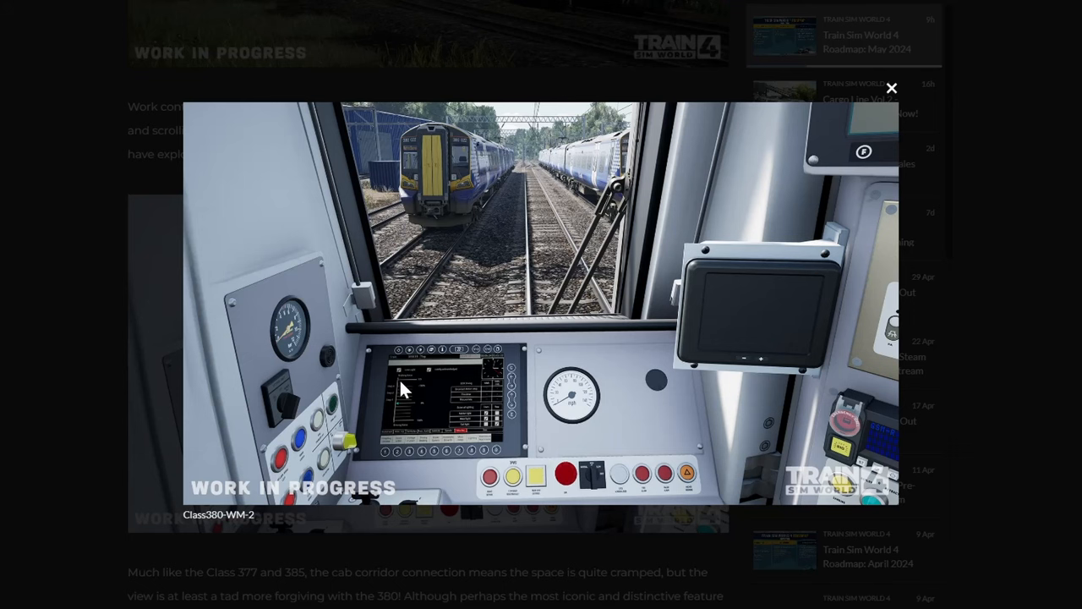
mouse_move(509, 289)
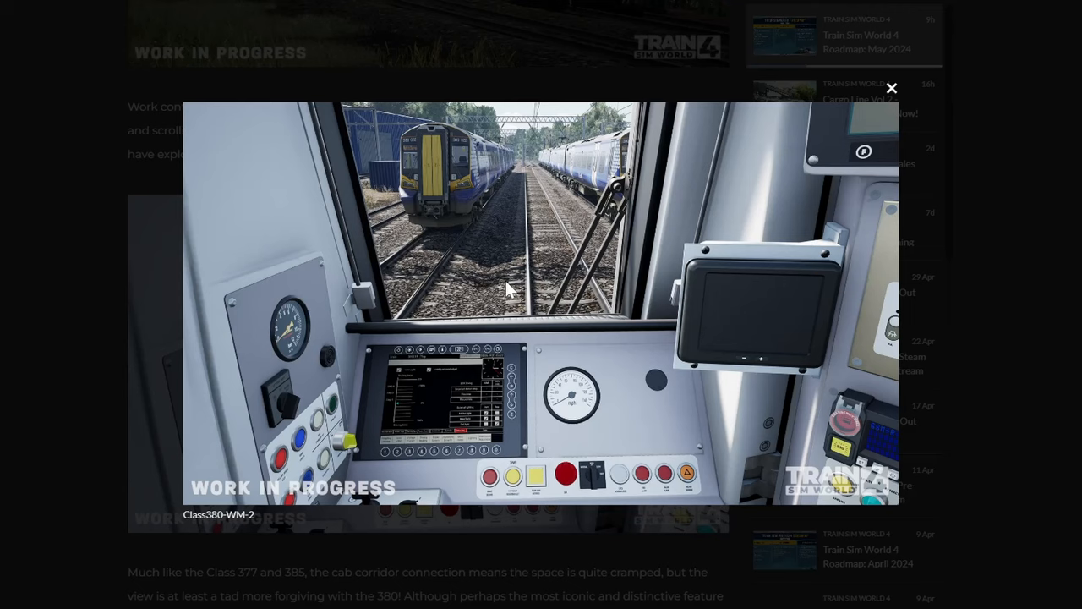
mouse_move(497, 222)
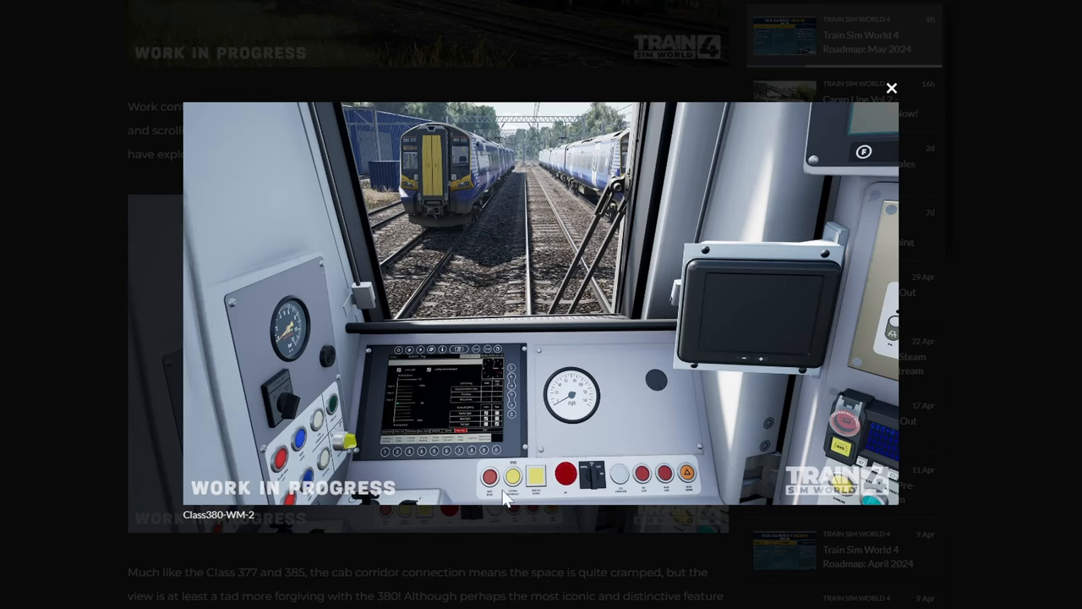
mouse_move(411, 411)
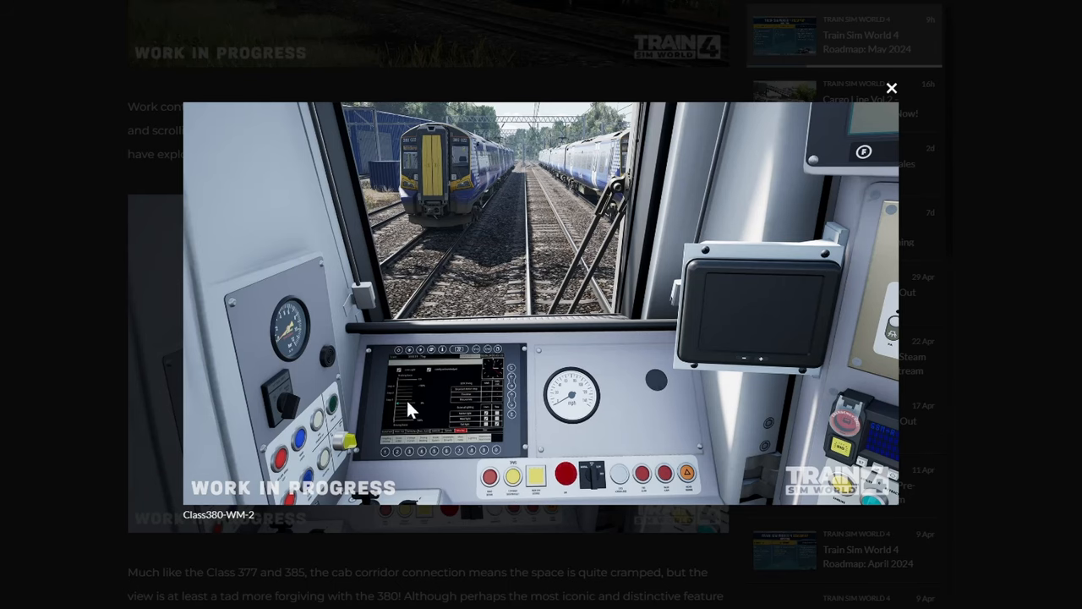
mouse_move(450, 423)
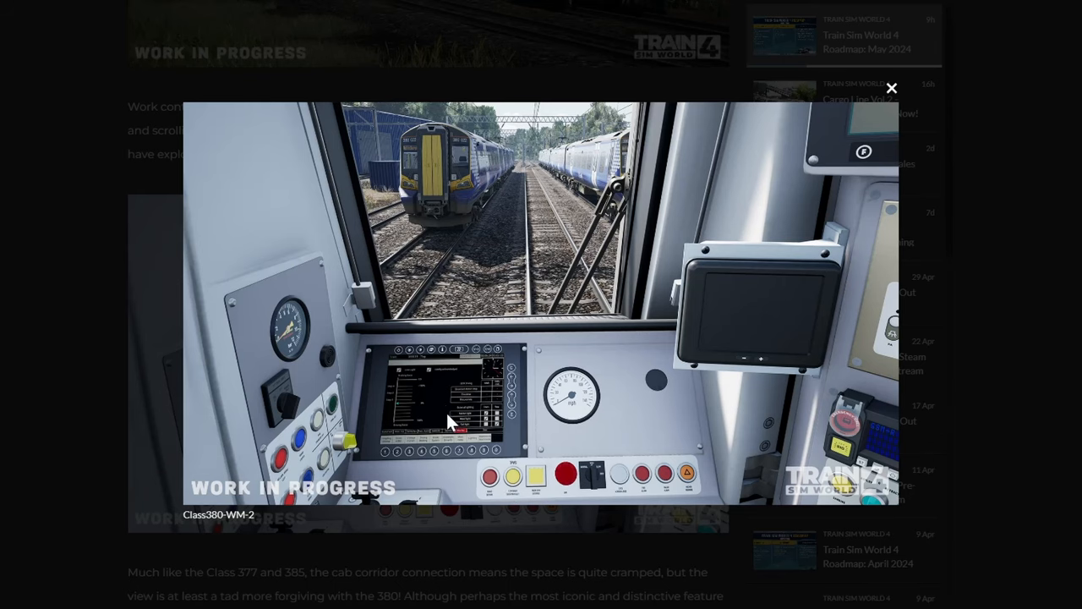
left_click(891, 88)
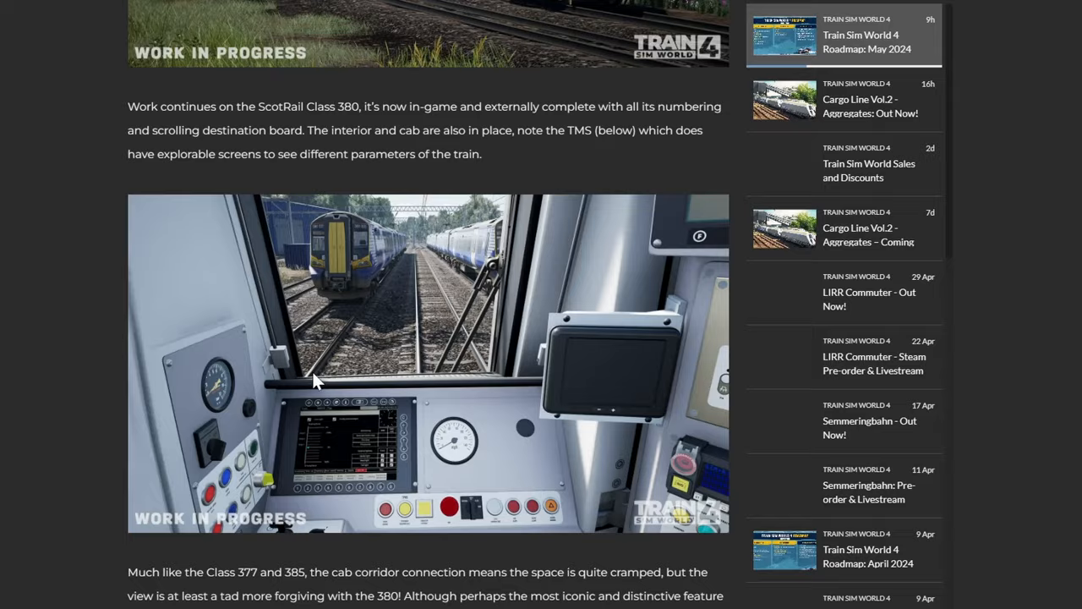
scroll("down", 3)
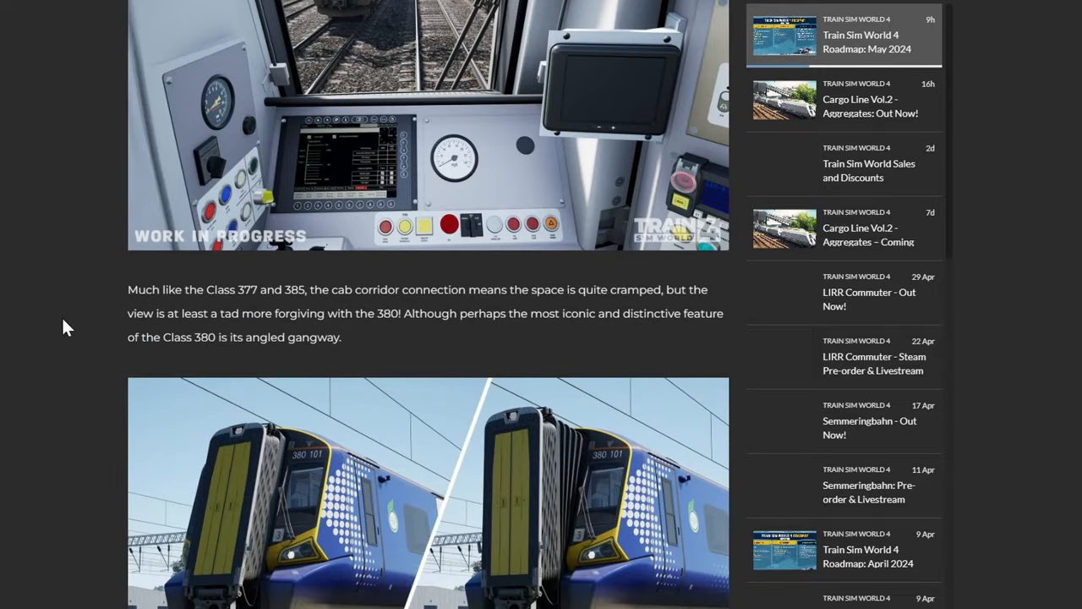
mouse_move(61, 328)
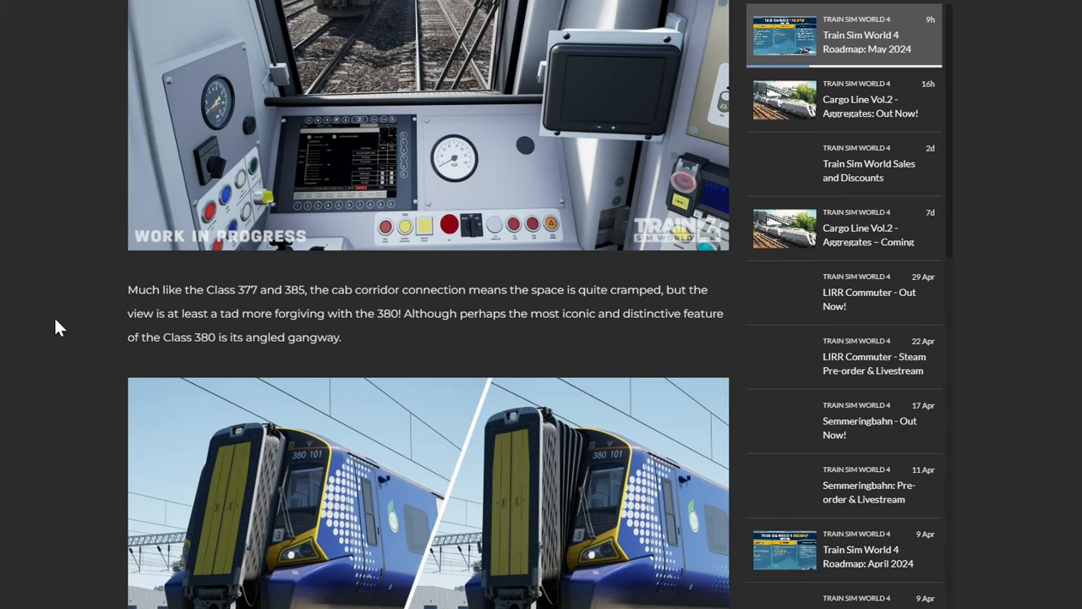
mouse_move(57, 329)
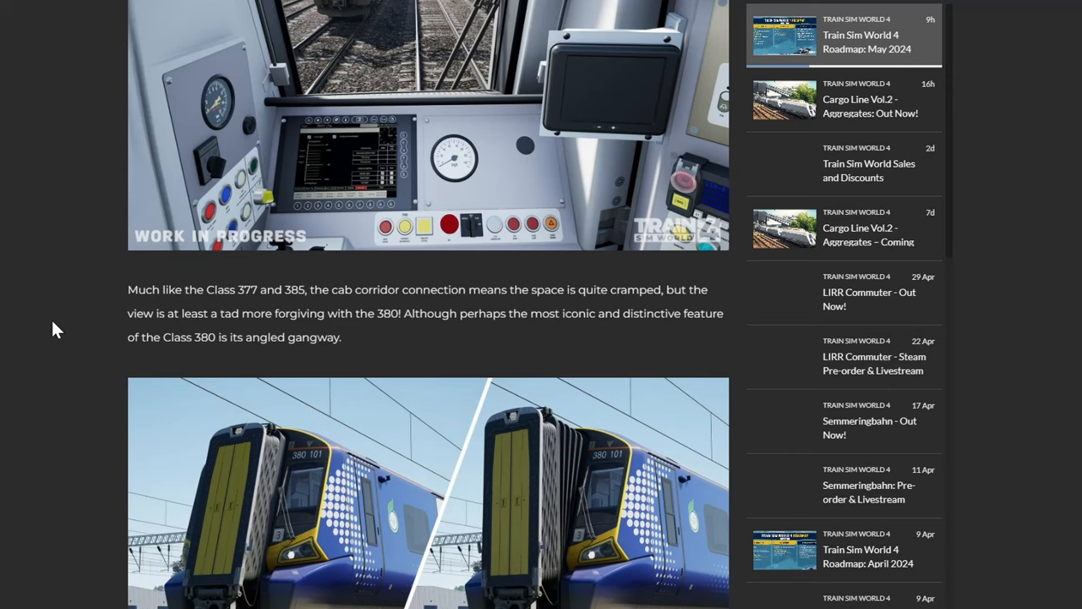
scroll("down", 3)
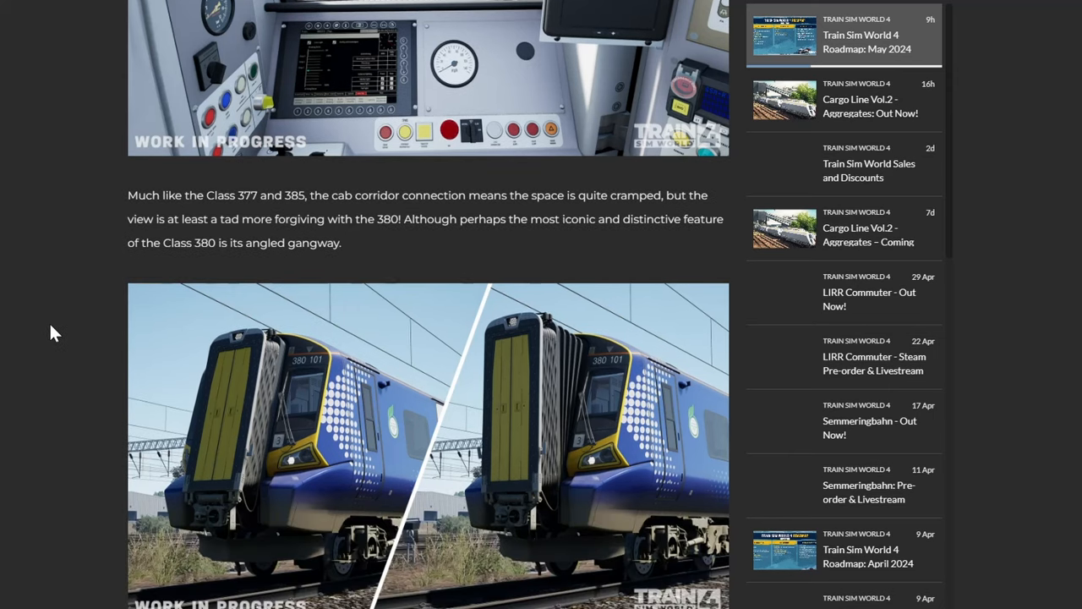
scroll("down", 3)
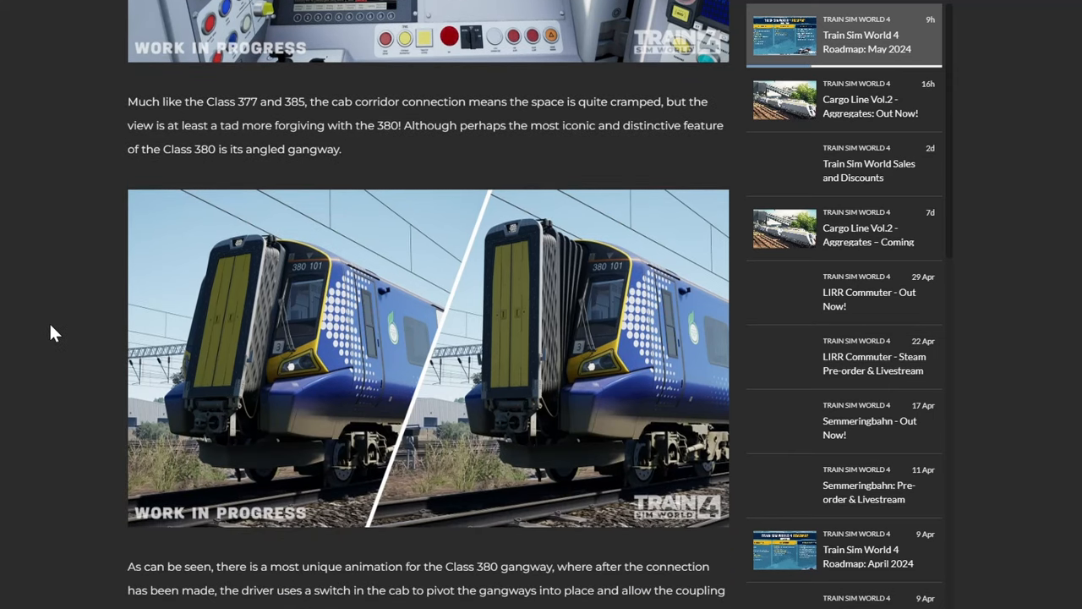
scroll("down", 3)
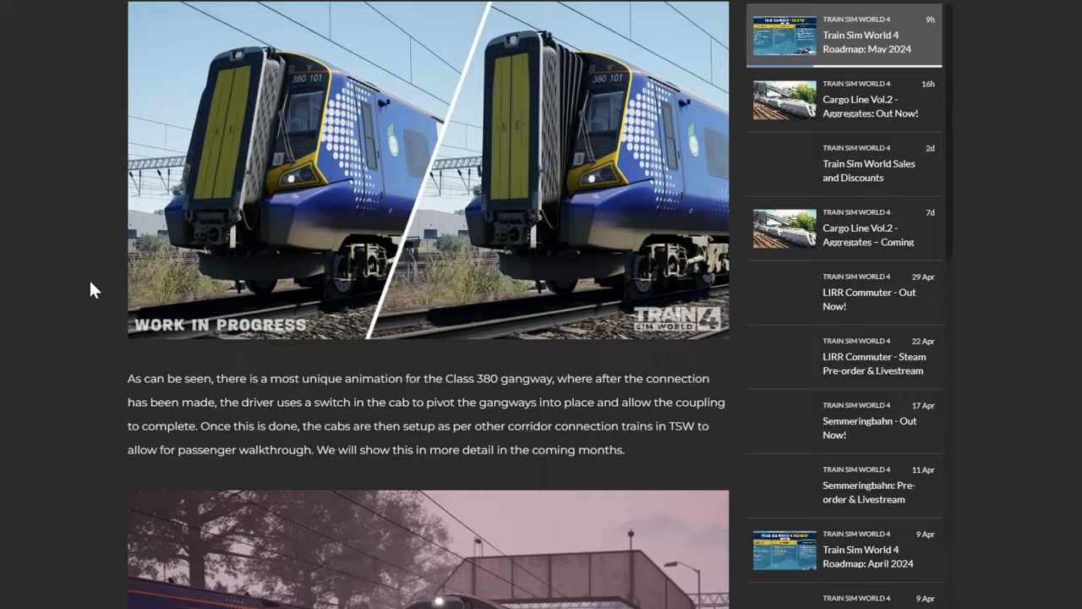
left_click(427, 169)
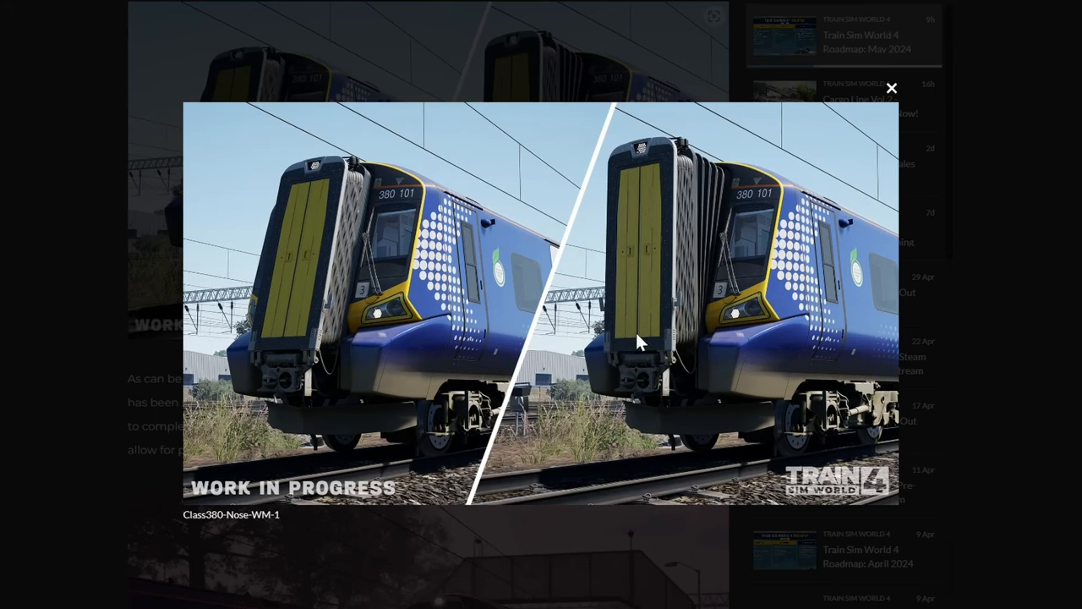
mouse_move(727, 178)
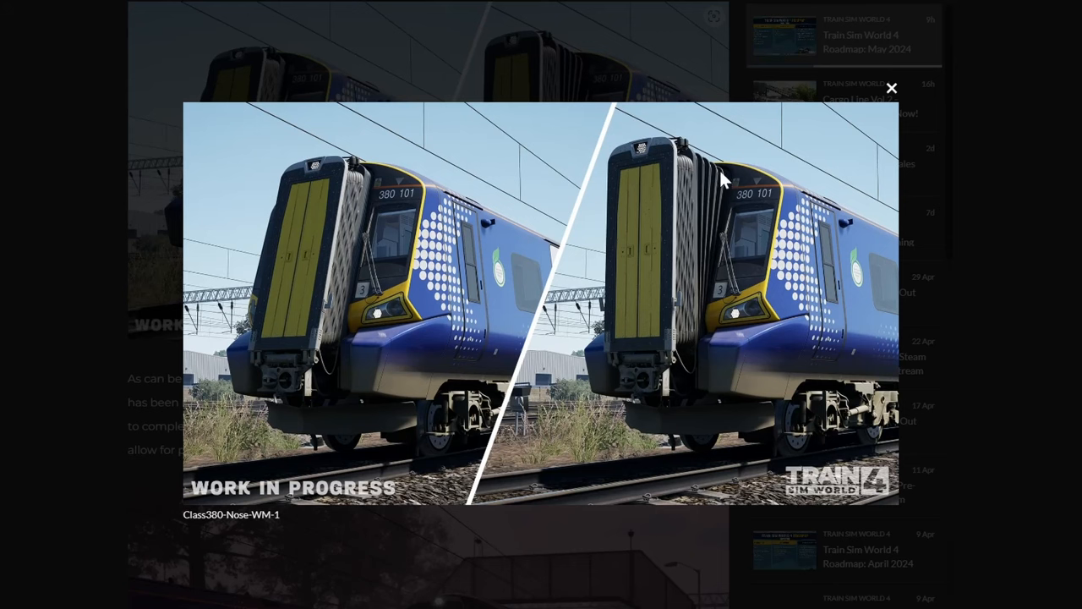
mouse_move(347, 218)
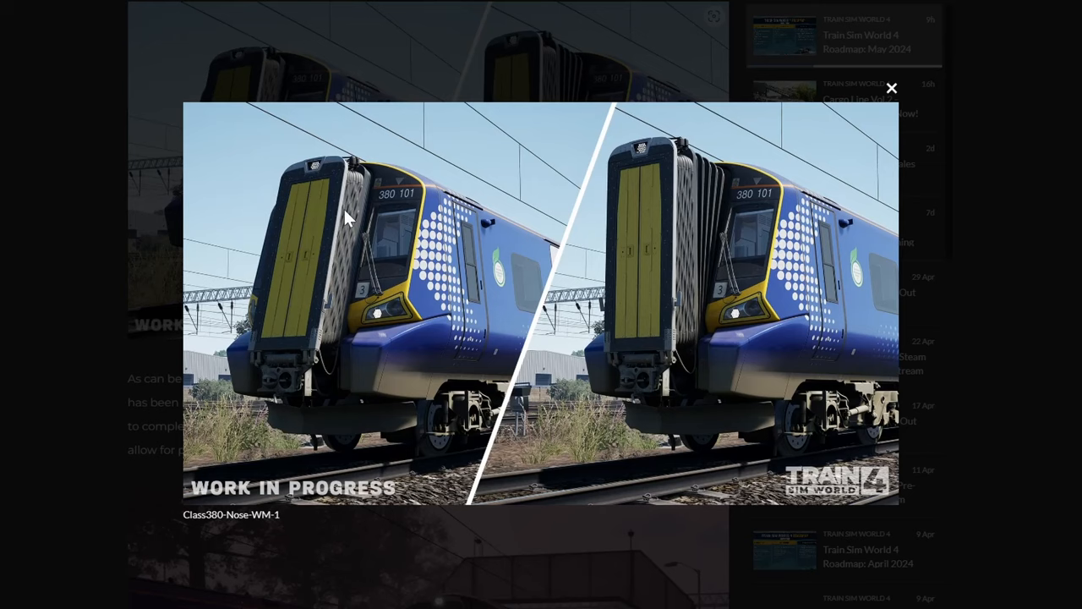
mouse_move(279, 267)
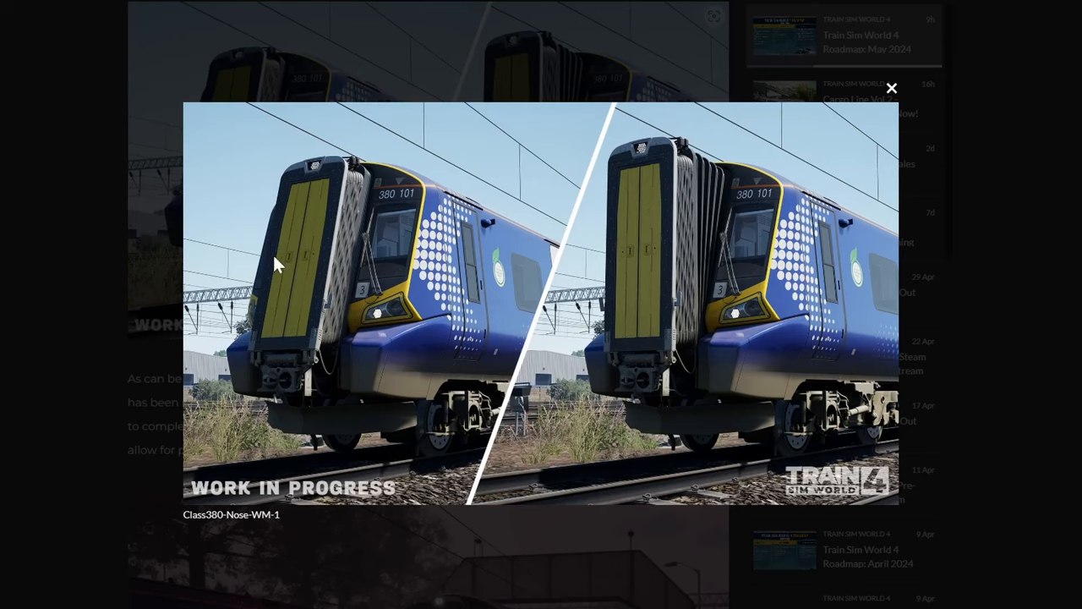
left_click(891, 88)
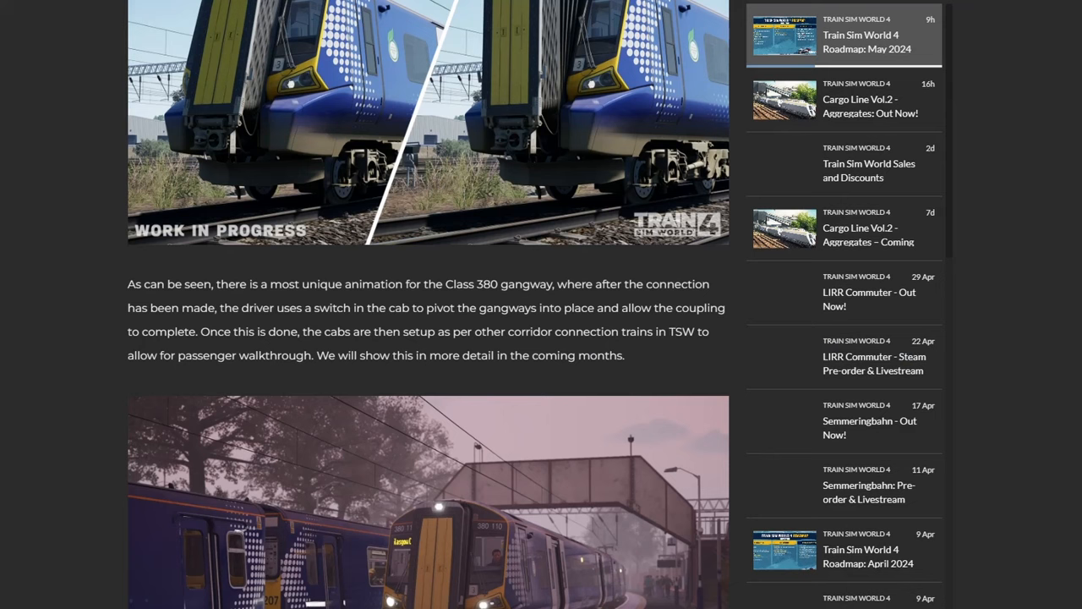
mouse_move(100, 332)
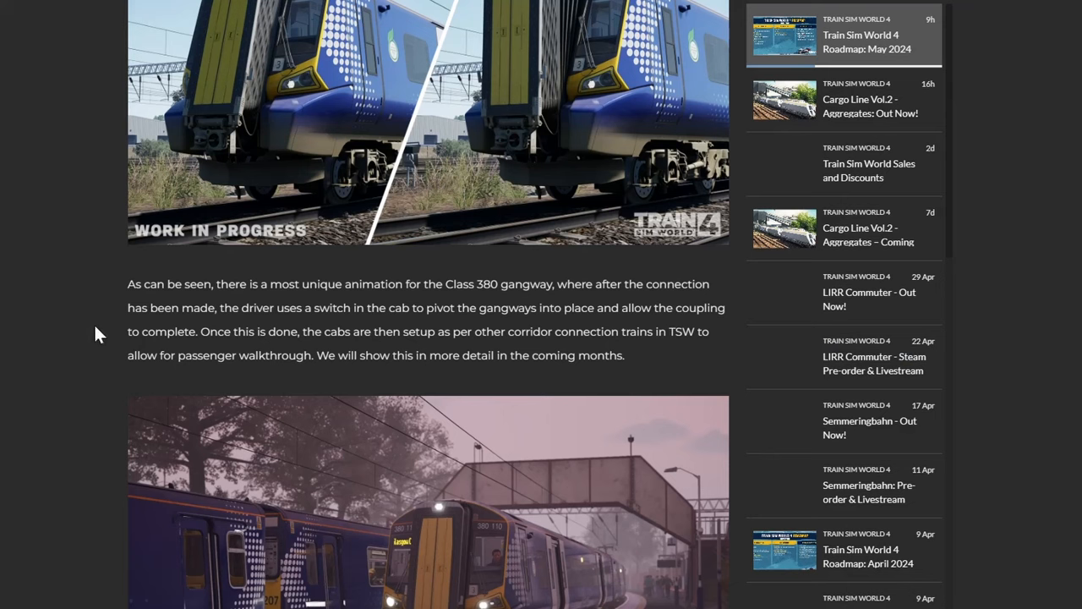
mouse_move(28, 337)
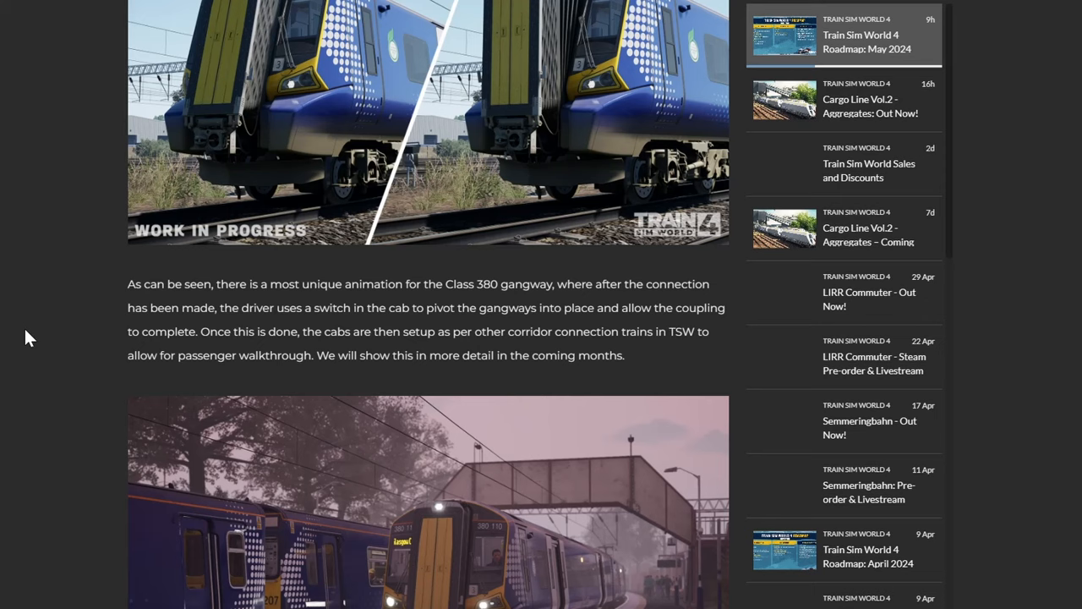
Step: Enlarge and close the foggy Class380-WM-1 station platform screenshot
left_click(427, 503)
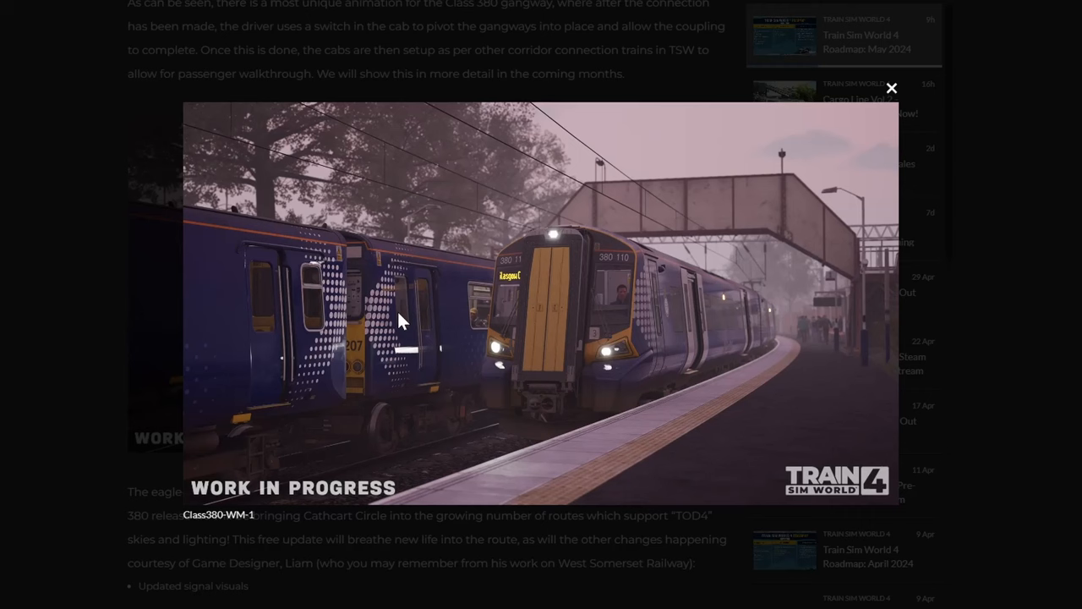
mouse_move(300, 336)
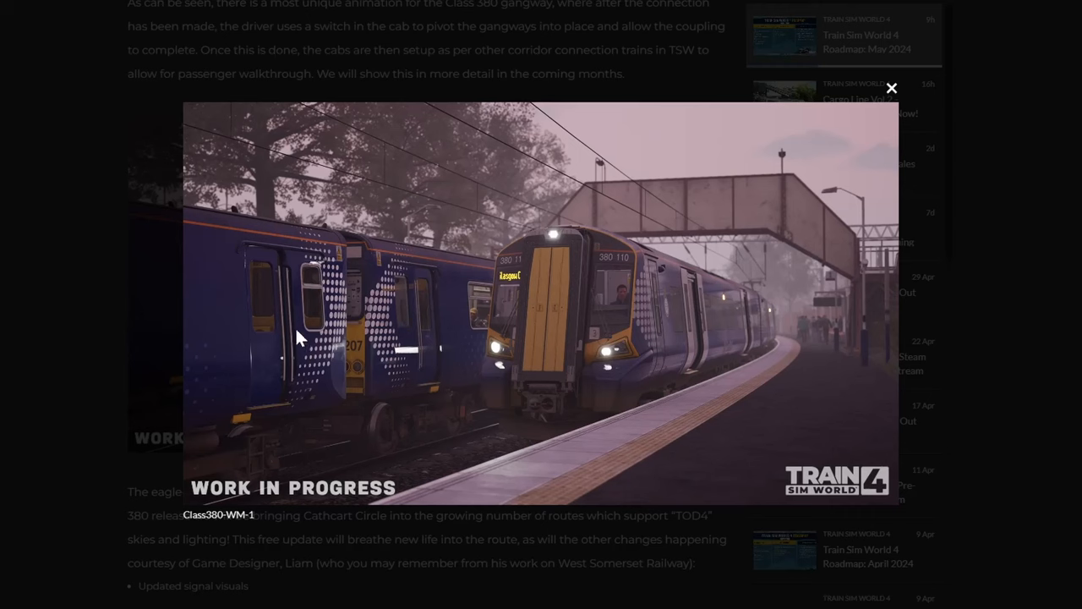
mouse_move(266, 261)
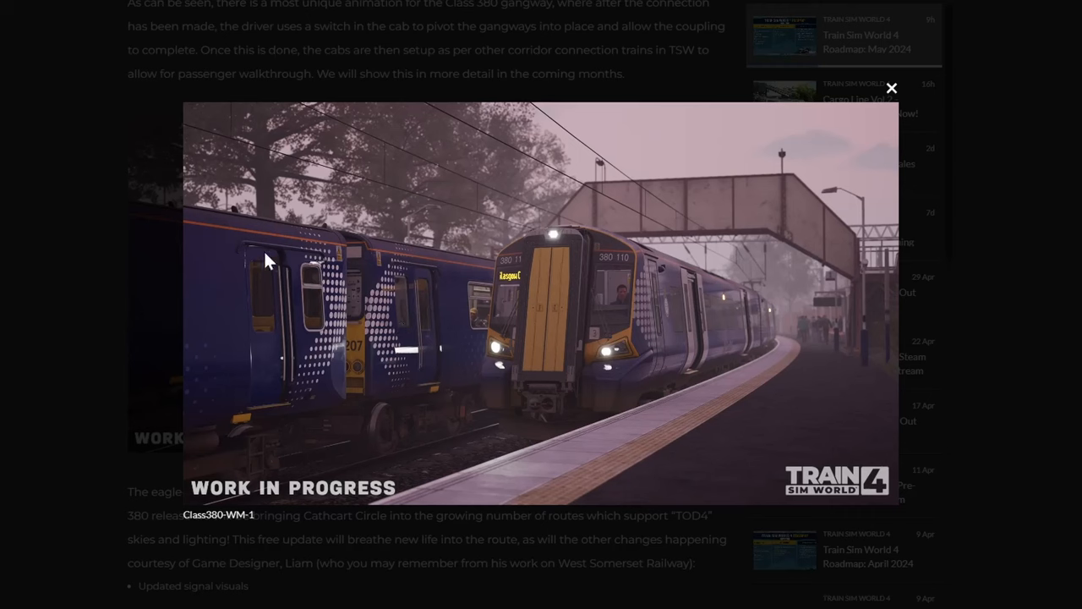
mouse_move(294, 329)
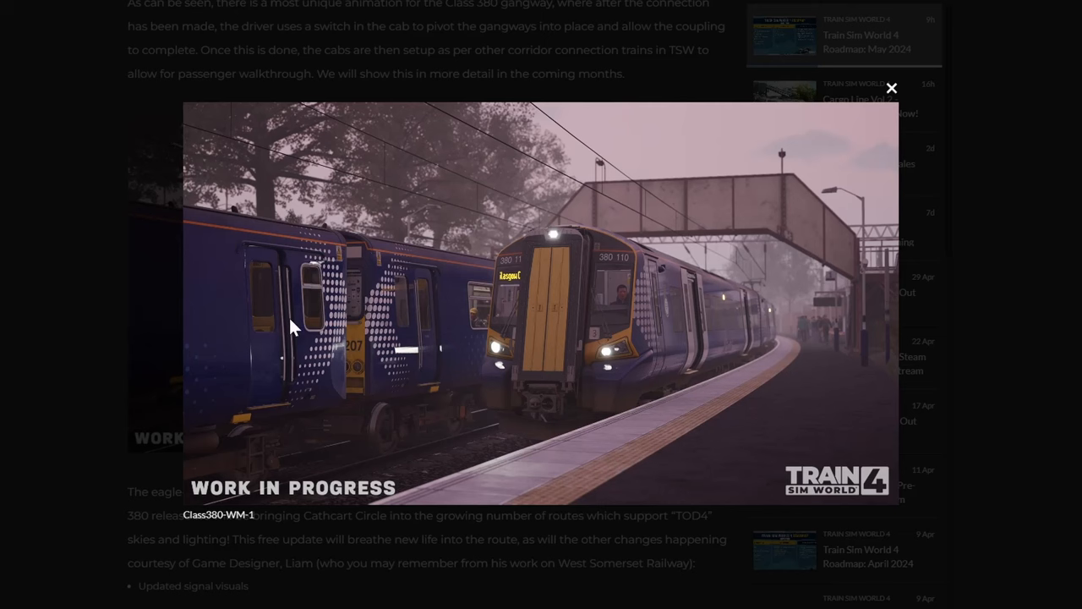
mouse_move(621, 334)
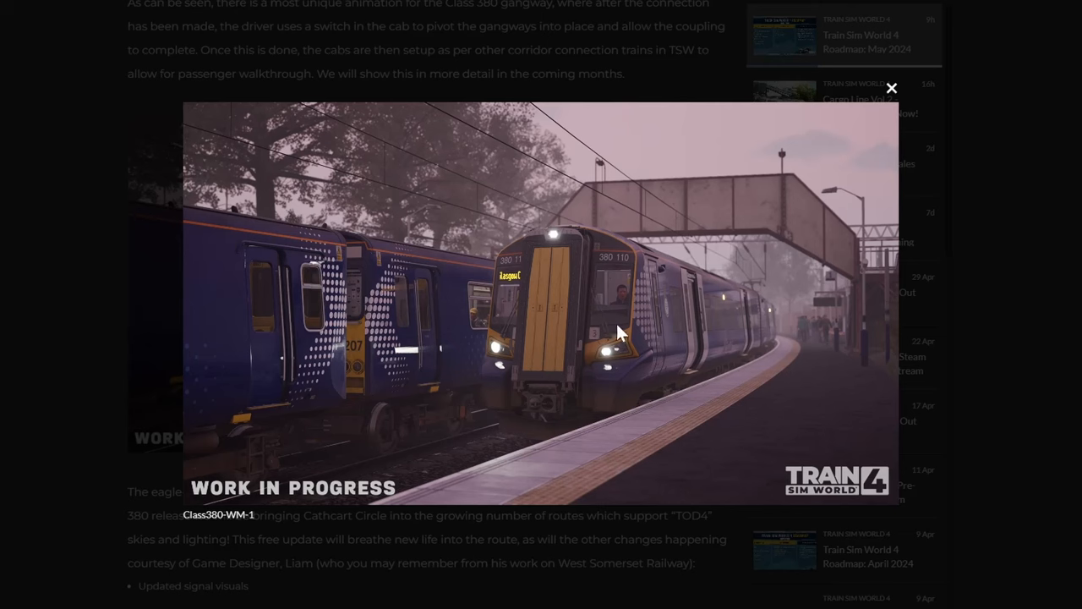
left_click(892, 88)
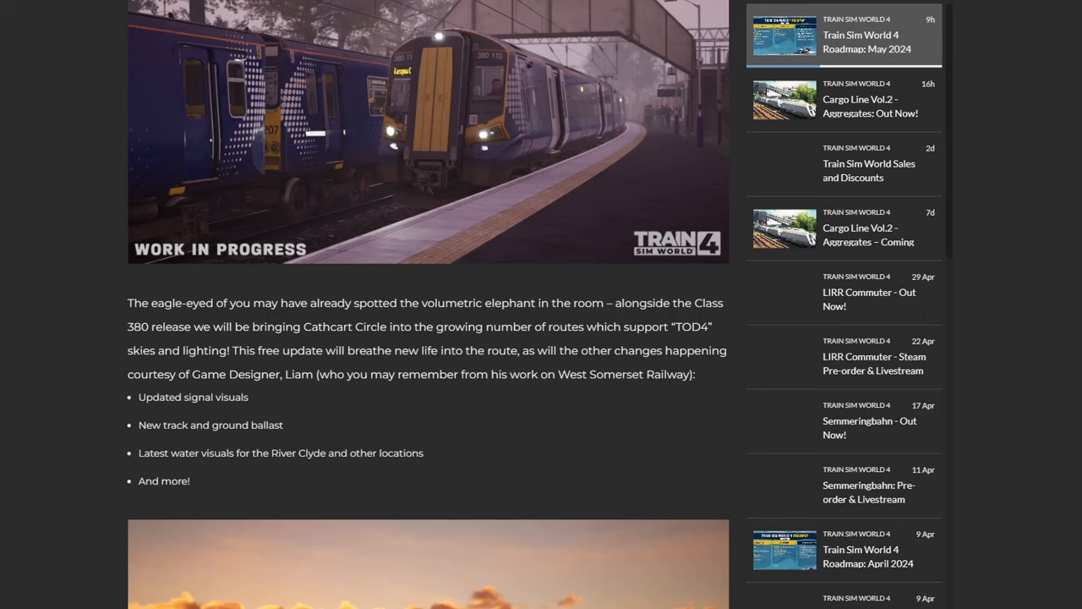
mouse_move(345, 373)
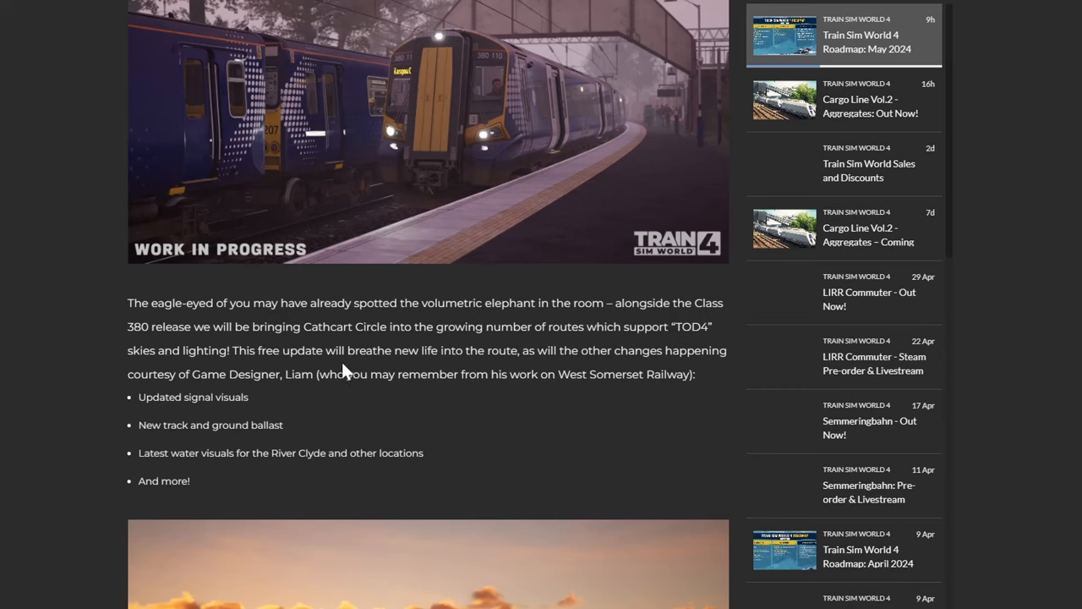
mouse_move(304, 398)
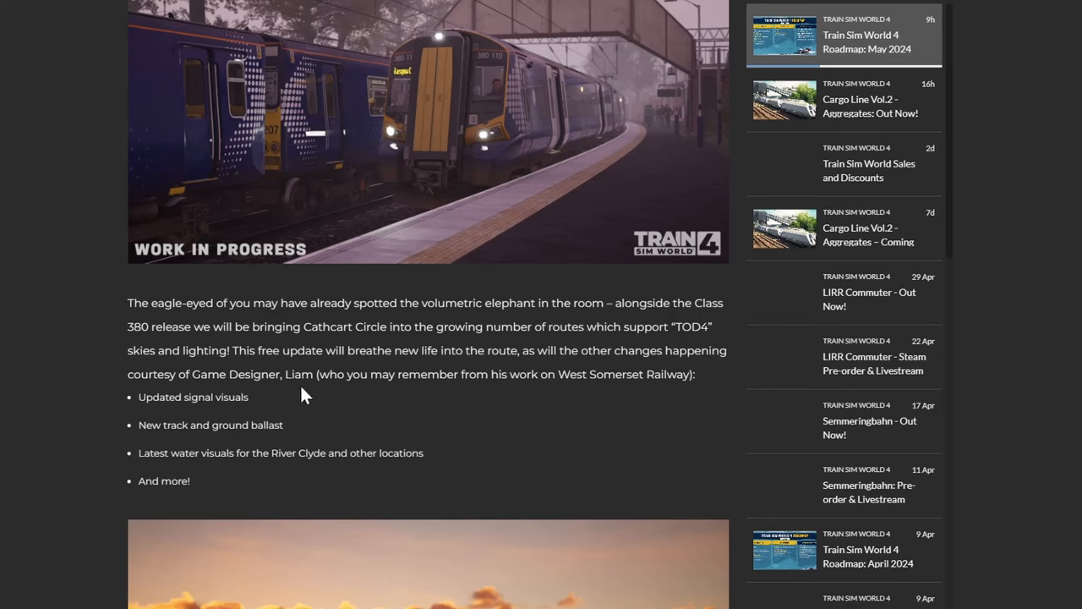
mouse_move(44, 381)
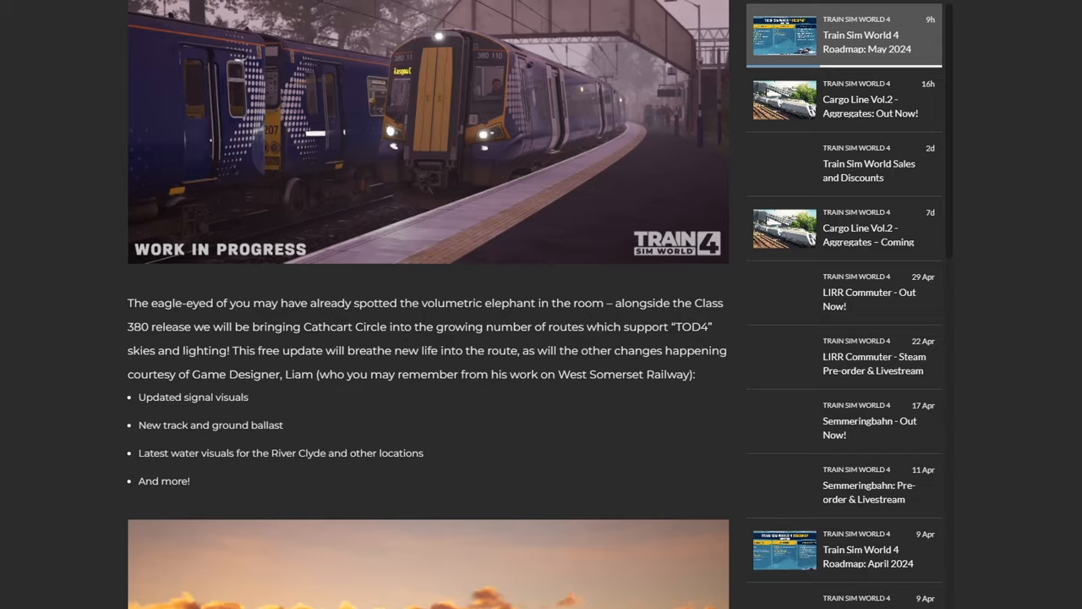
Step: View the sunset viaduct screenshot enlarged, then enlarge the Glasgow Central track layout comparison
scroll("down", 3)
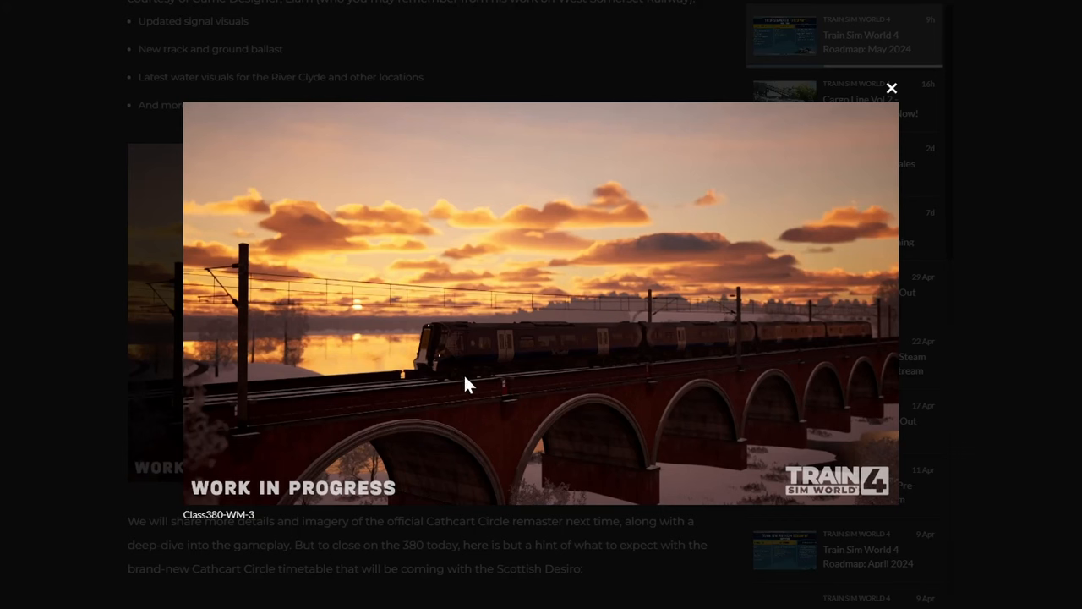
left_click(892, 88)
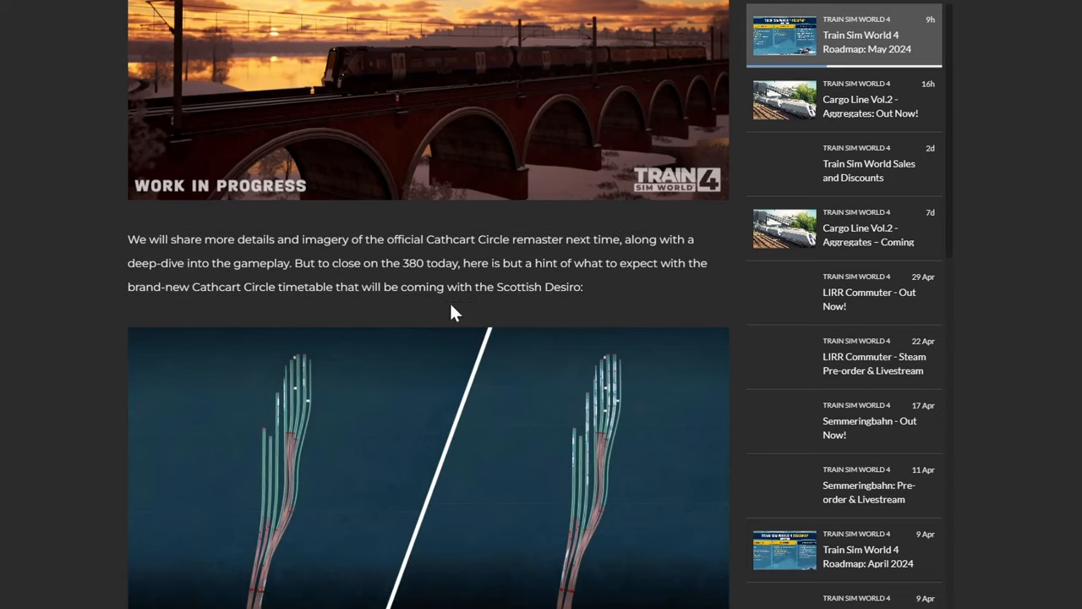
scroll("down", 3)
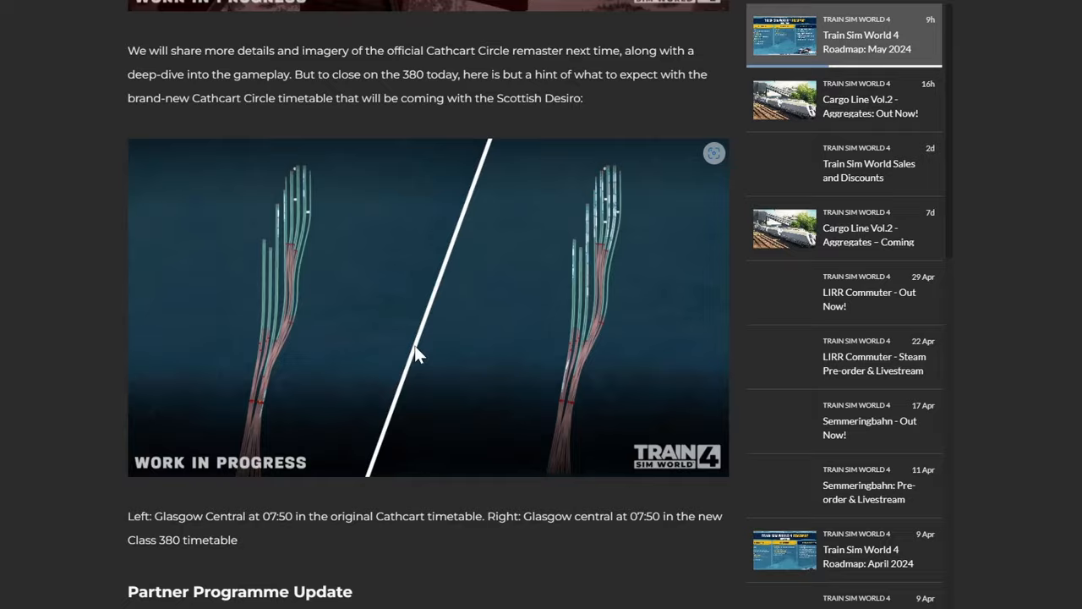
left_click(714, 153)
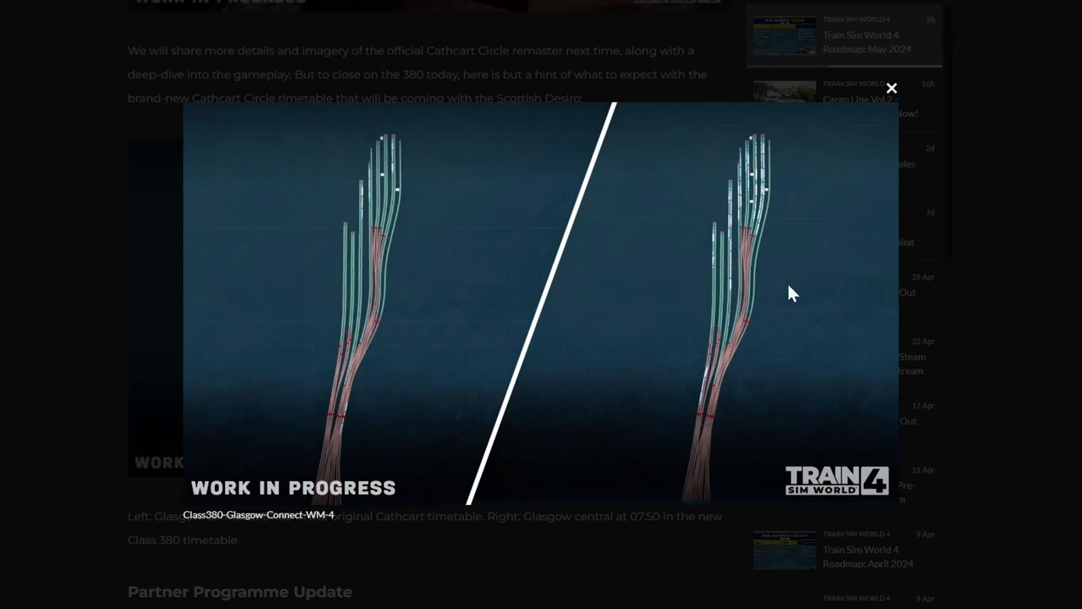
mouse_move(399, 243)
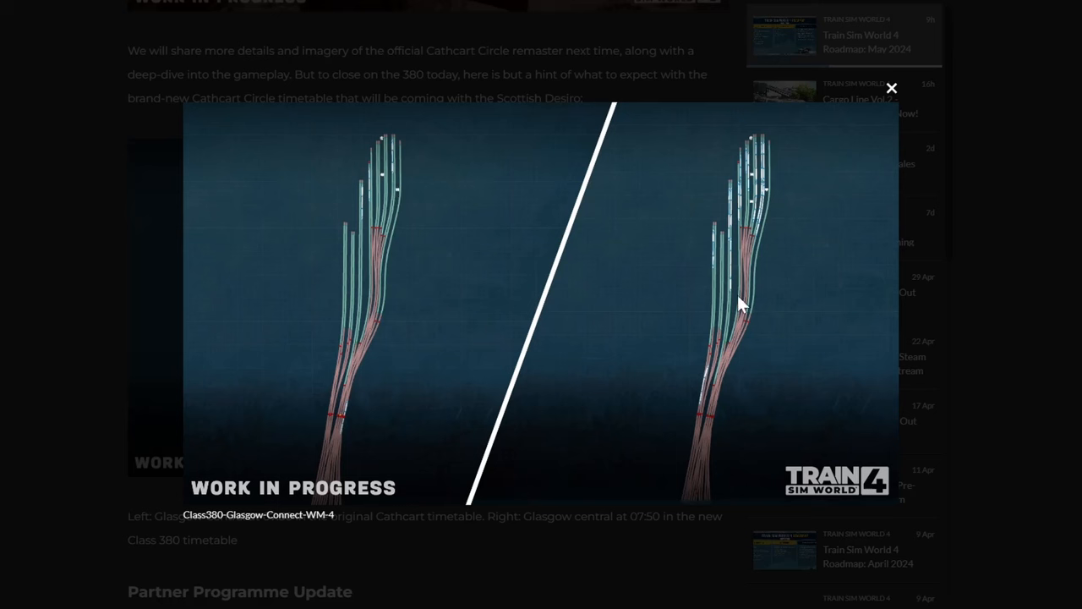
mouse_move(338, 260)
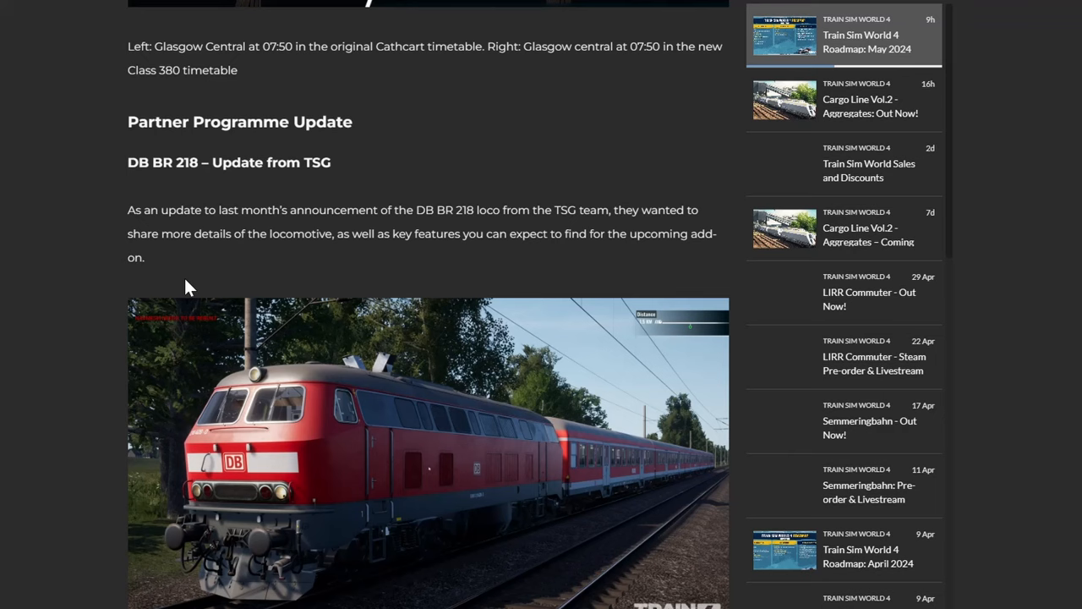
mouse_move(46, 304)
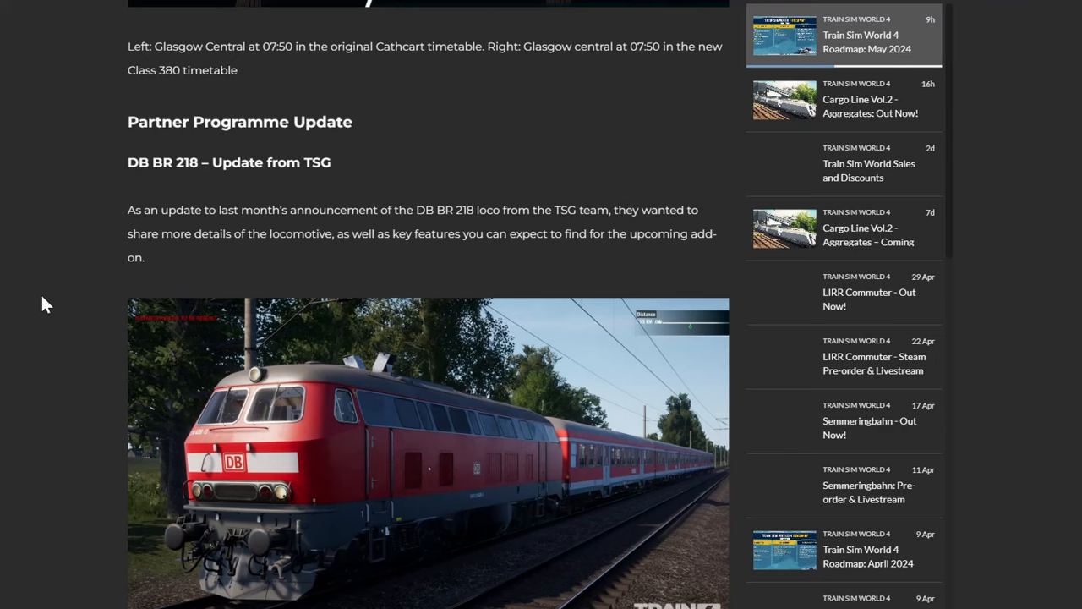
Step: Enlarge and close the red DB BR 218 exterior screenshot, then scroll toward its cab image
left_click(429, 453)
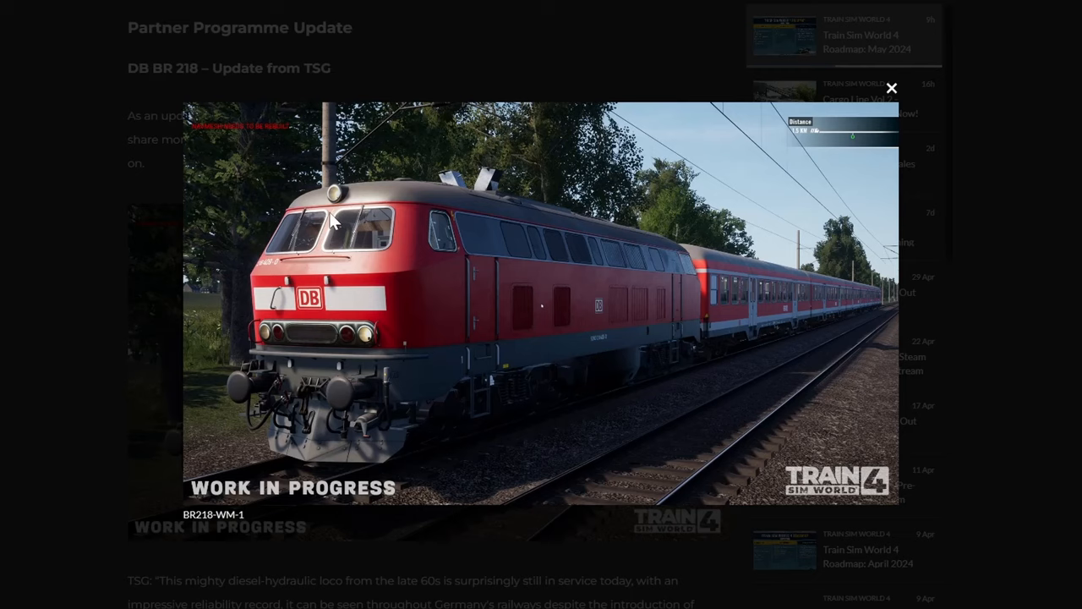
left_click(892, 88)
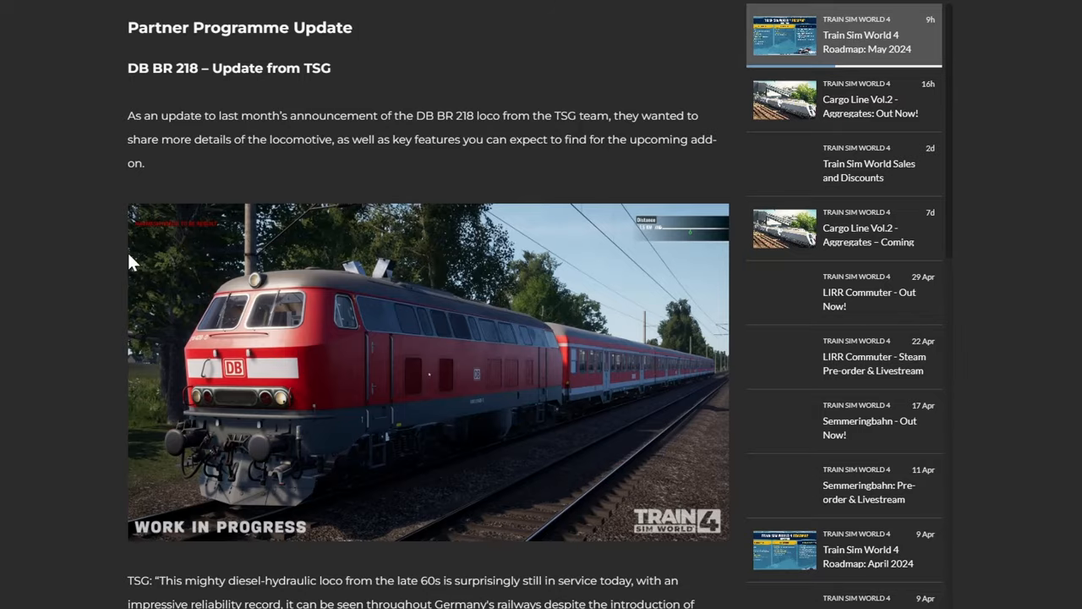
scroll("down", 3)
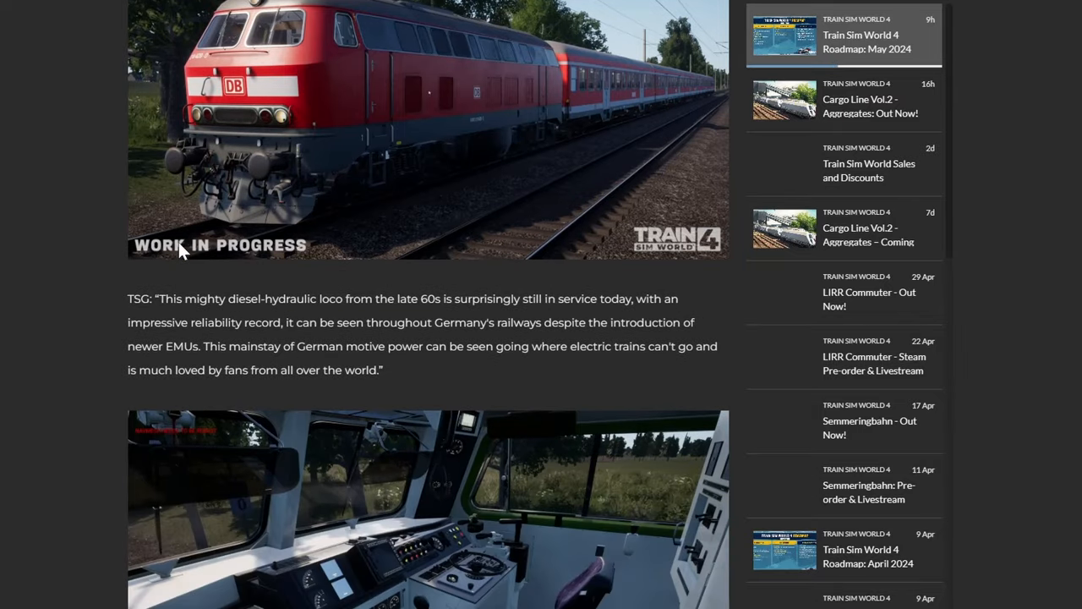
mouse_move(114, 289)
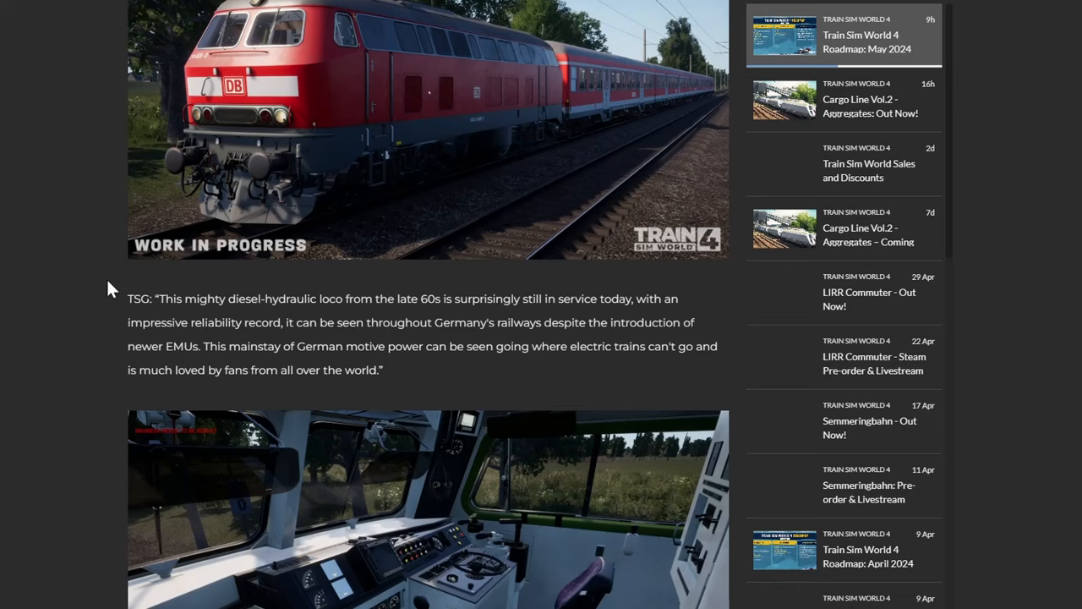
mouse_move(54, 307)
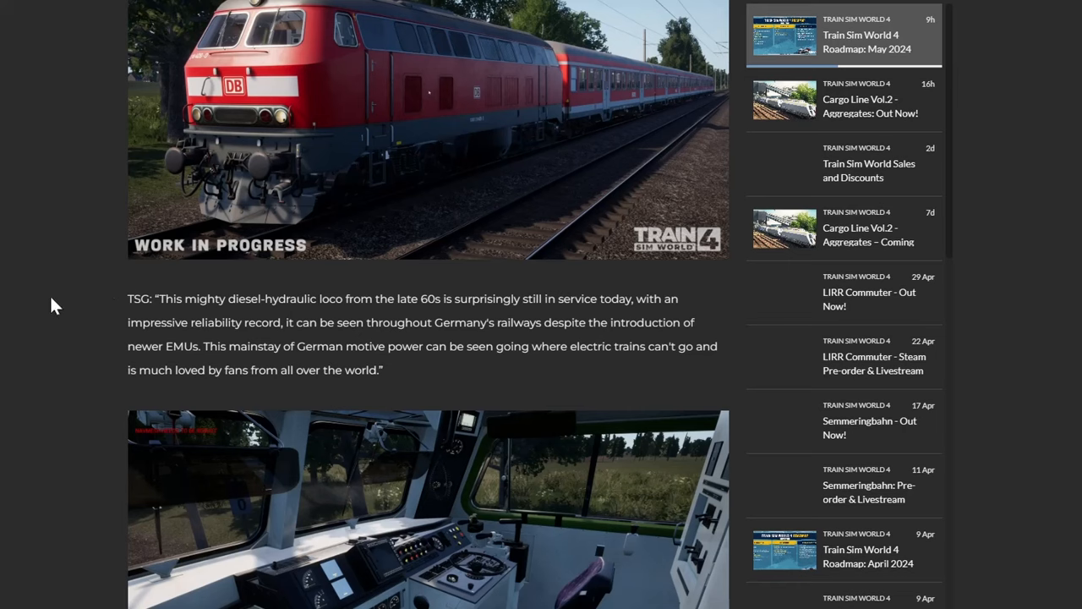
mouse_move(46, 308)
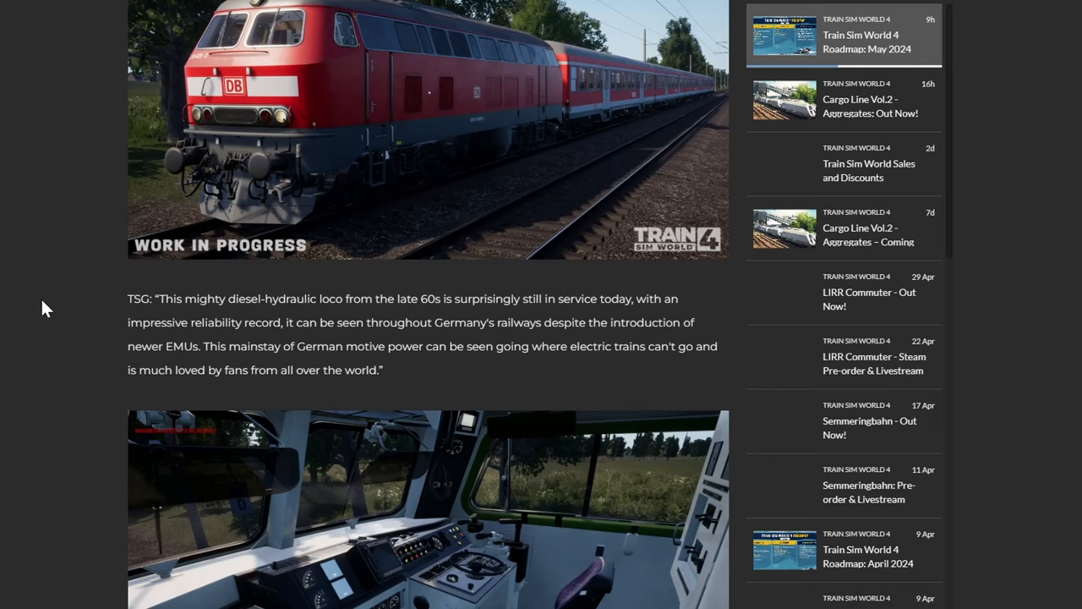
scroll("down", 3)
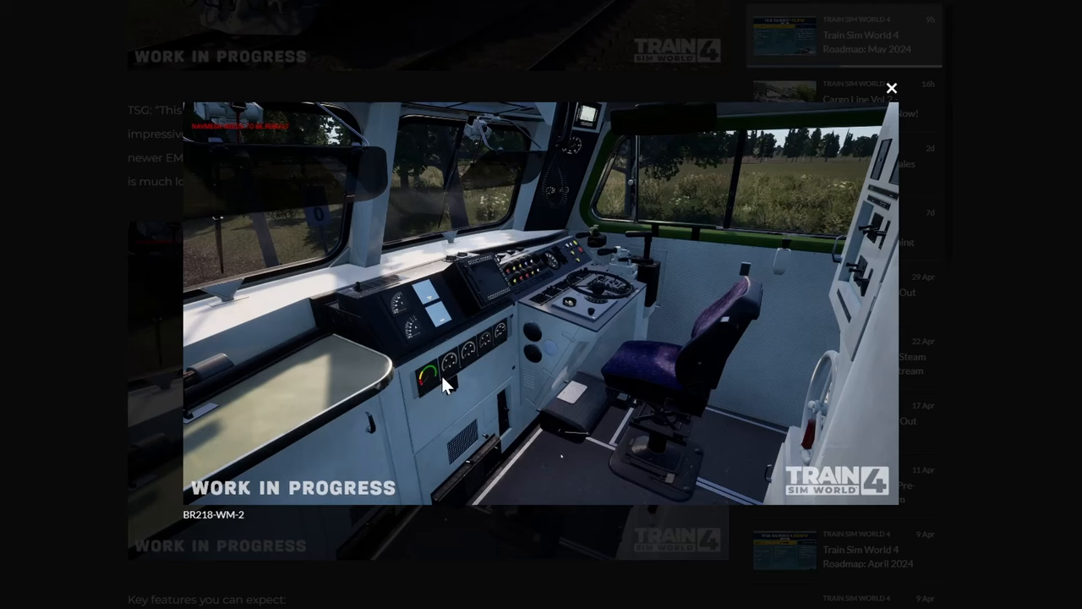
mouse_move(88, 360)
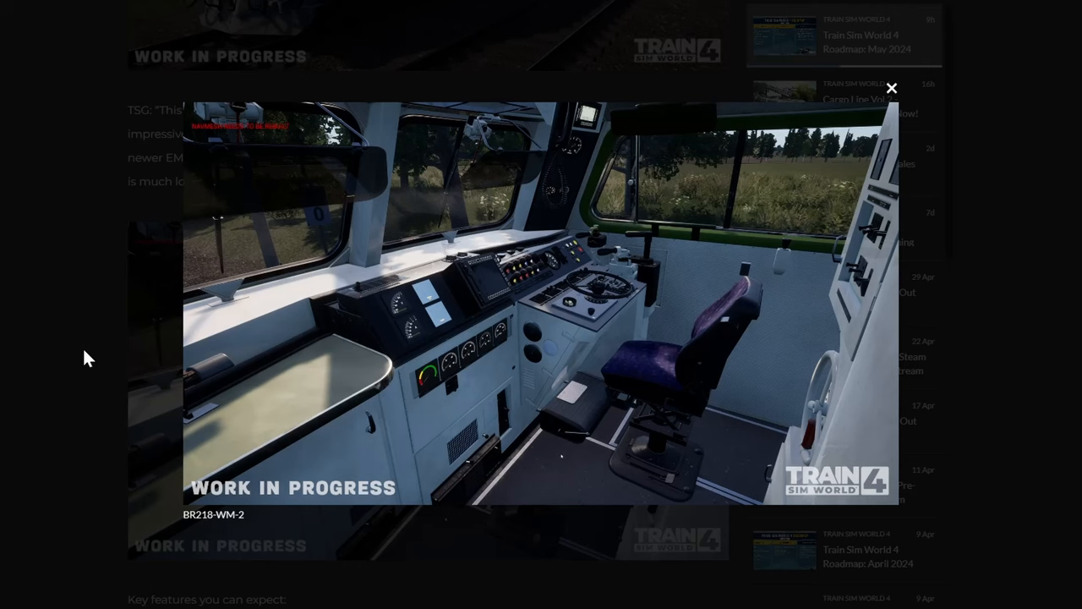
mouse_move(94, 347)
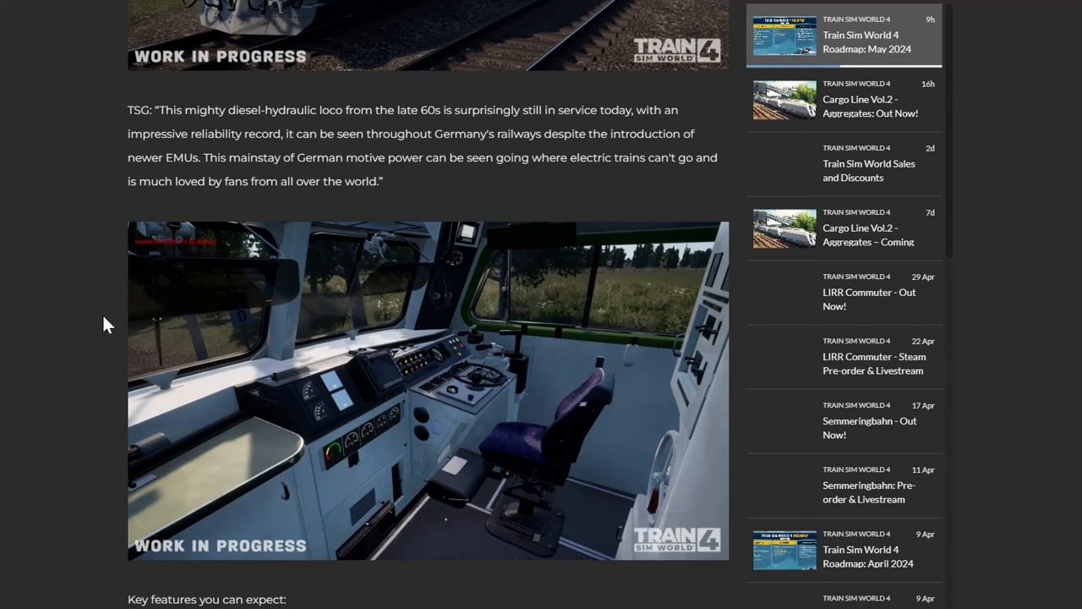
Step: Read the BR 218 key features list and enlarge the overhead locomotive screenshot
scroll("down", 3)
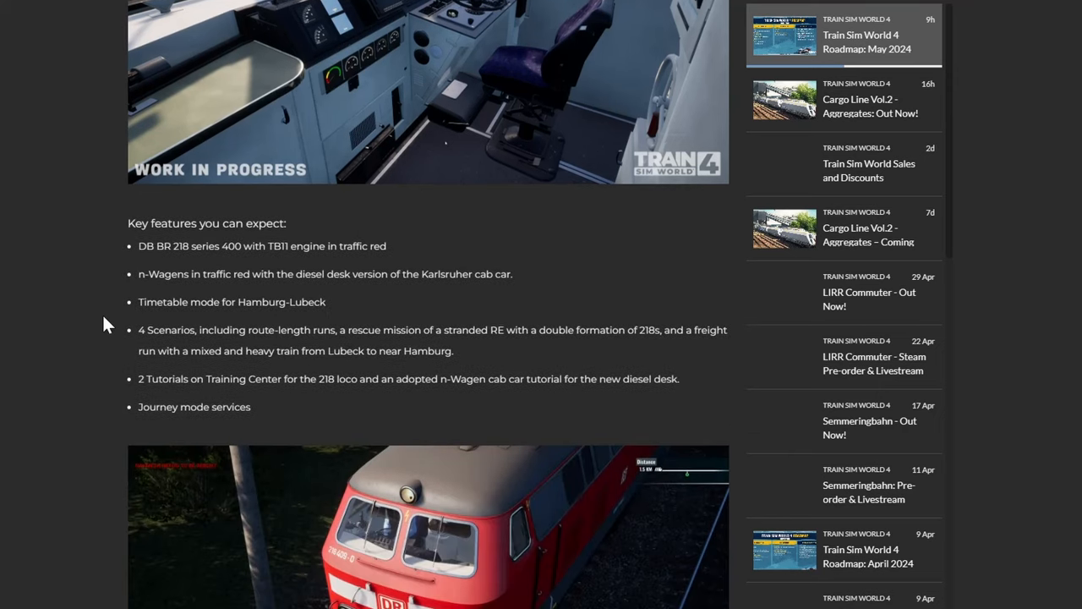
scroll("down", 3)
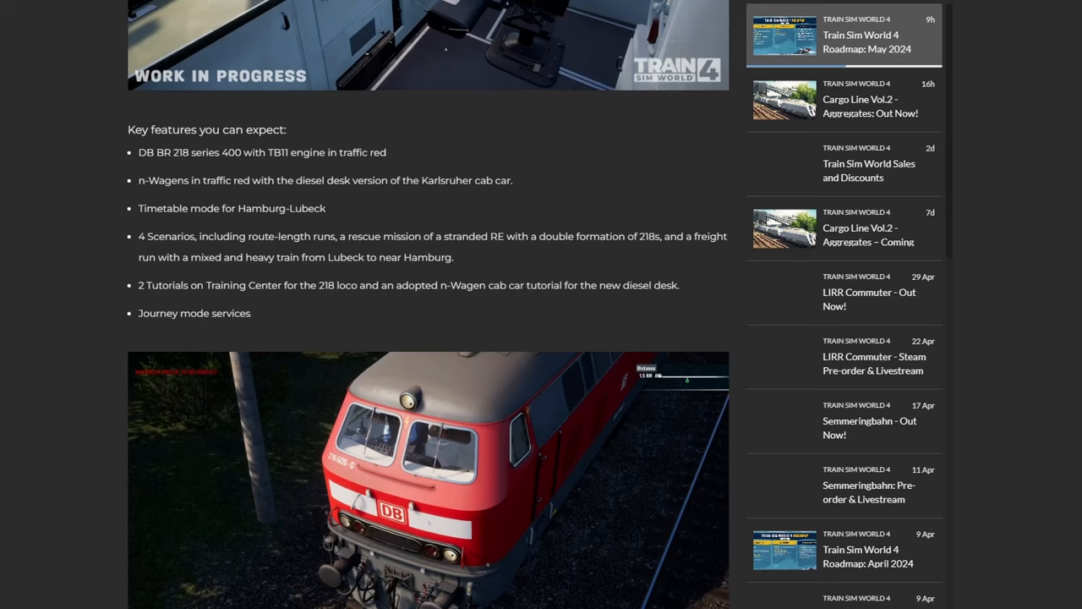
mouse_move(131, 216)
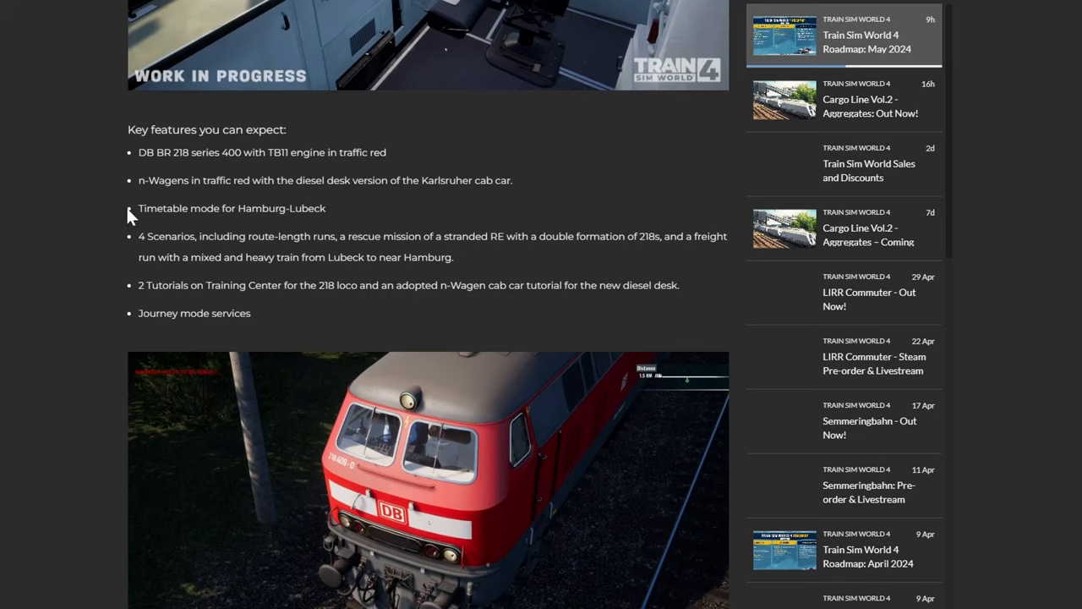
mouse_move(119, 226)
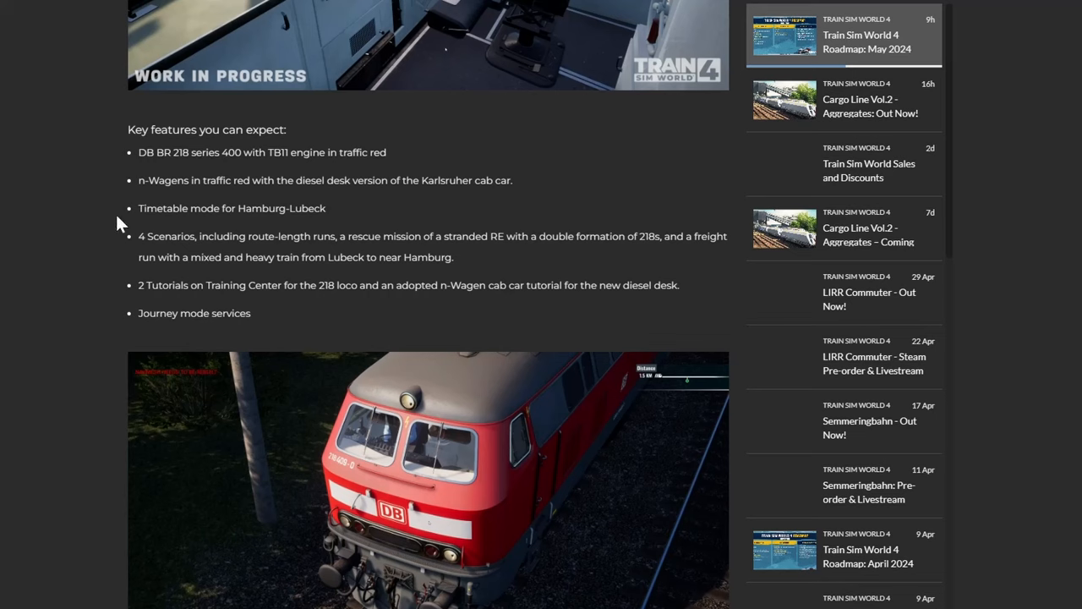
mouse_move(21, 228)
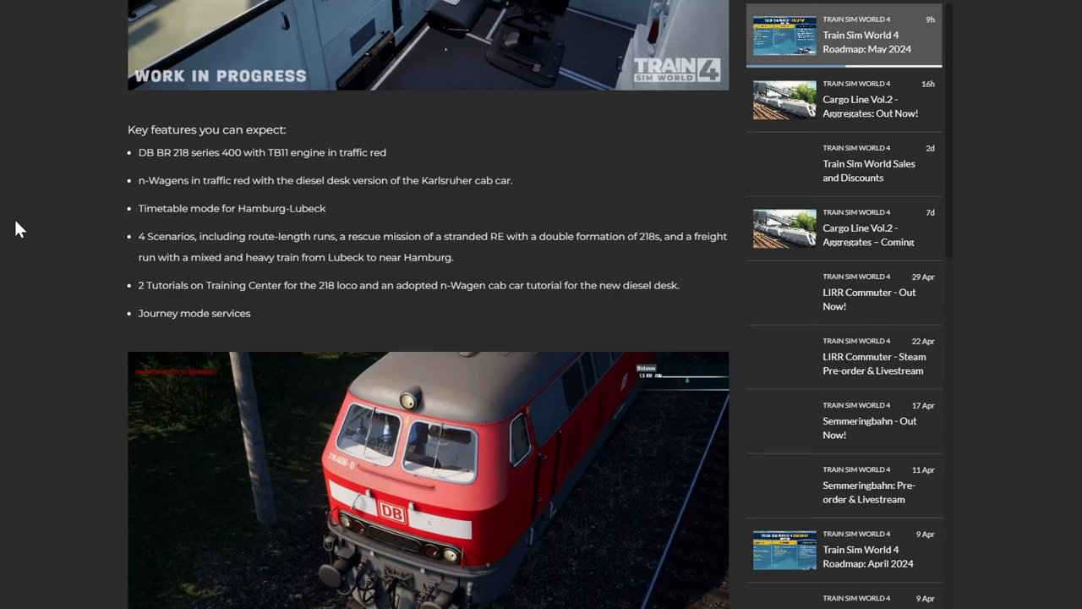
mouse_move(34, 220)
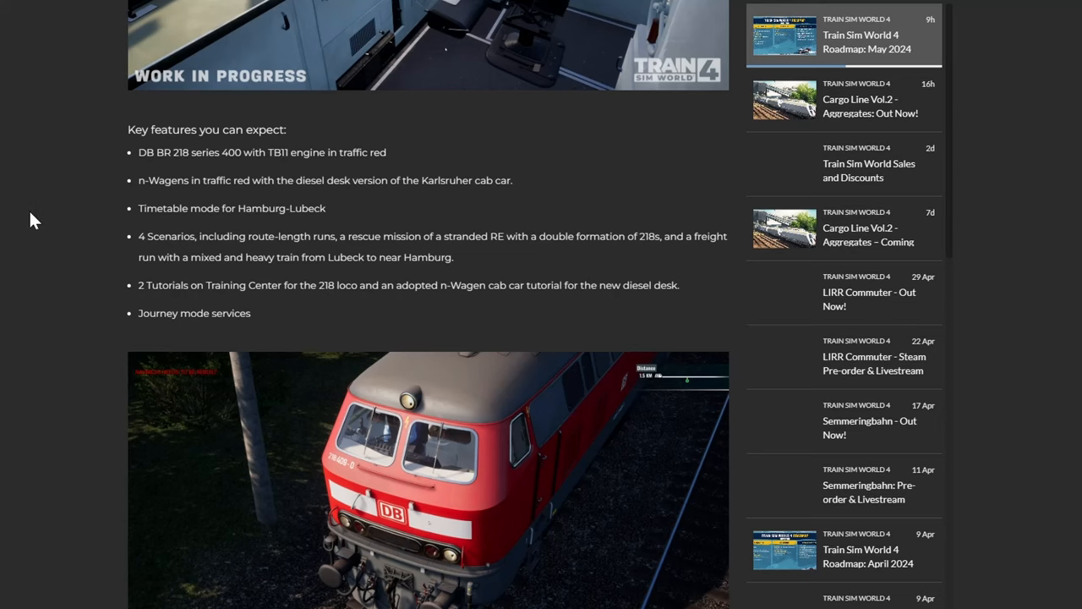
scroll("down", 3)
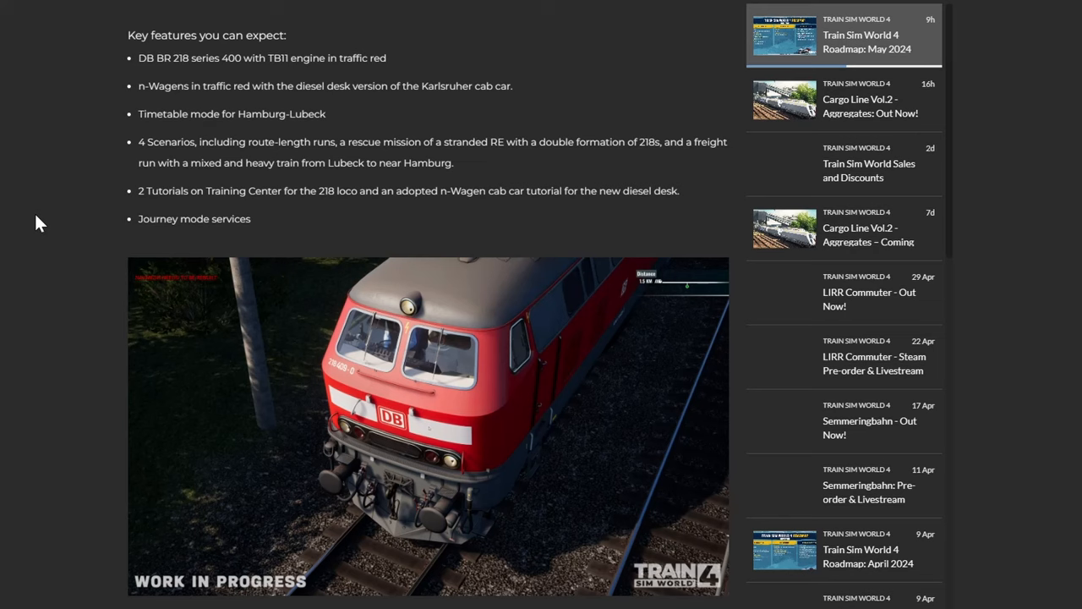
mouse_move(41, 227)
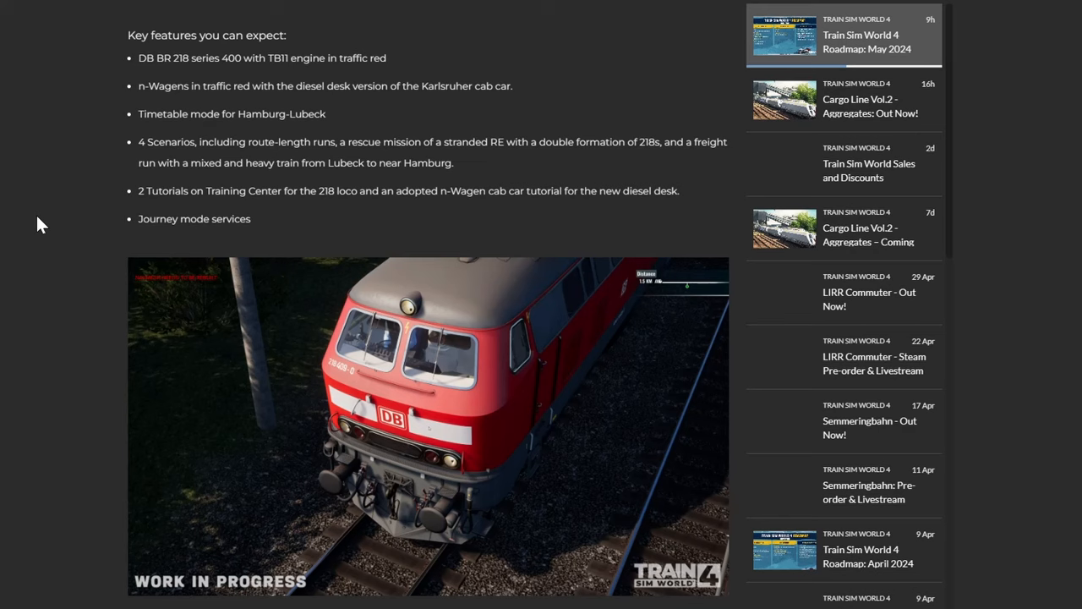
mouse_move(67, 195)
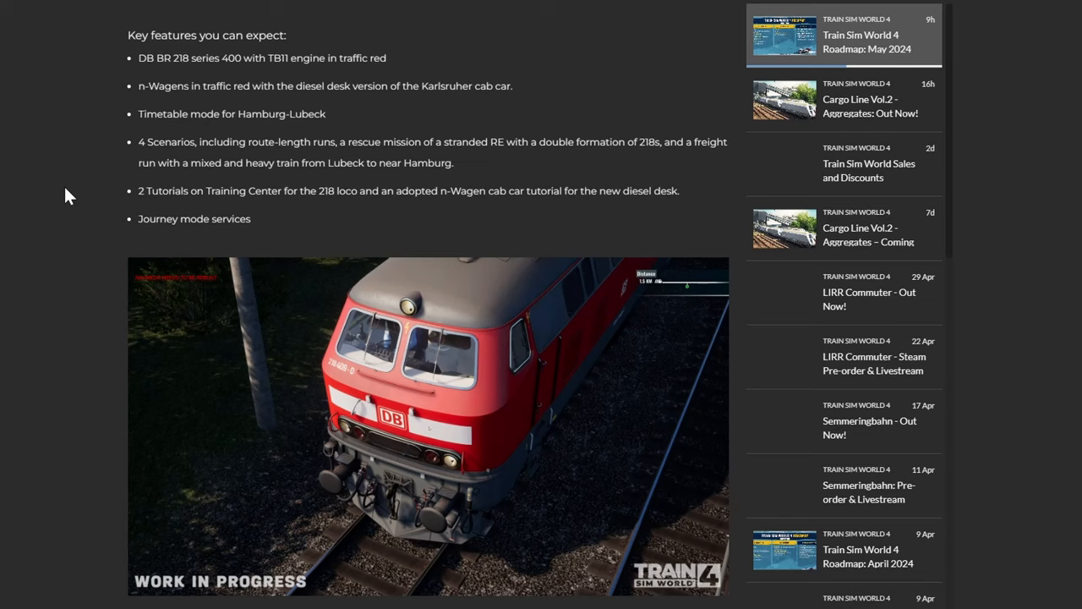
mouse_move(63, 266)
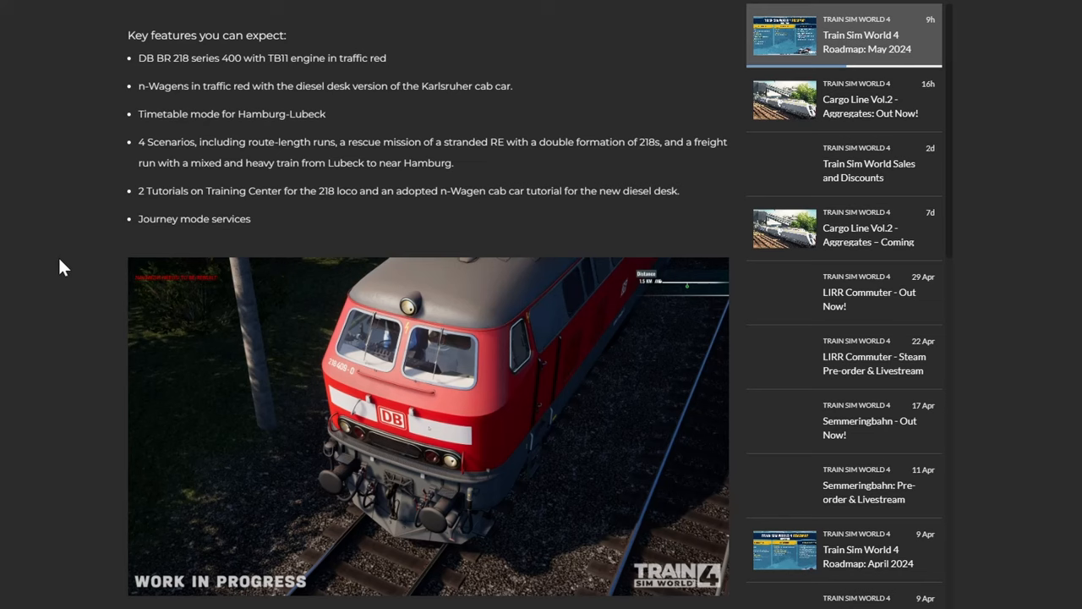
mouse_move(68, 273)
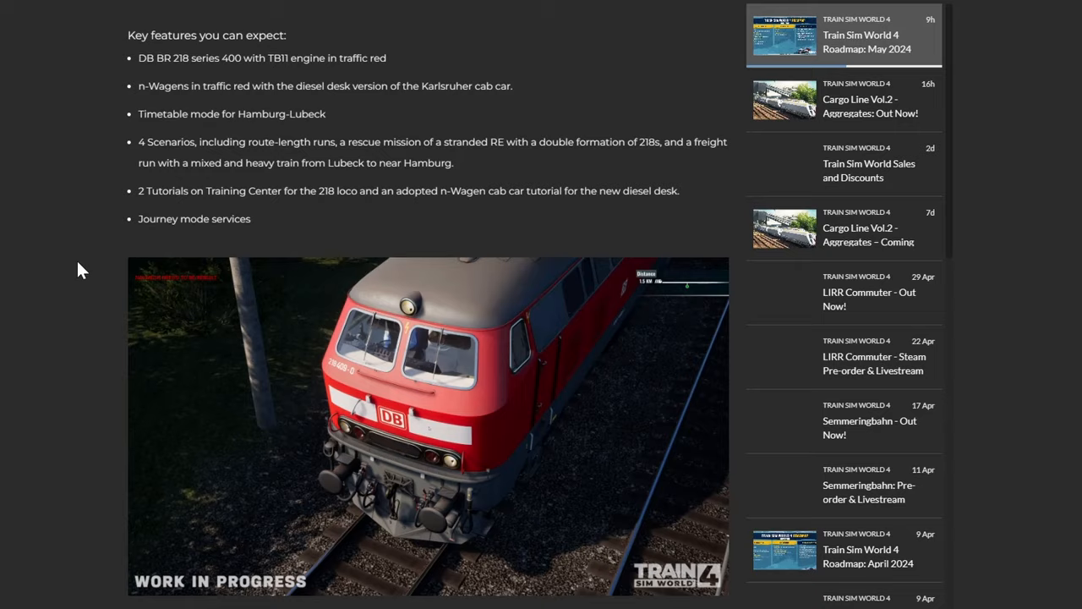
left_click(427, 423)
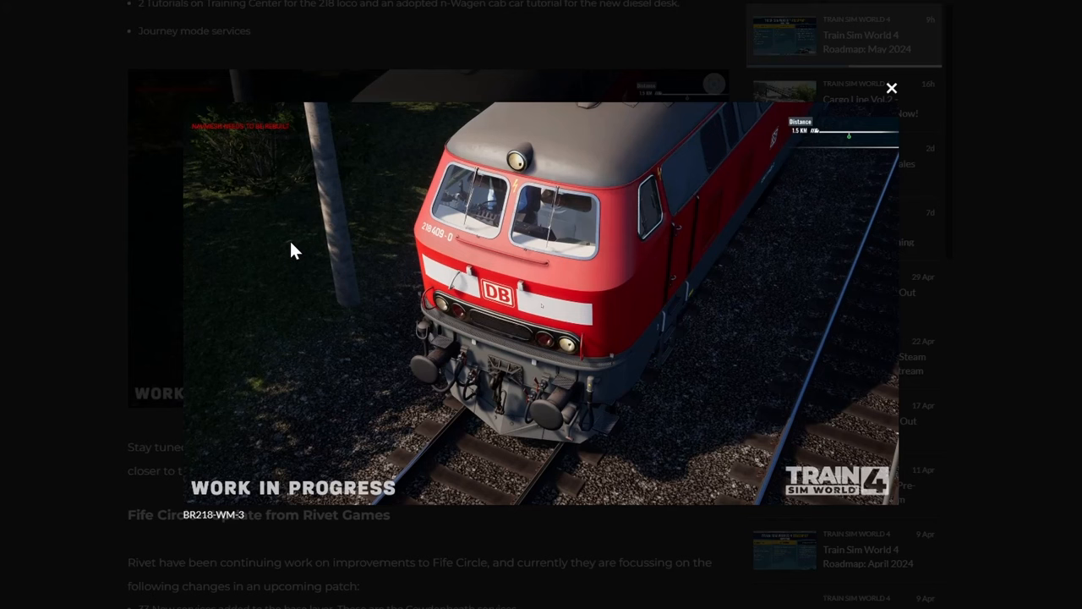
mouse_move(175, 344)
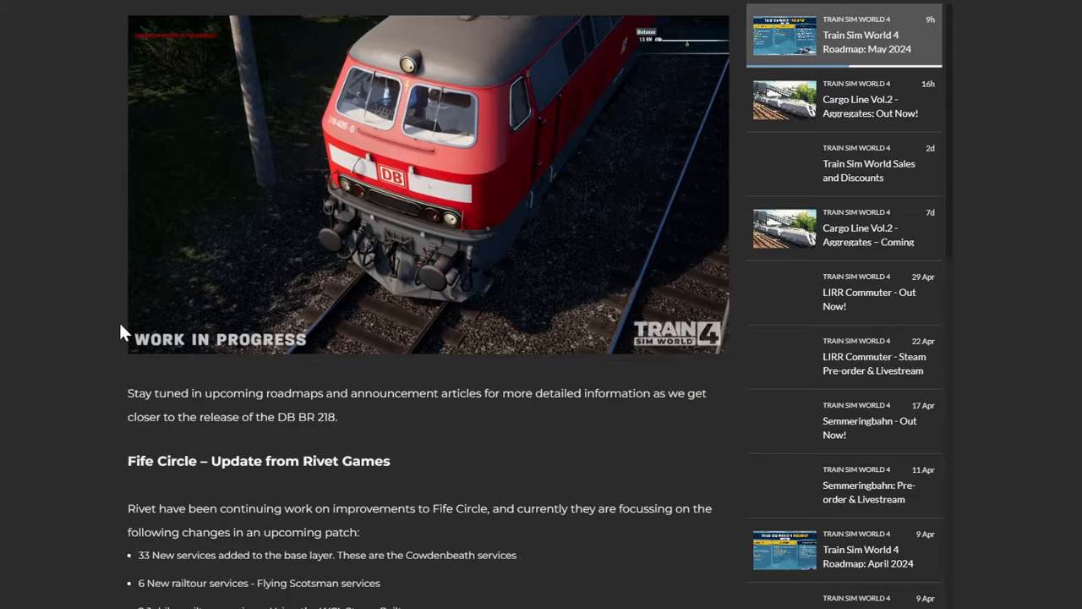
Step: Scroll to the Fife Circle update, enlarge FifeUpdate-WM-1, then advance to FifeUpdate-WM-2
scroll("down", 3)
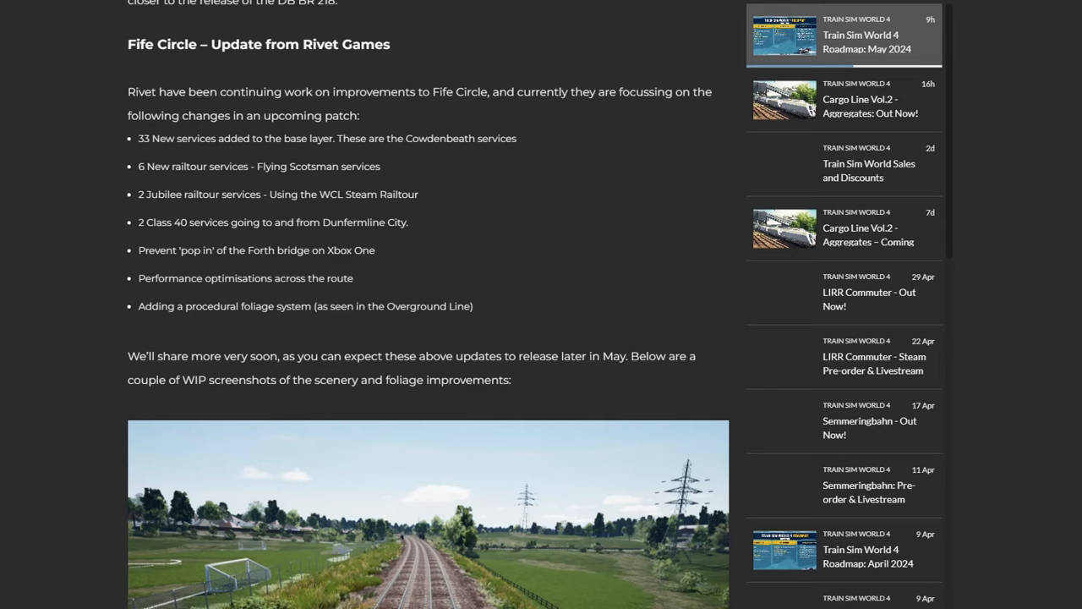
scroll("down", 3)
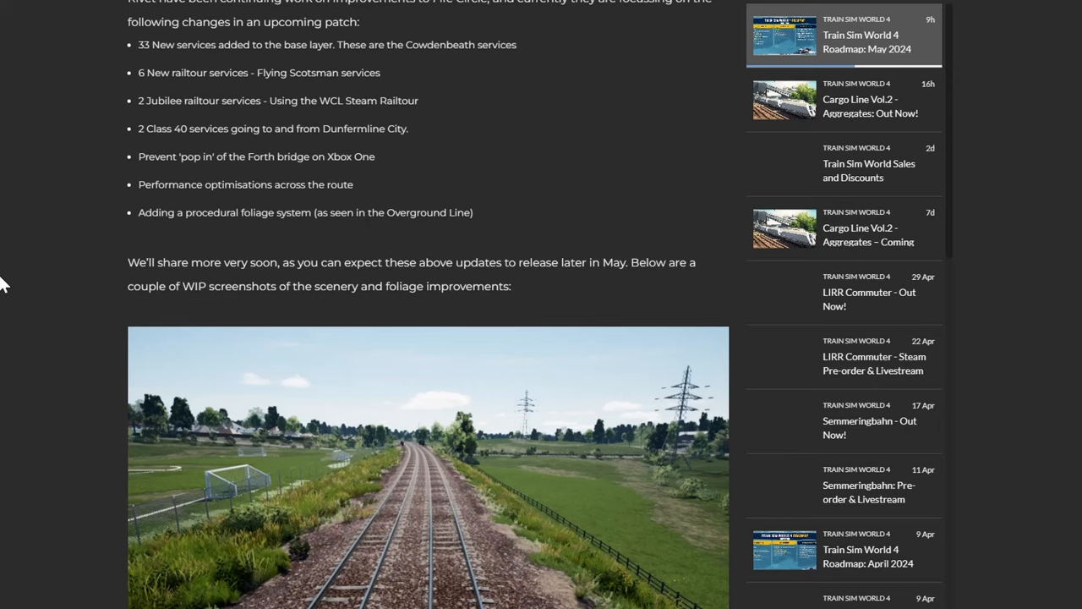
mouse_move(249, 232)
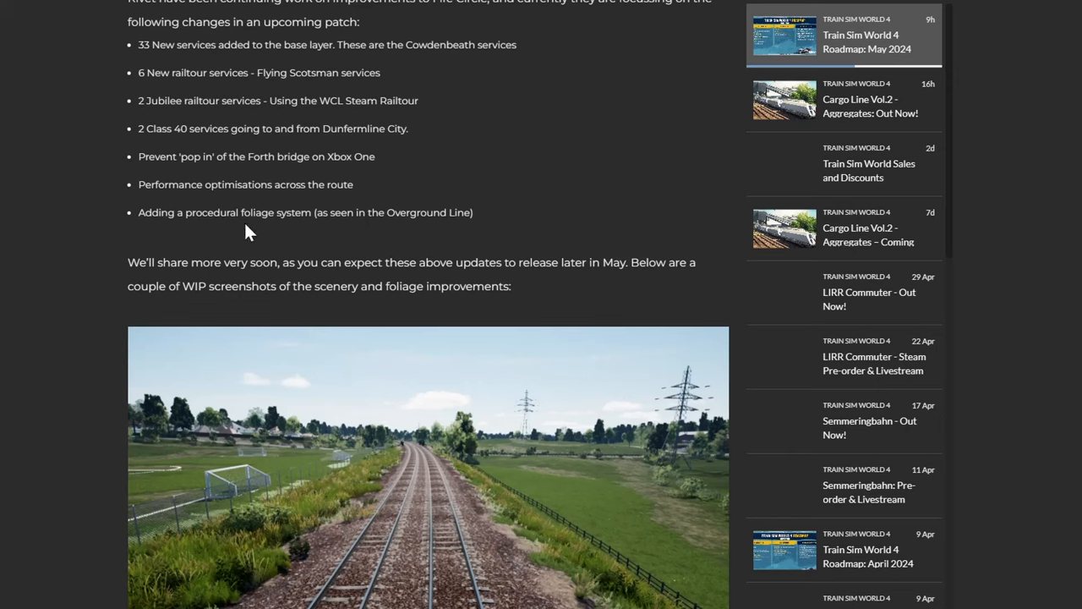
mouse_move(328, 245)
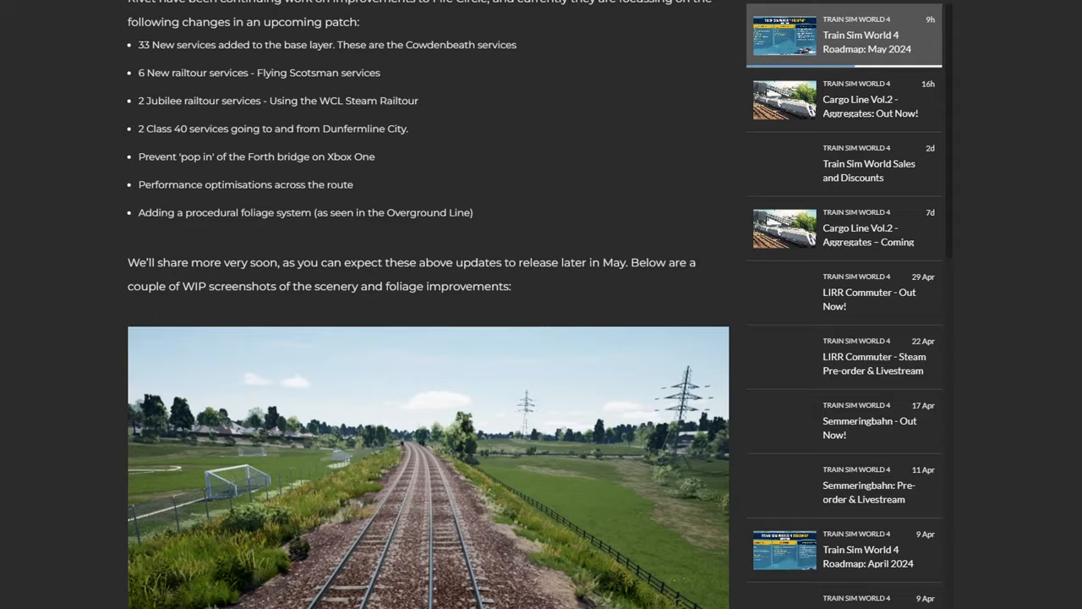
left_click(429, 465)
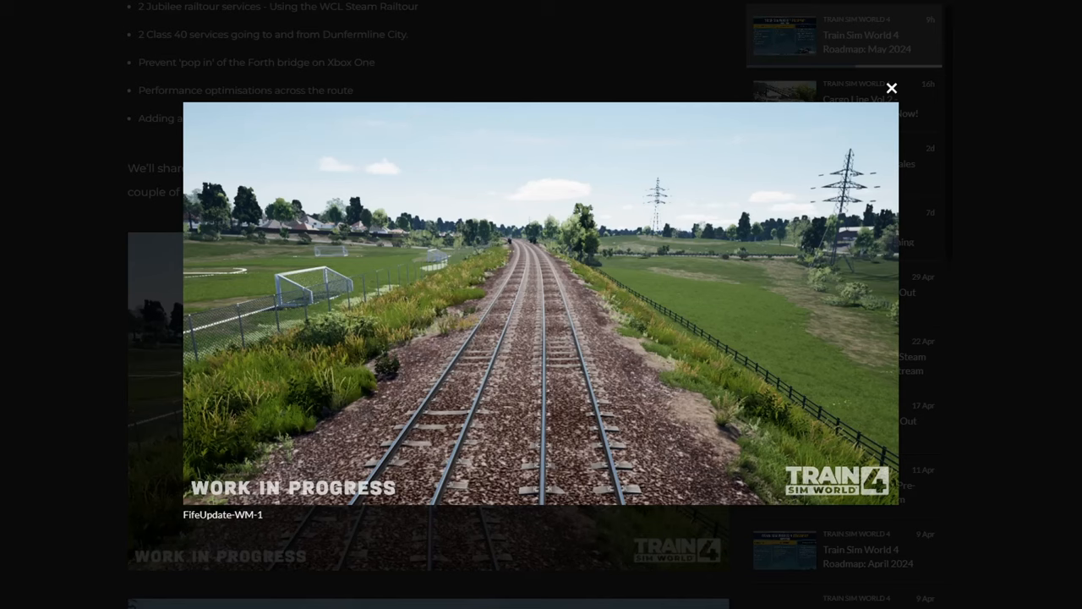
mouse_move(199, 287)
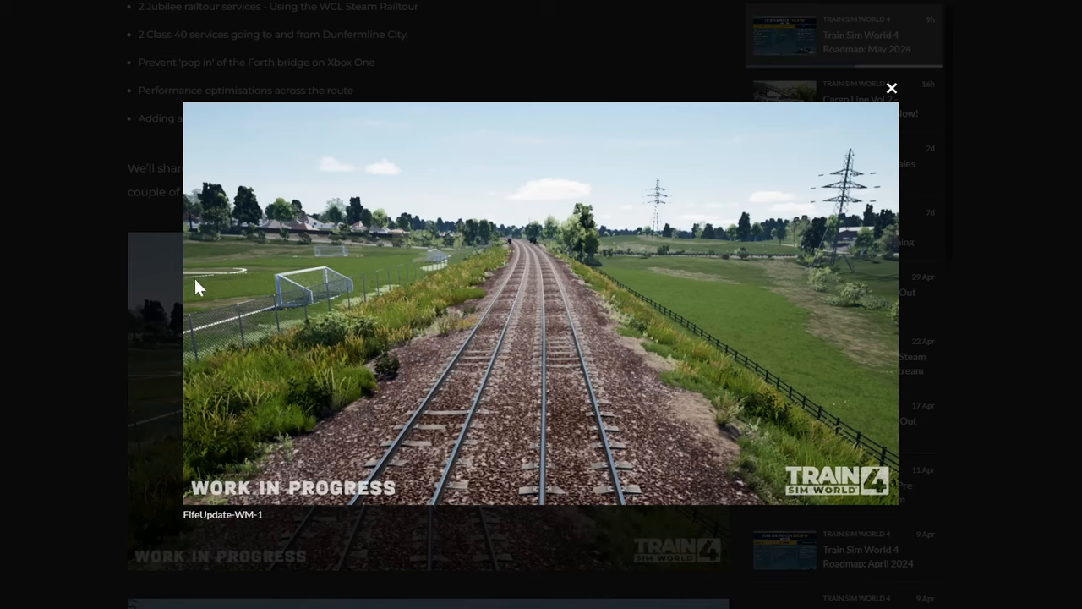
mouse_move(211, 283)
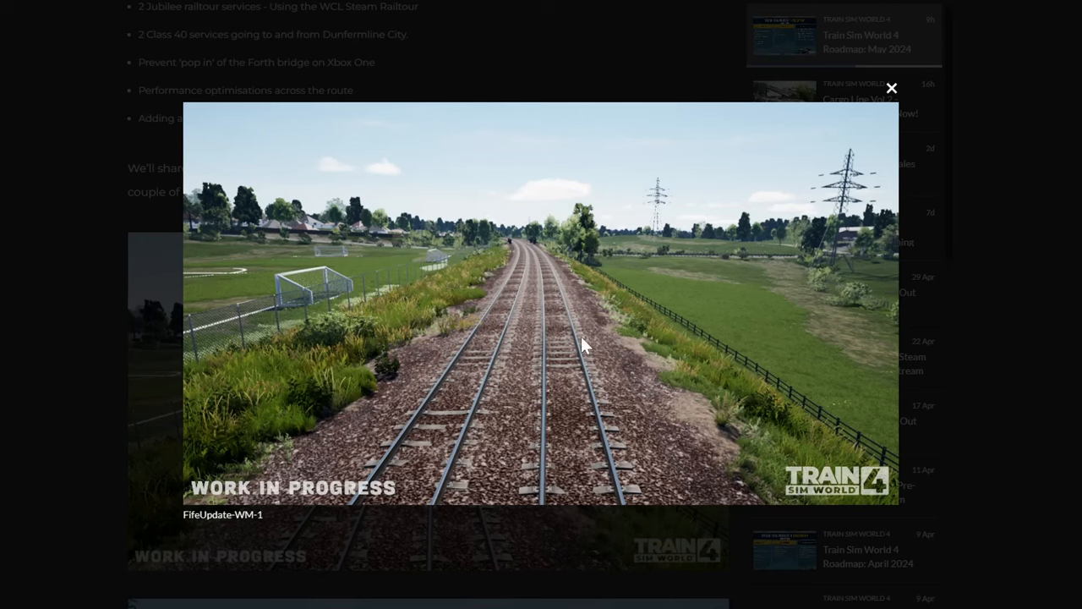
mouse_move(452, 375)
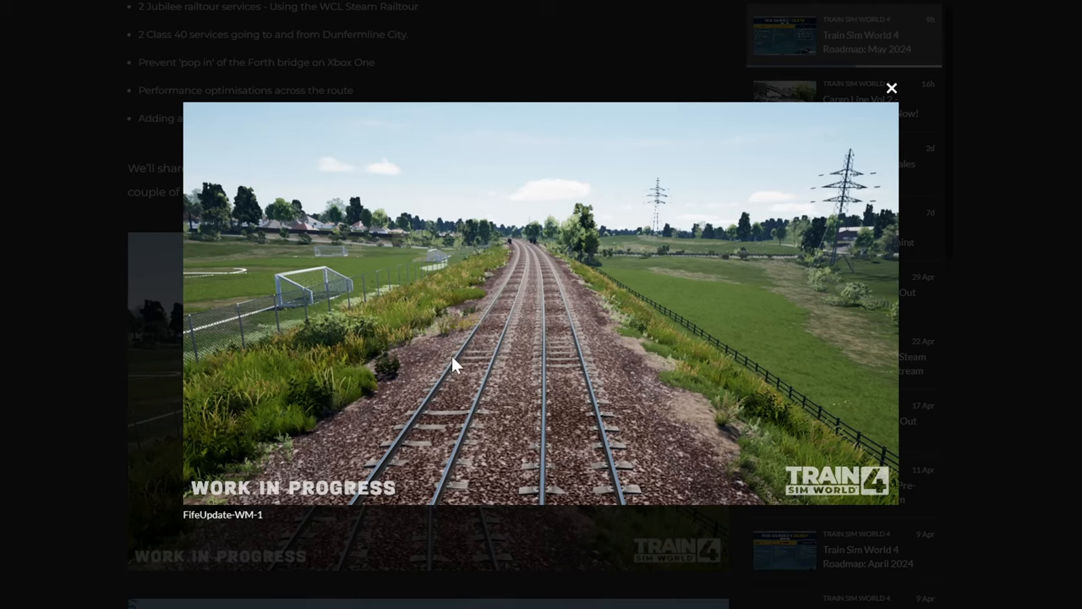
mouse_move(753, 258)
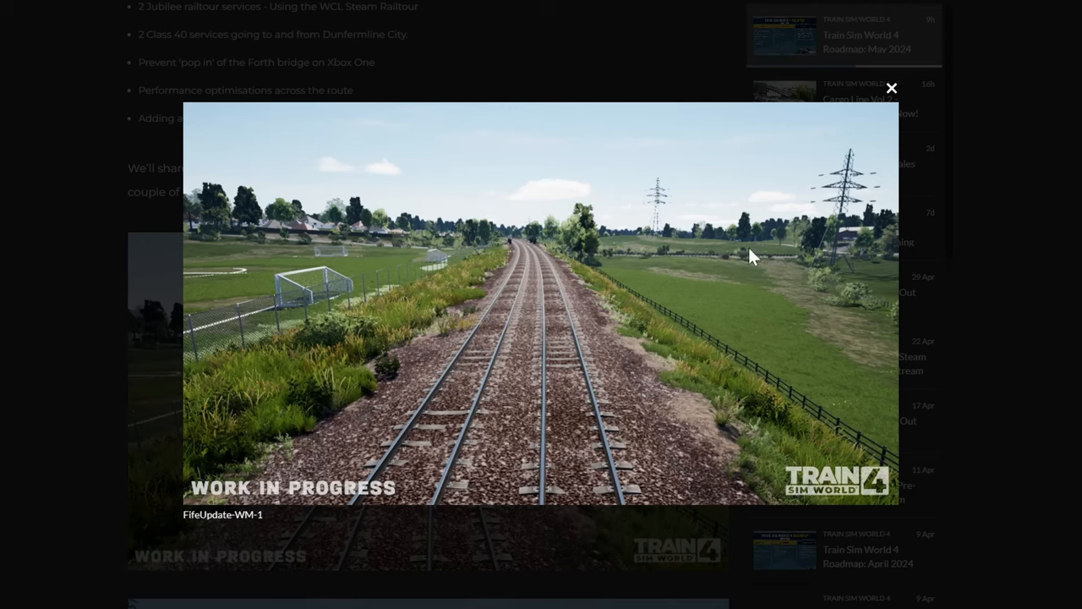
mouse_move(801, 307)
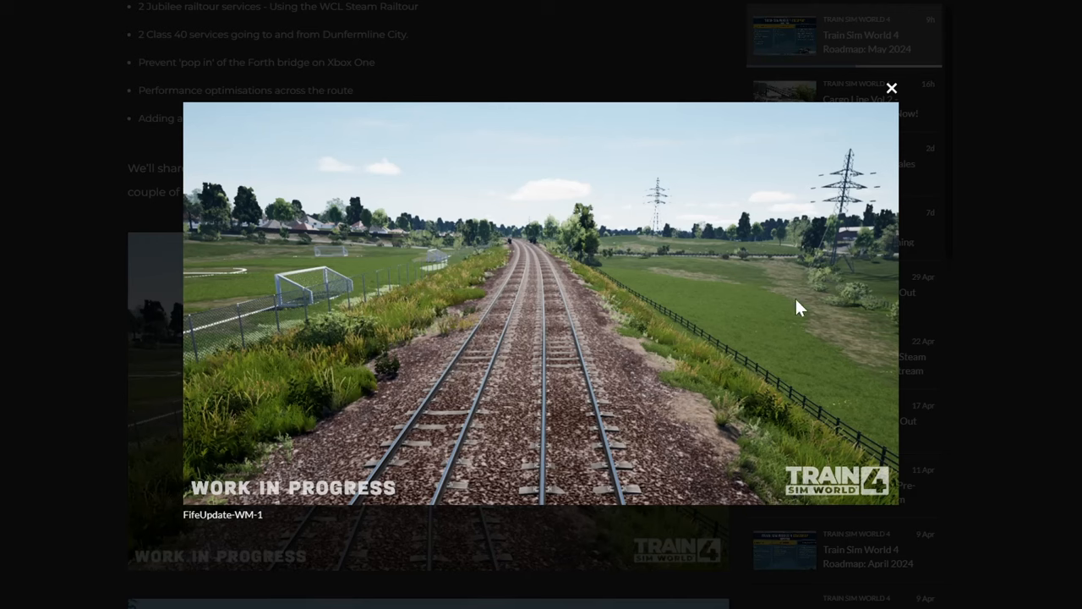
mouse_move(790, 230)
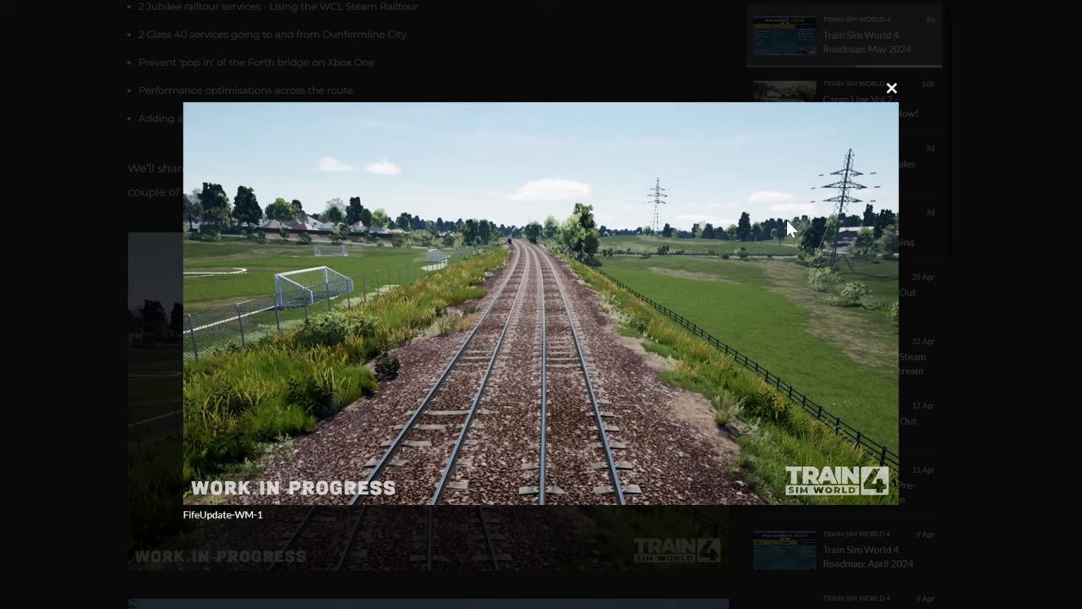
mouse_move(683, 212)
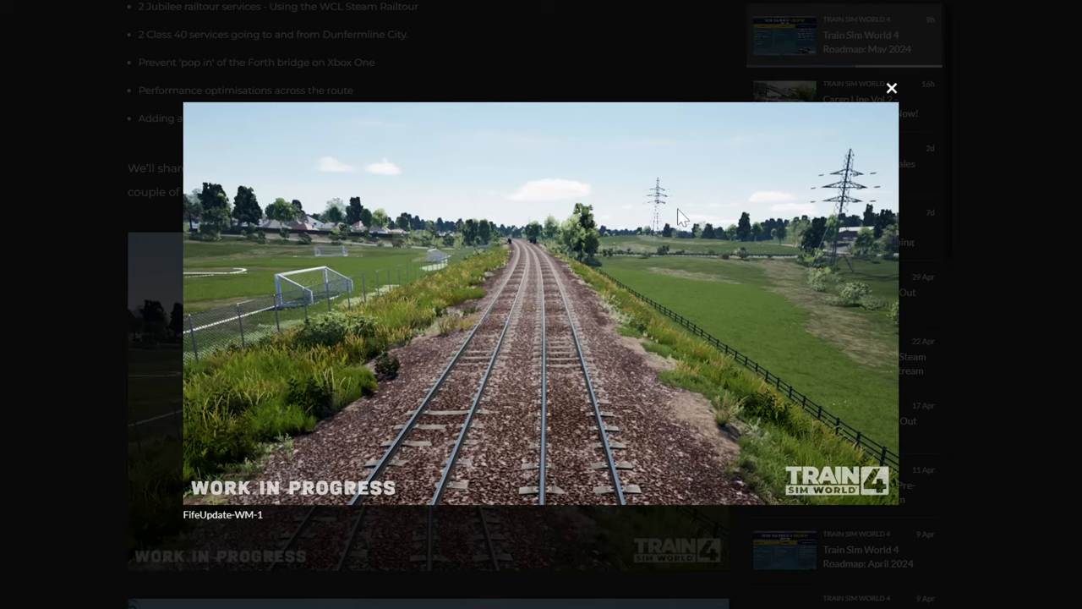
mouse_move(704, 260)
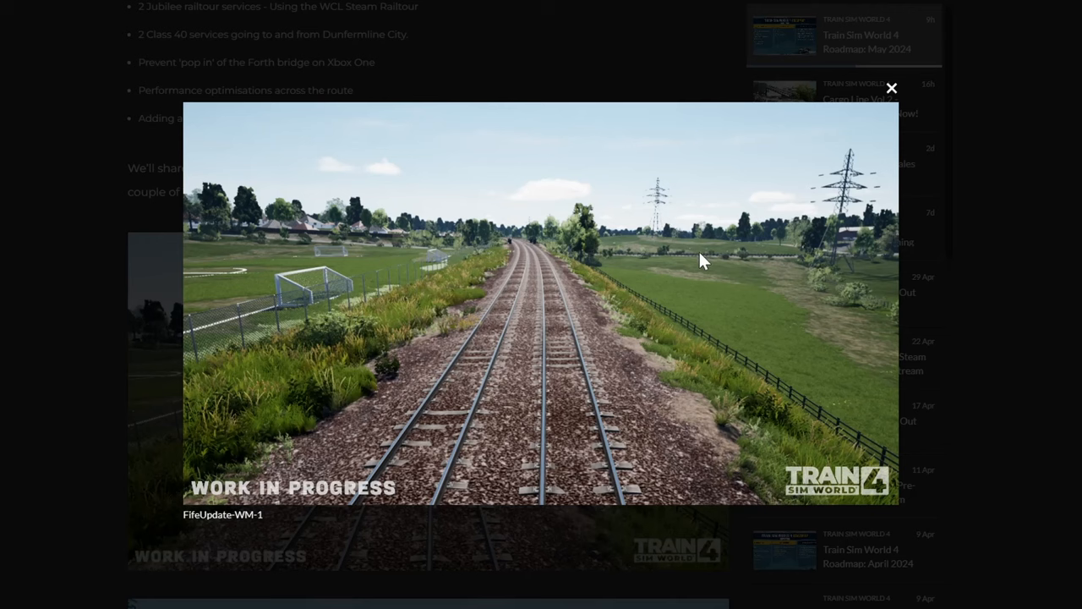
mouse_move(258, 316)
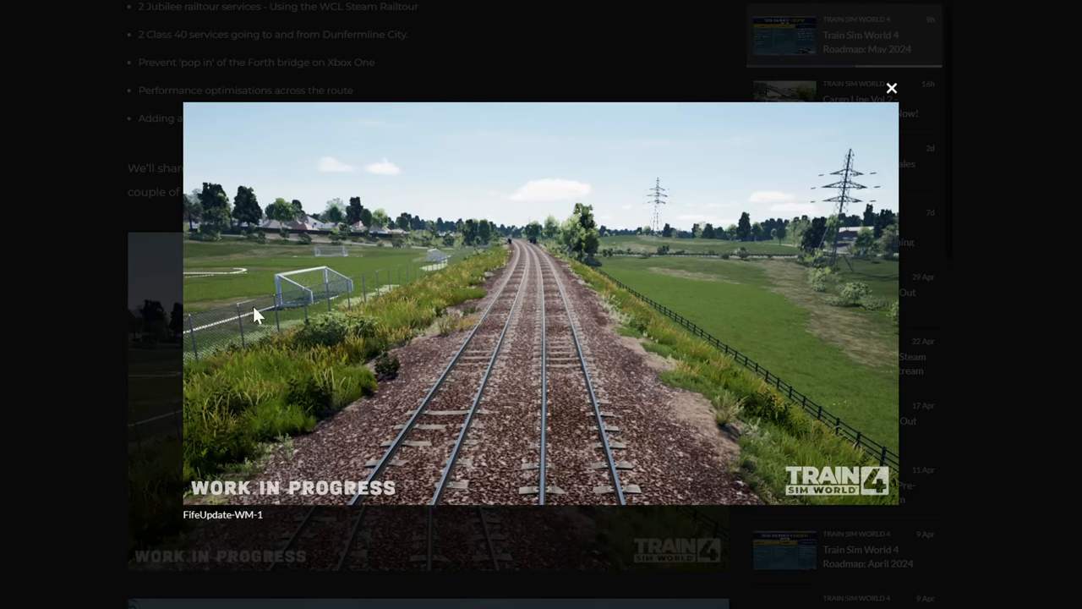
mouse_move(272, 311)
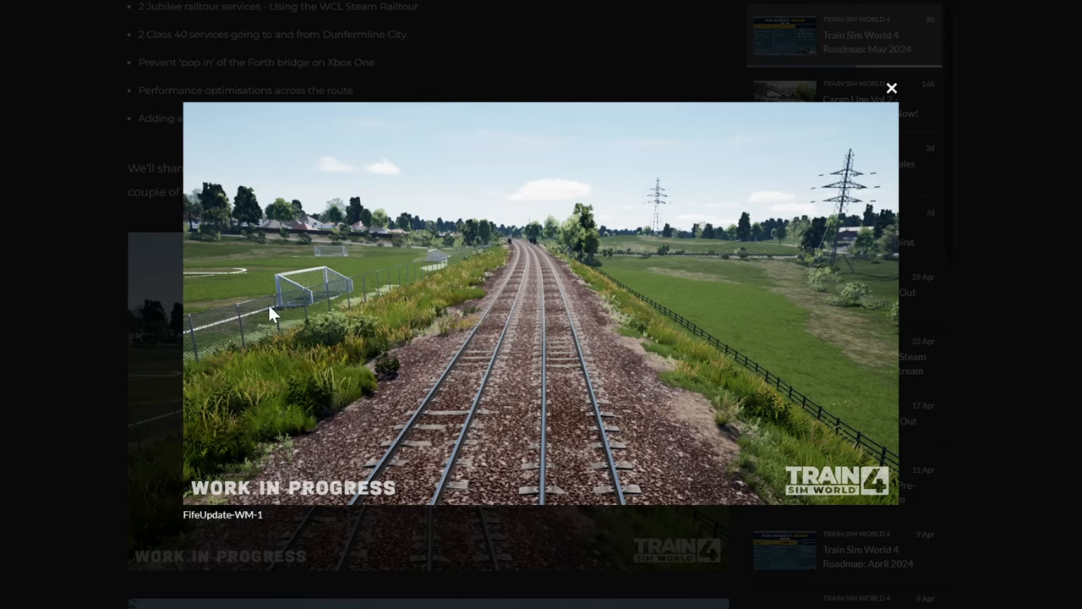
mouse_move(84, 307)
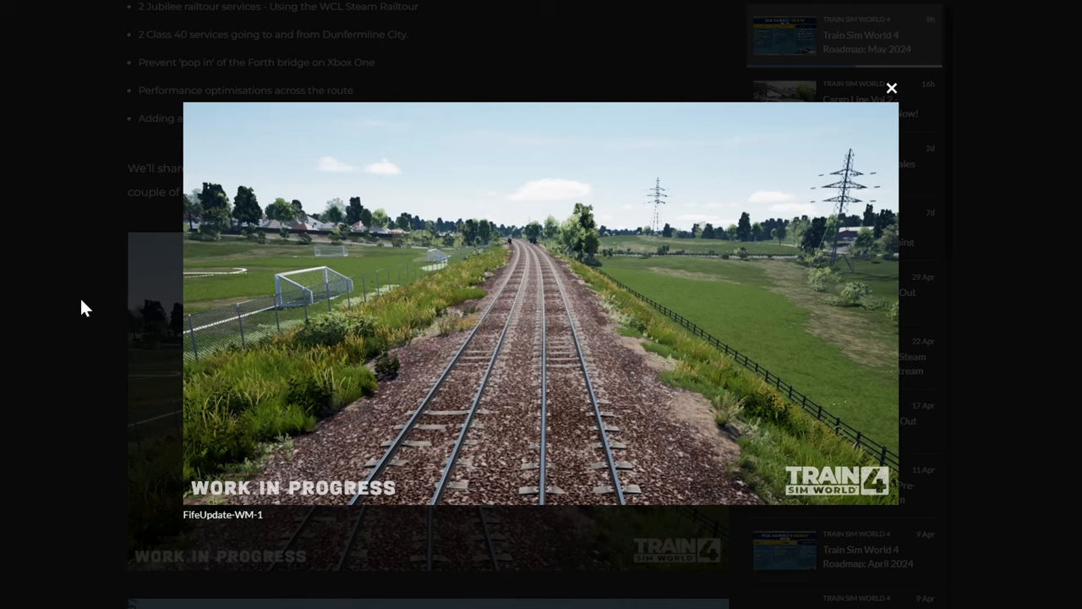
mouse_move(531, 320)
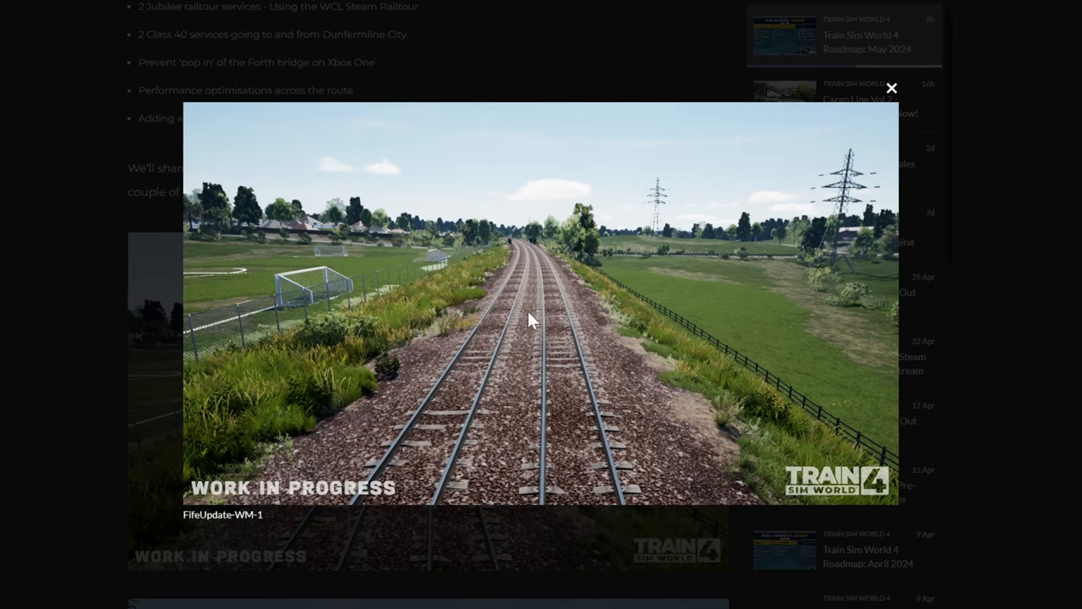
mouse_move(557, 355)
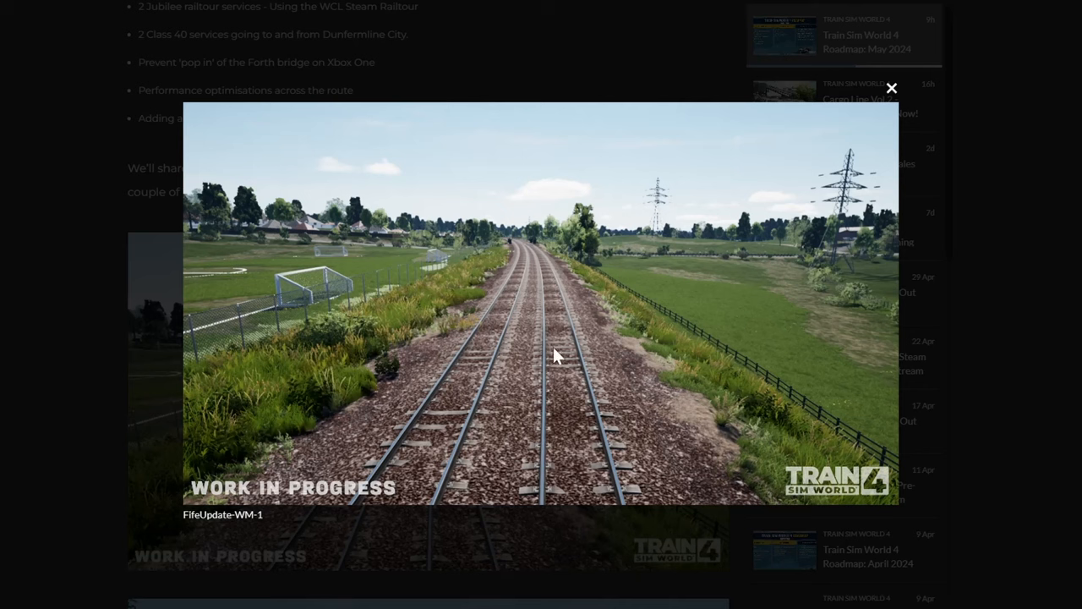
mouse_move(575, 295)
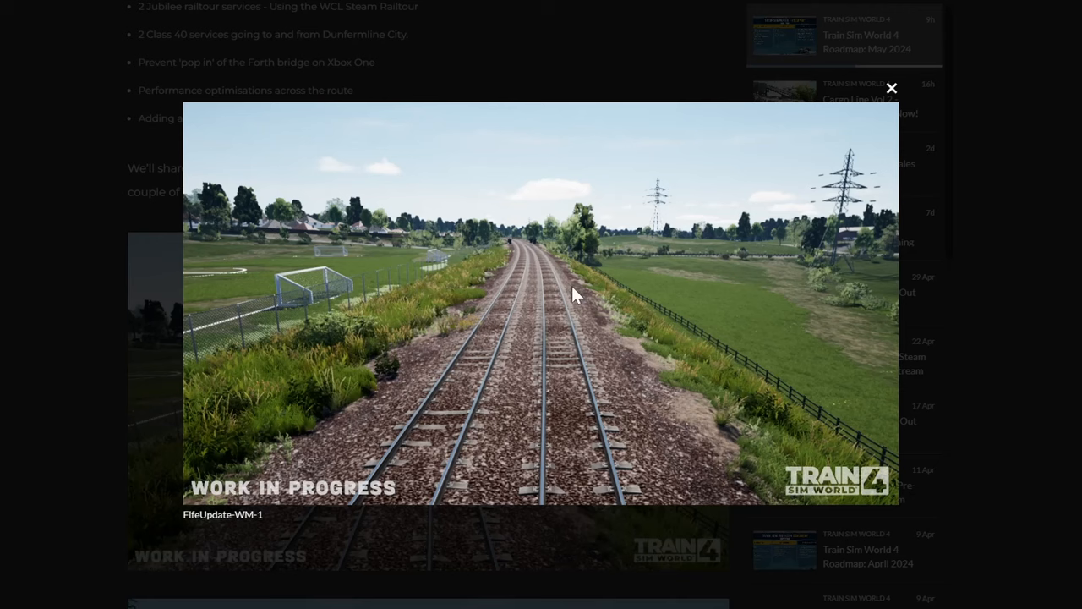
mouse_move(465, 304)
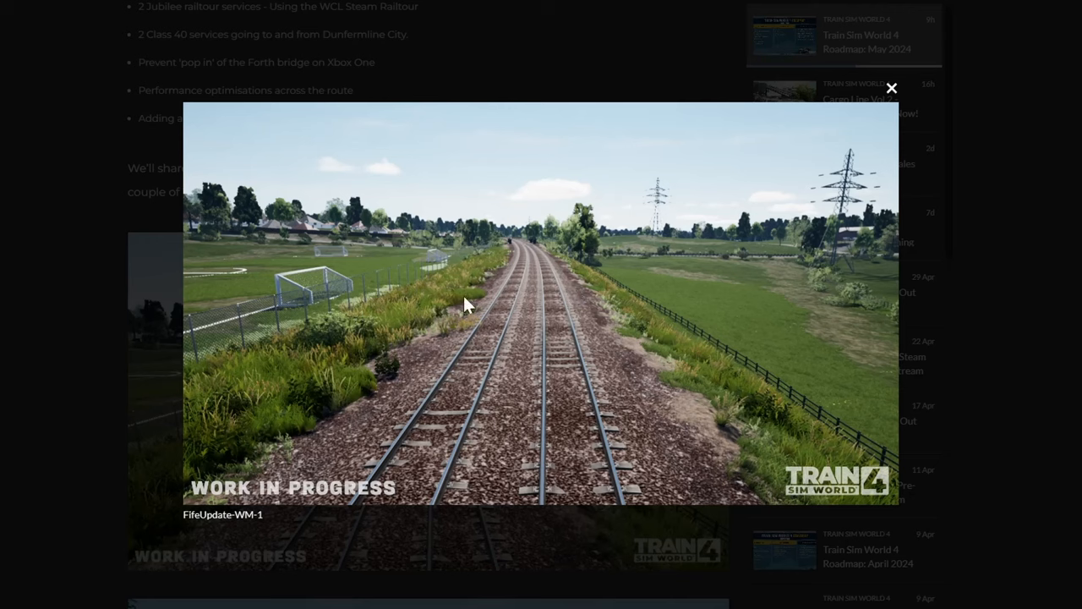
mouse_move(475, 328)
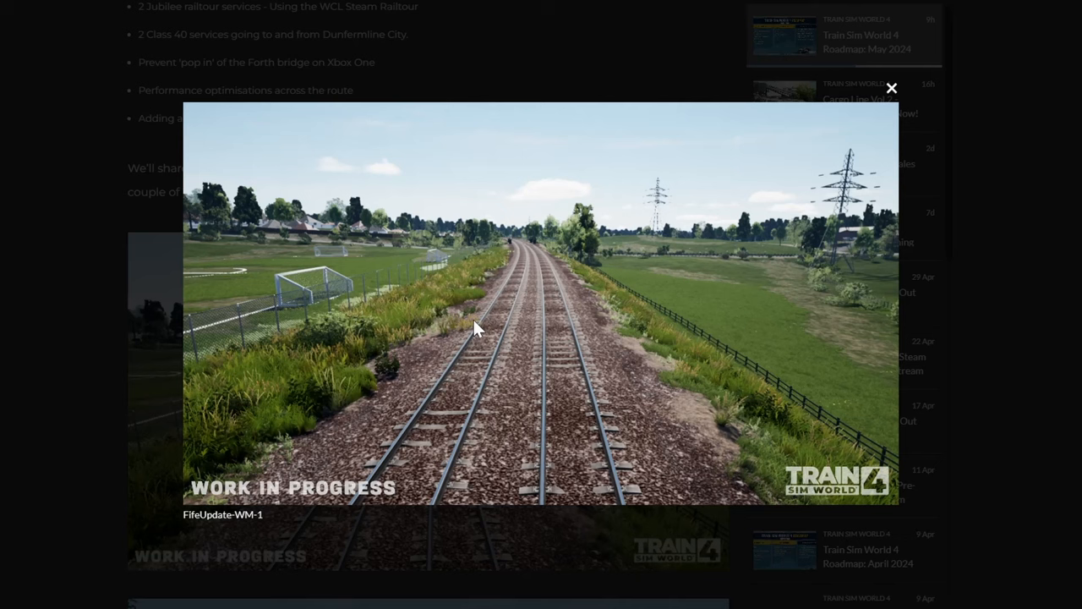
mouse_move(51, 294)
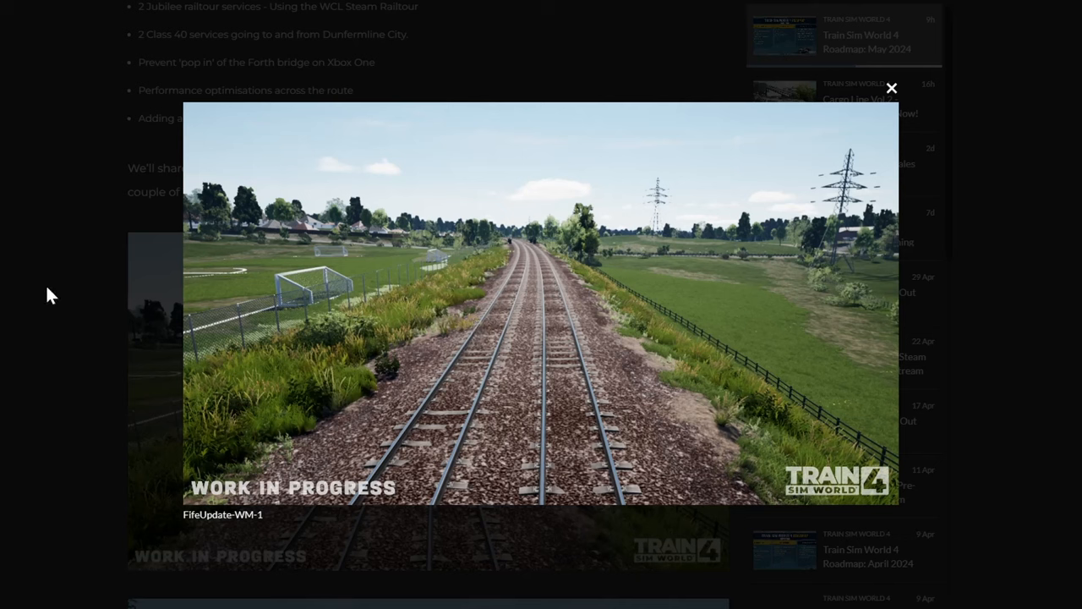
left_click(890, 88)
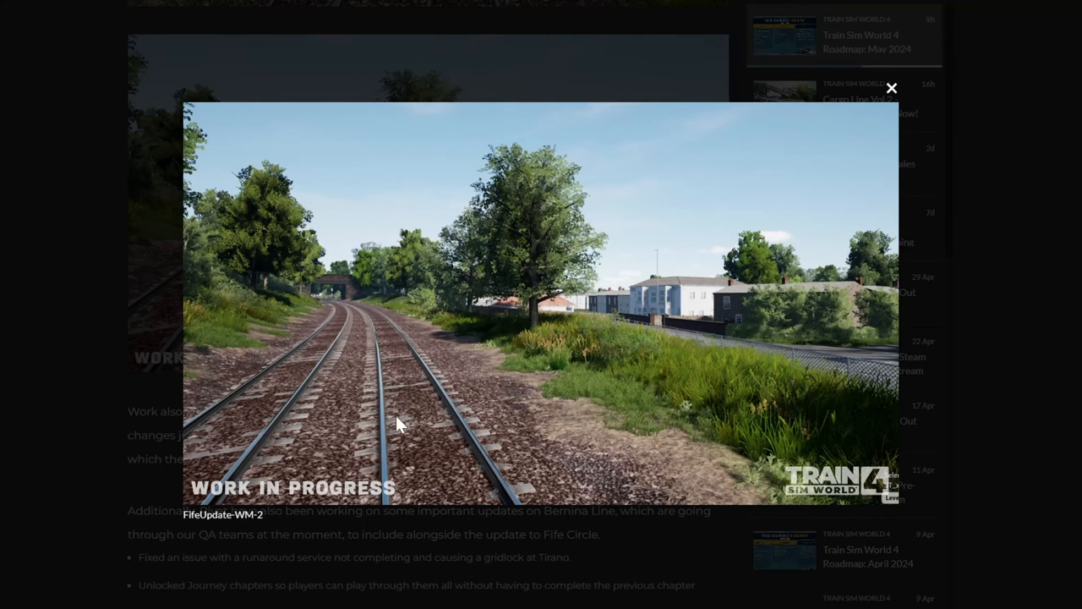
mouse_move(381, 404)
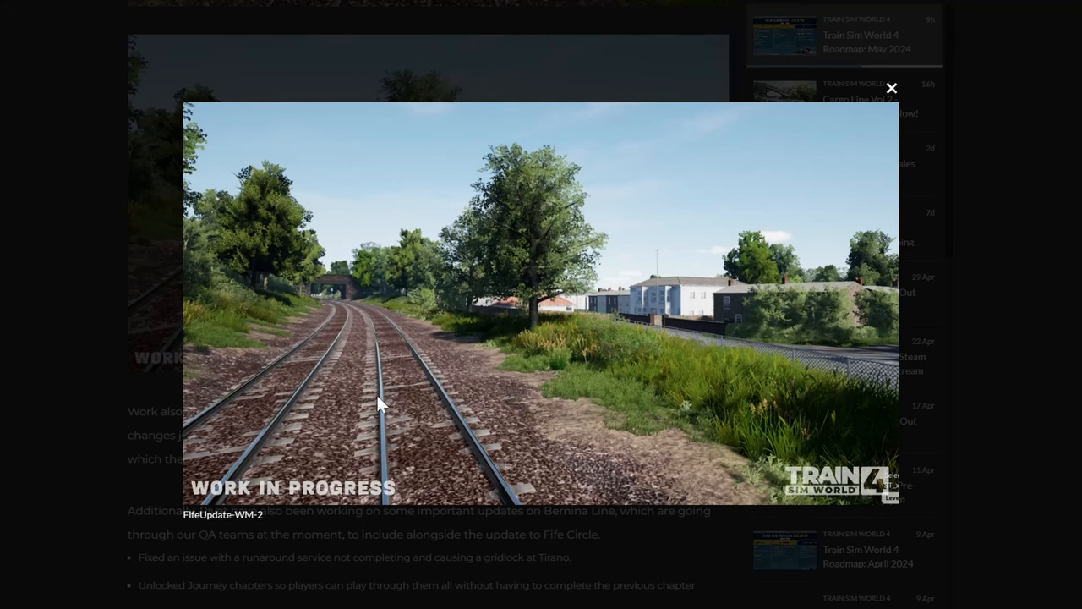
mouse_move(426, 431)
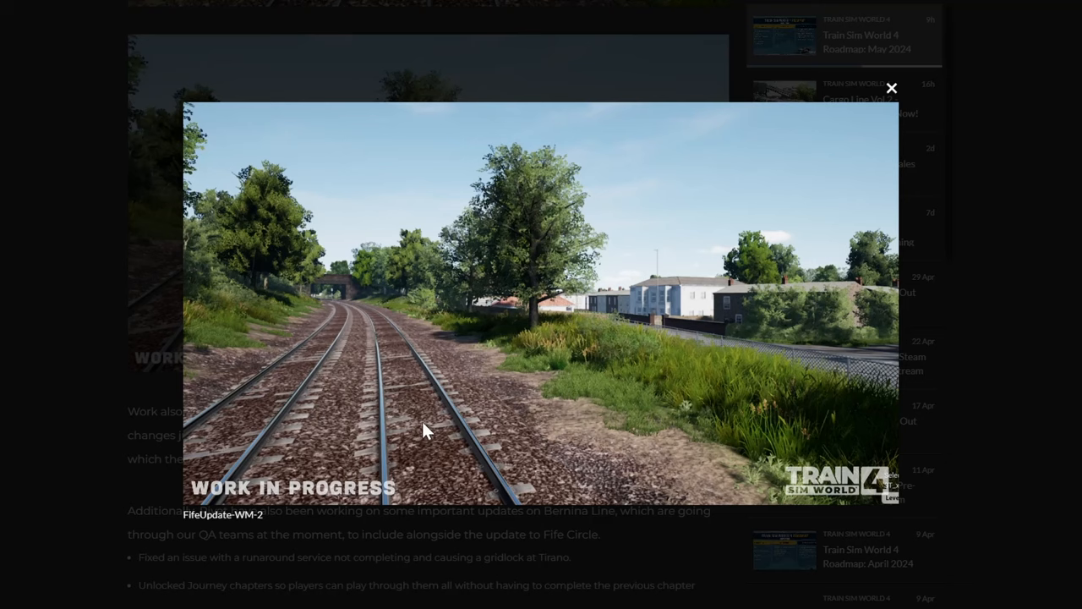
mouse_move(36, 340)
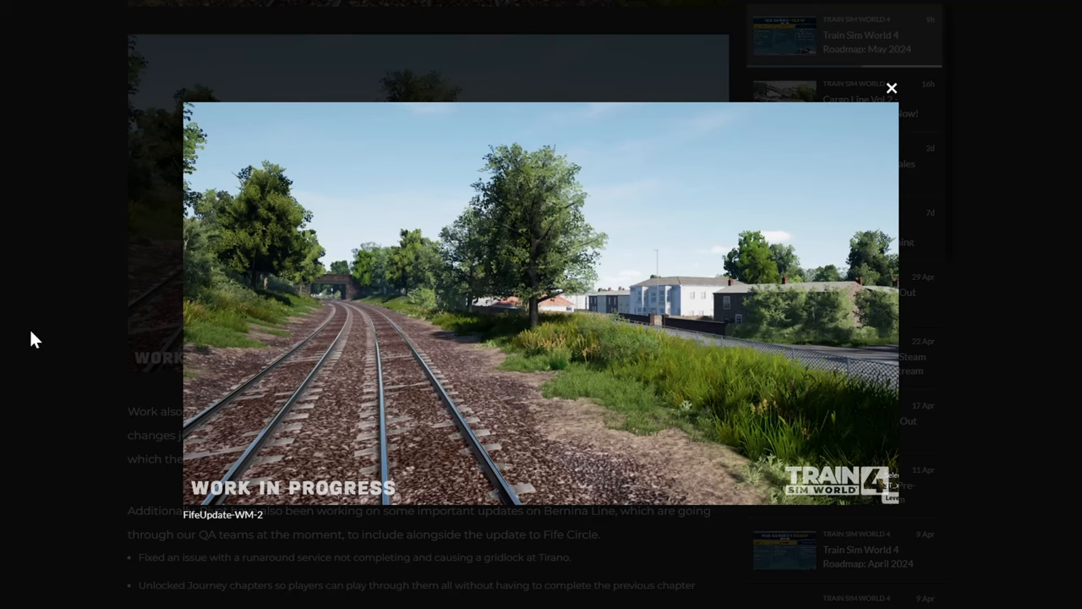
Step: Close the enlarged FifeUpdate-WM-2 screenshot to return to the Leven branch text
left_click(891, 88)
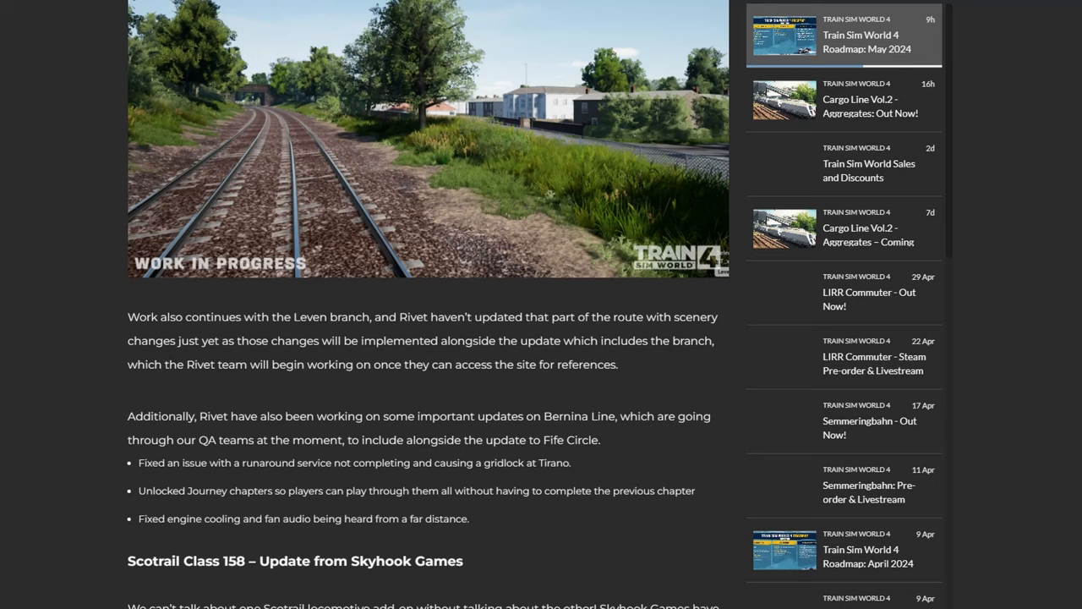
Step: Scroll past the Bernina Line fixes and Class 158 feature list to High Iron Simulation
scroll("down", 3)
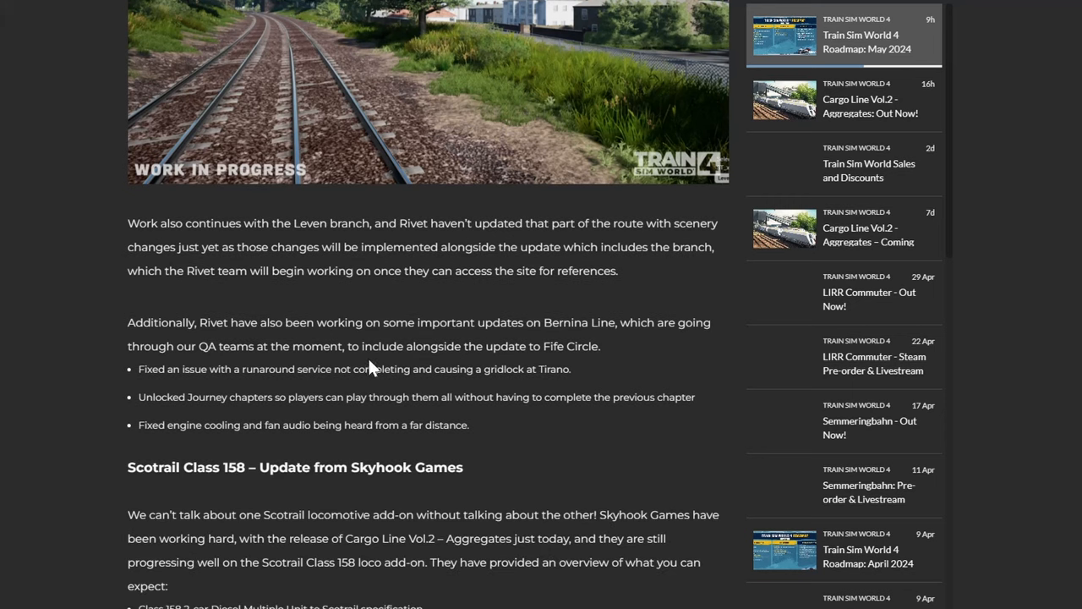
mouse_move(550, 388)
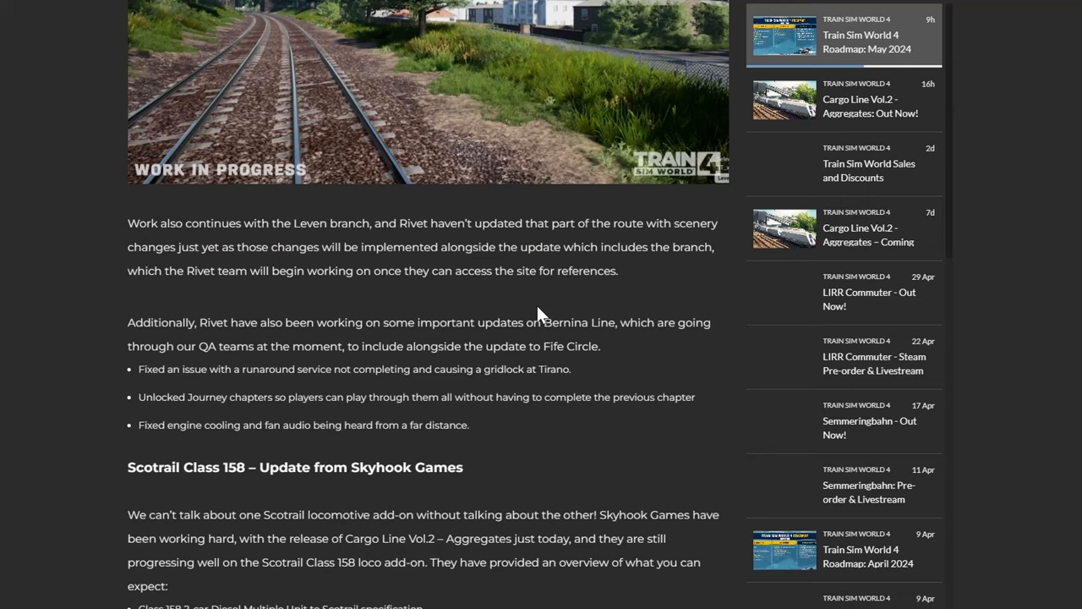
mouse_move(514, 316)
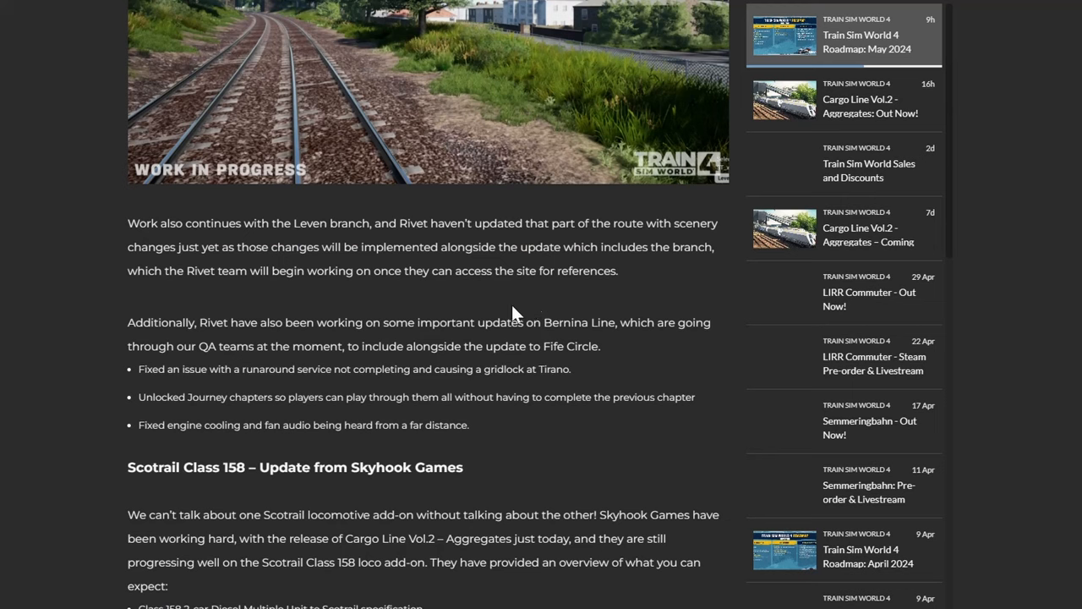
mouse_move(287, 387)
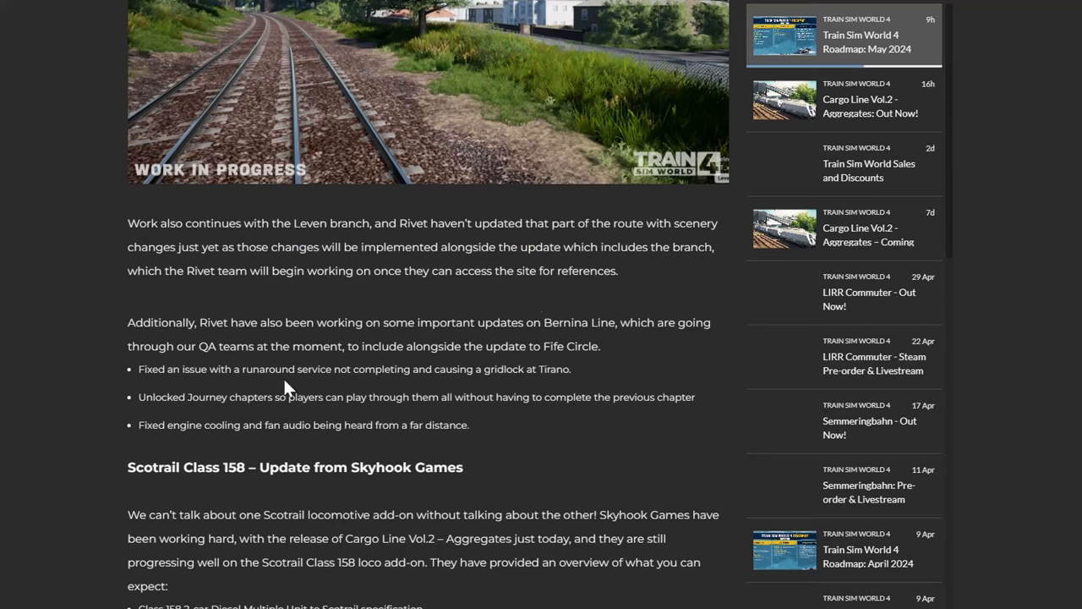
mouse_move(313, 393)
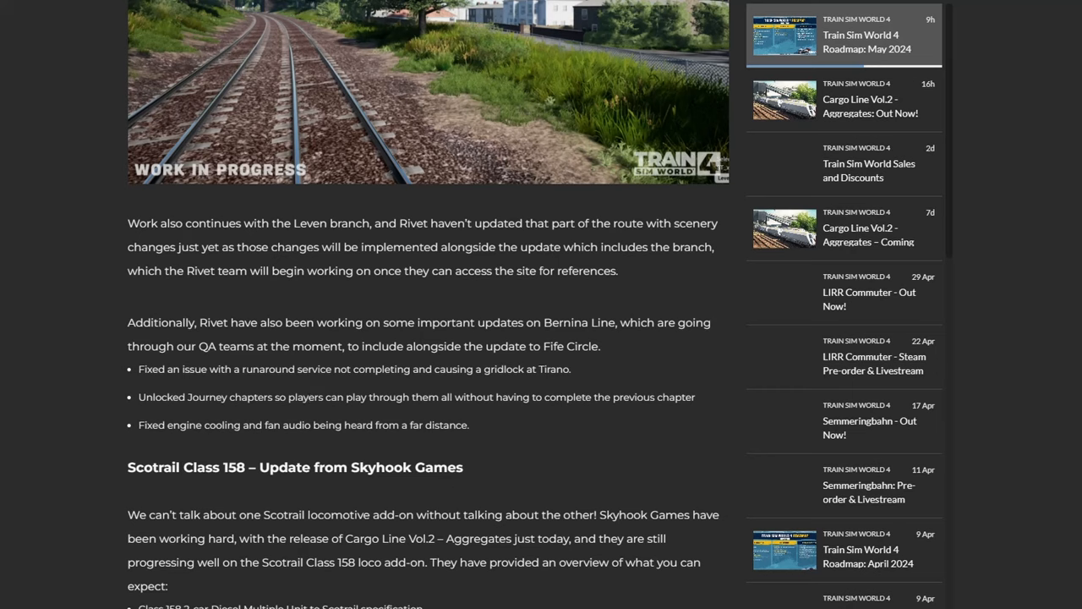
mouse_move(359, 340)
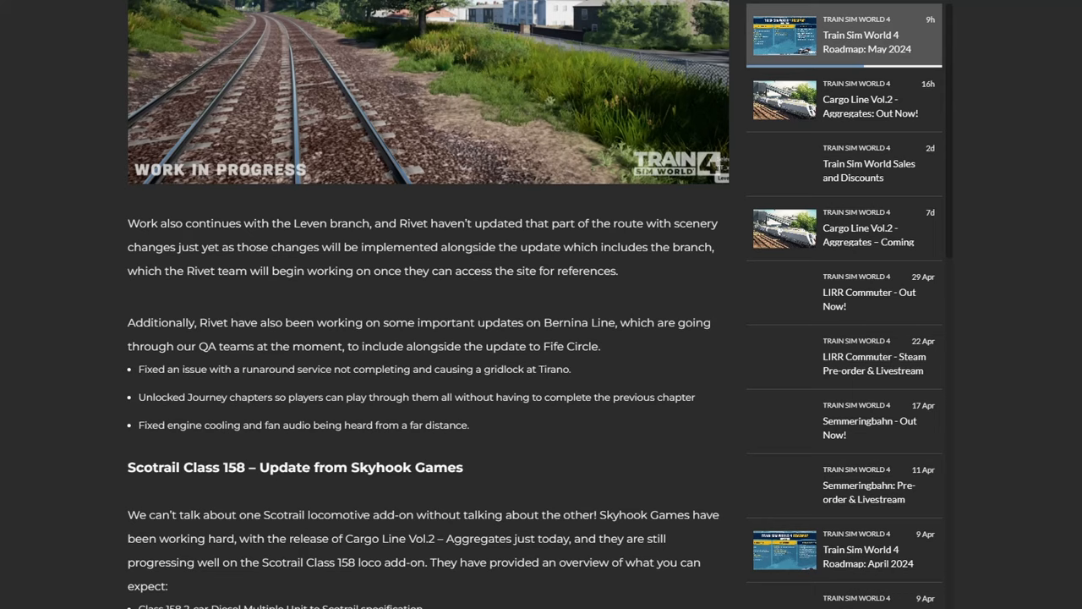
mouse_move(332, 454)
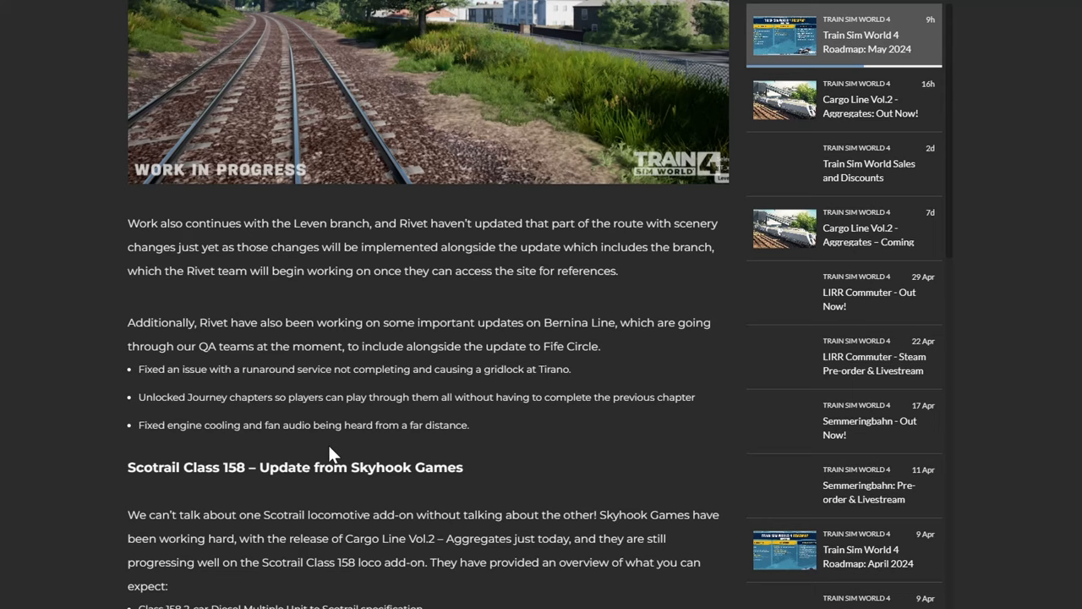
scroll("down", 3)
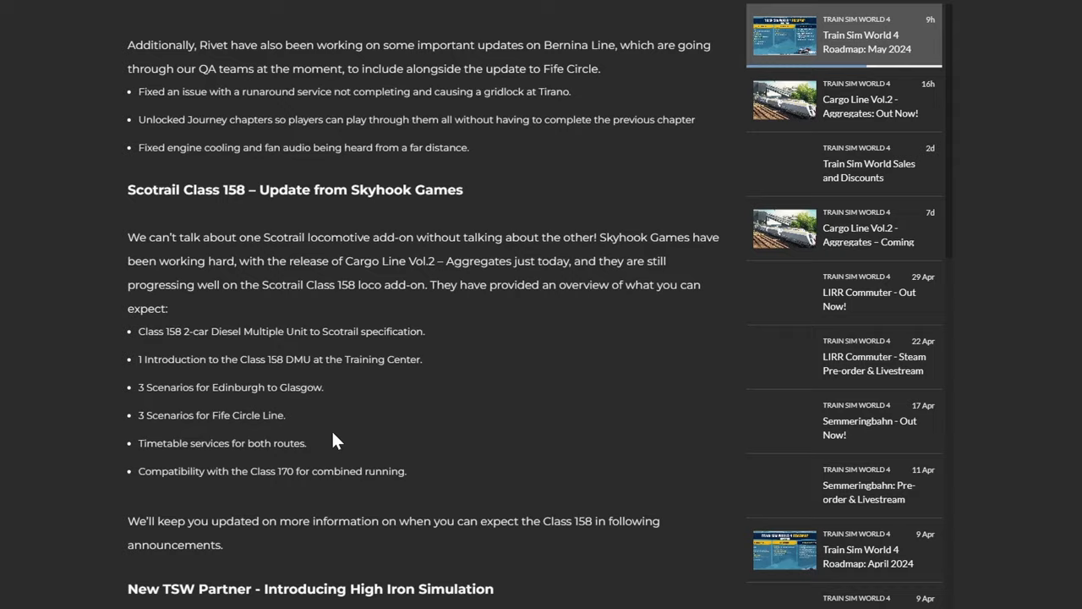
scroll("down", 3)
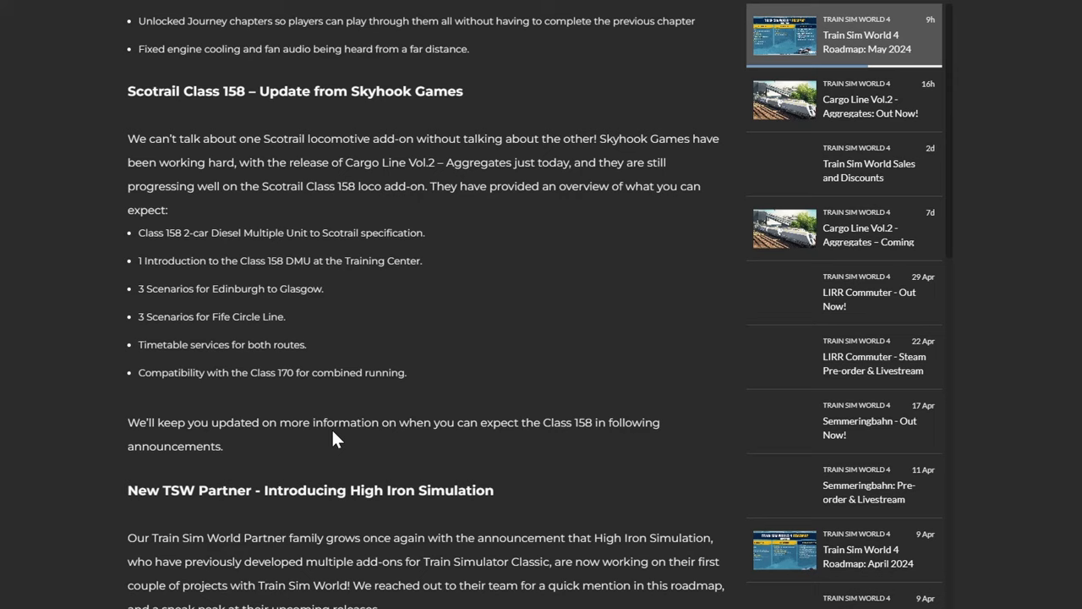
scroll("down", 3)
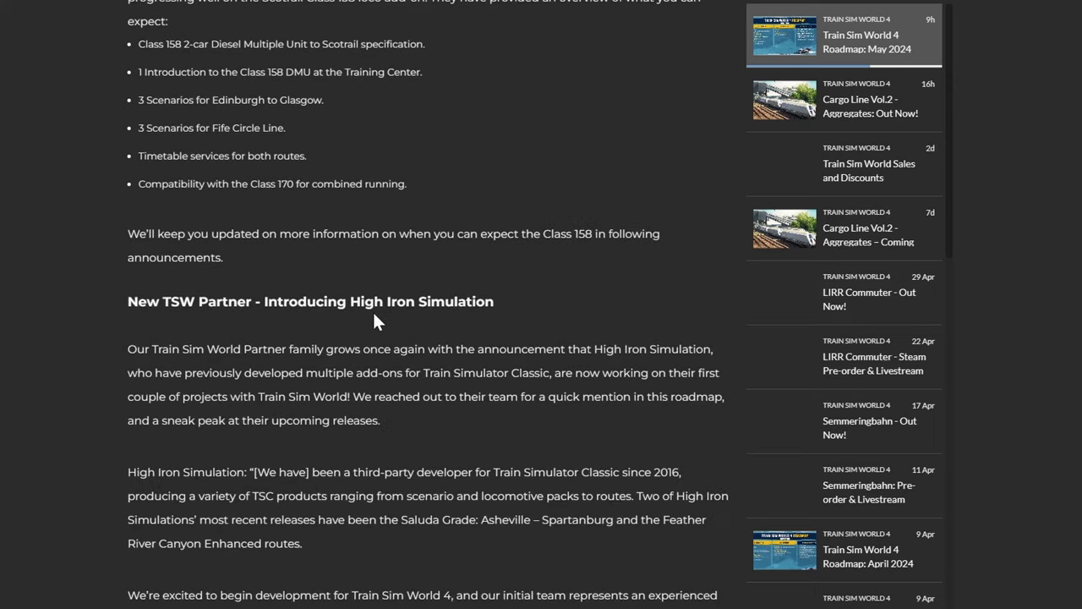
Step: Scroll through the High Iron Simulation section, including its Santa Fe Cajon Pass project
scroll("down", 3)
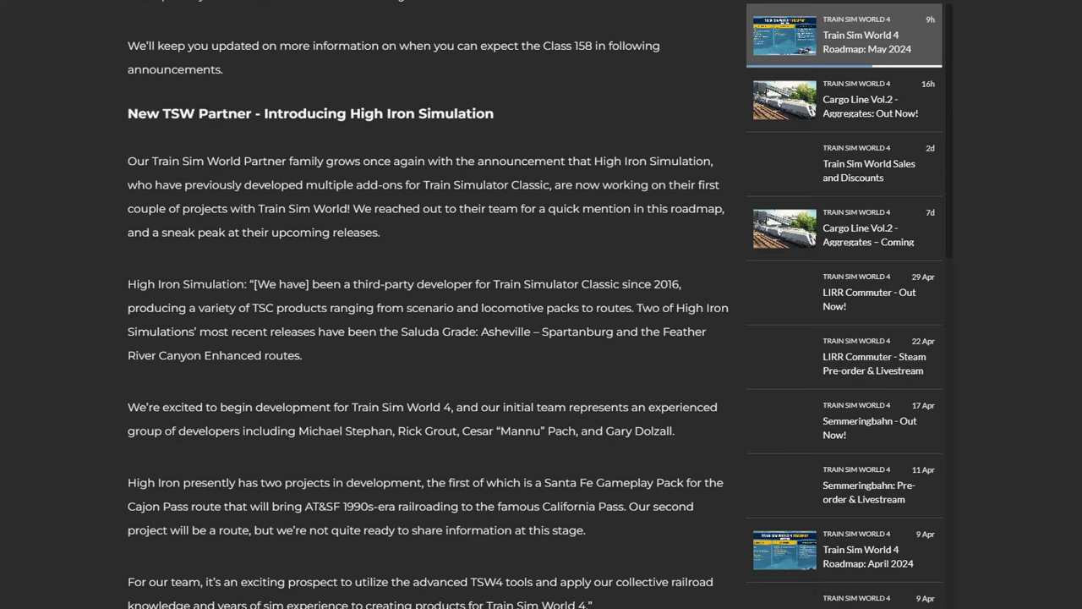
scroll("down", 3)
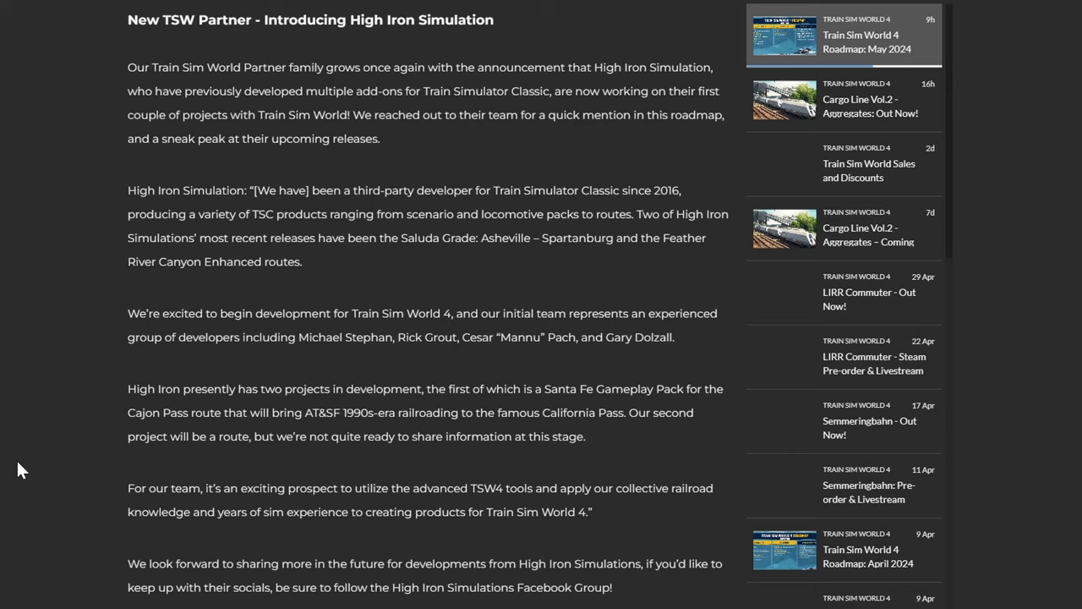
Step: Scroll past High Iron Simulation to the Tadami Line update and its screenshots
scroll("down", 3)
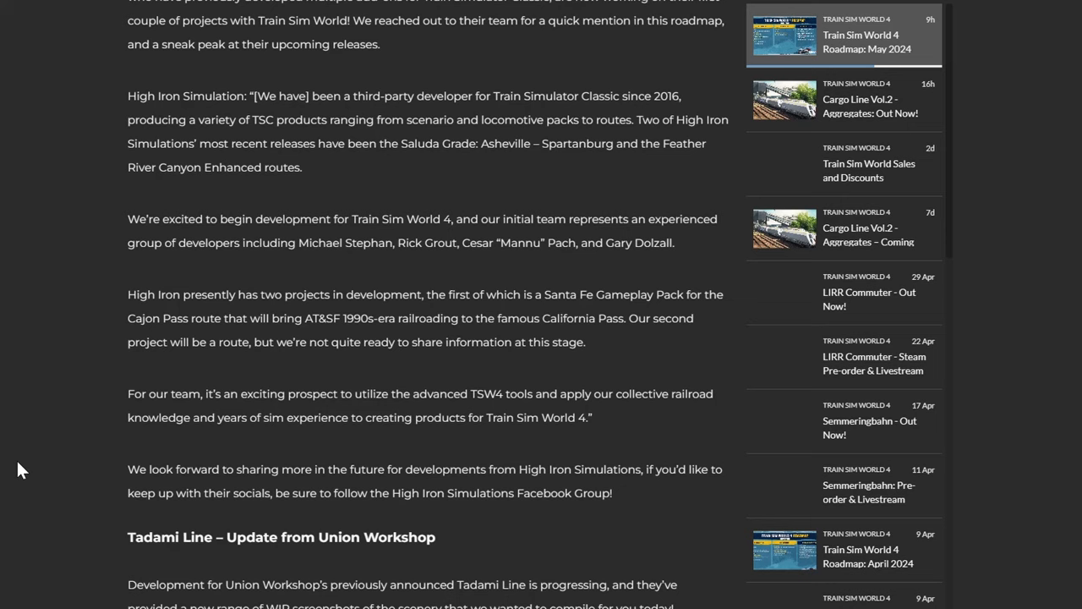
scroll("down", 3)
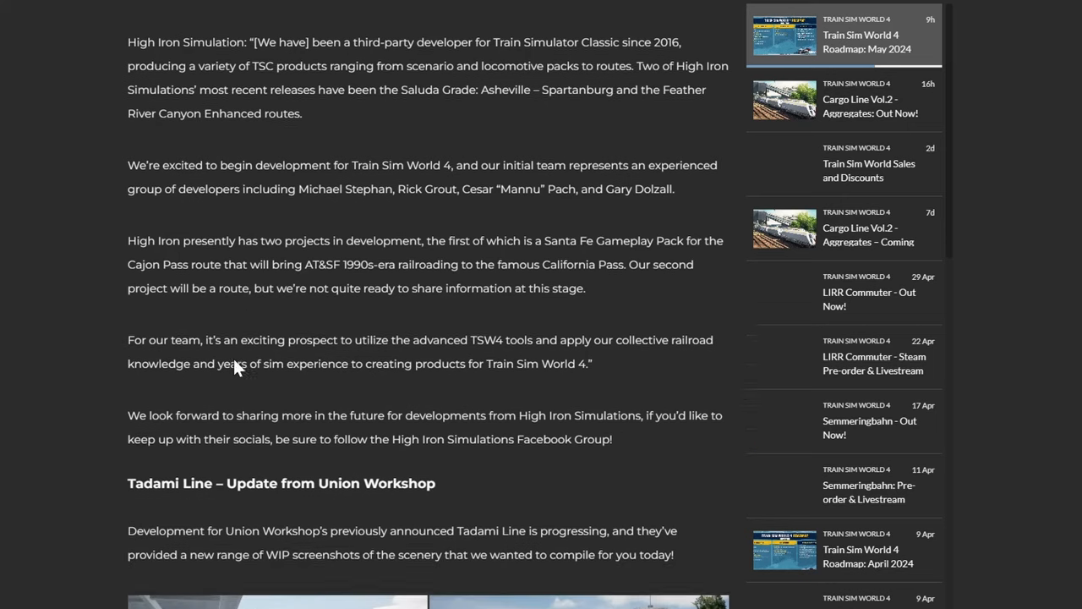
scroll("down", 3)
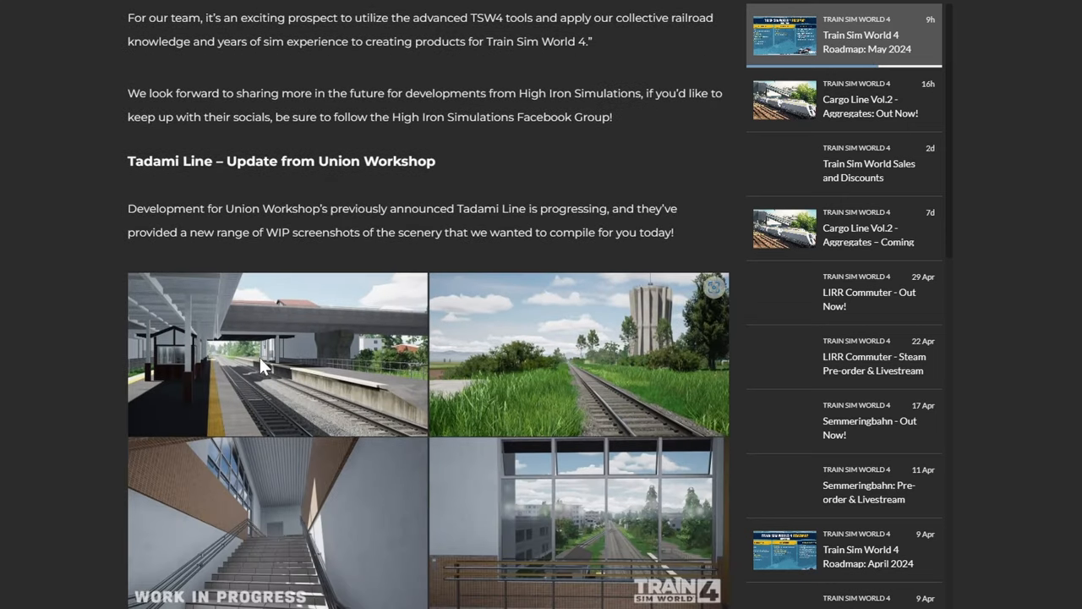
mouse_move(385, 359)
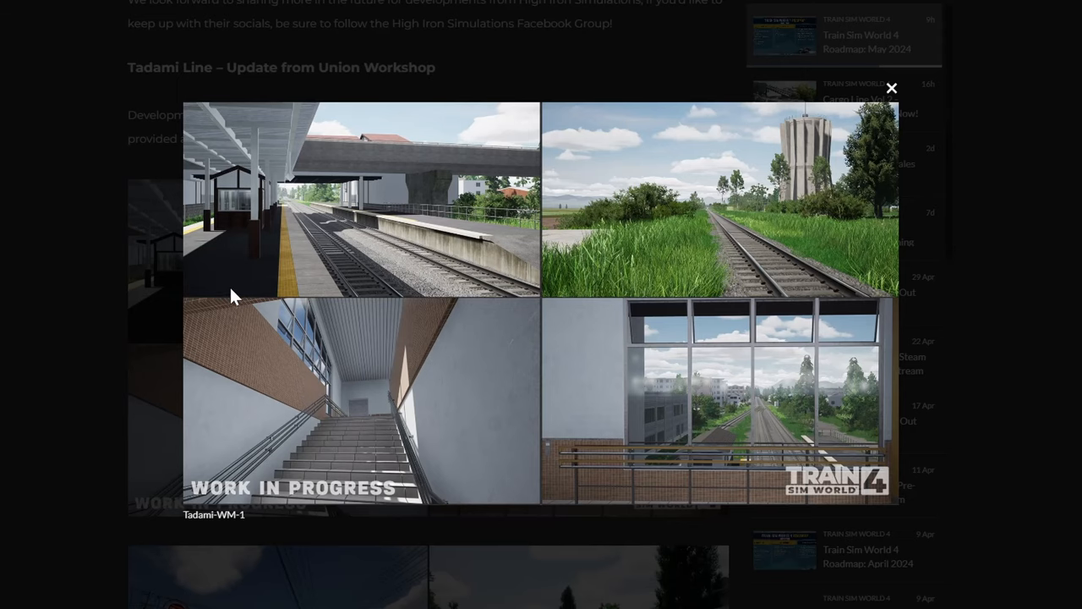
mouse_move(478, 222)
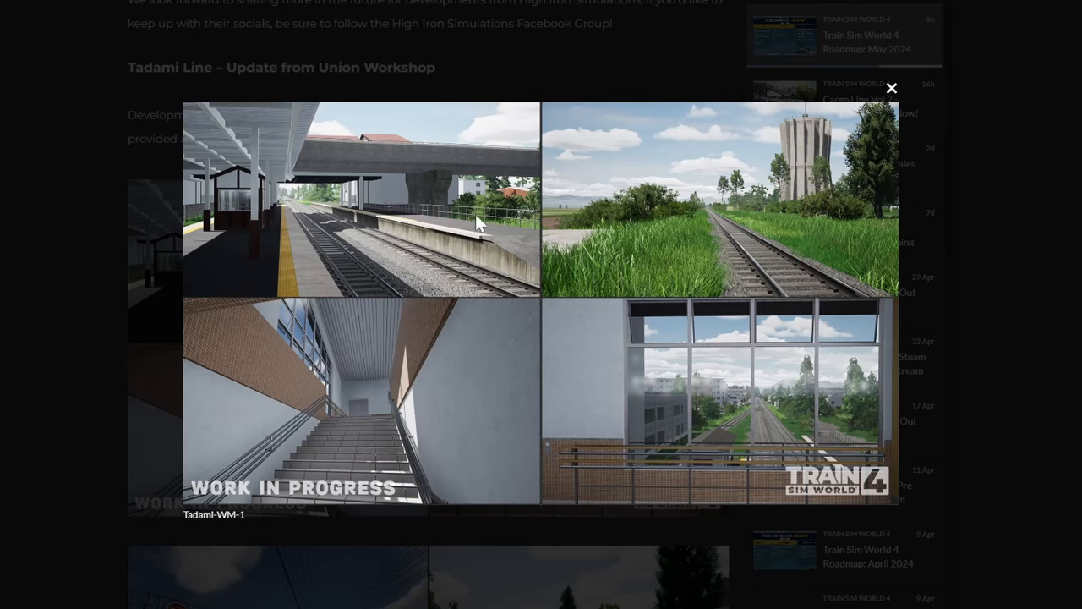
mouse_move(435, 292)
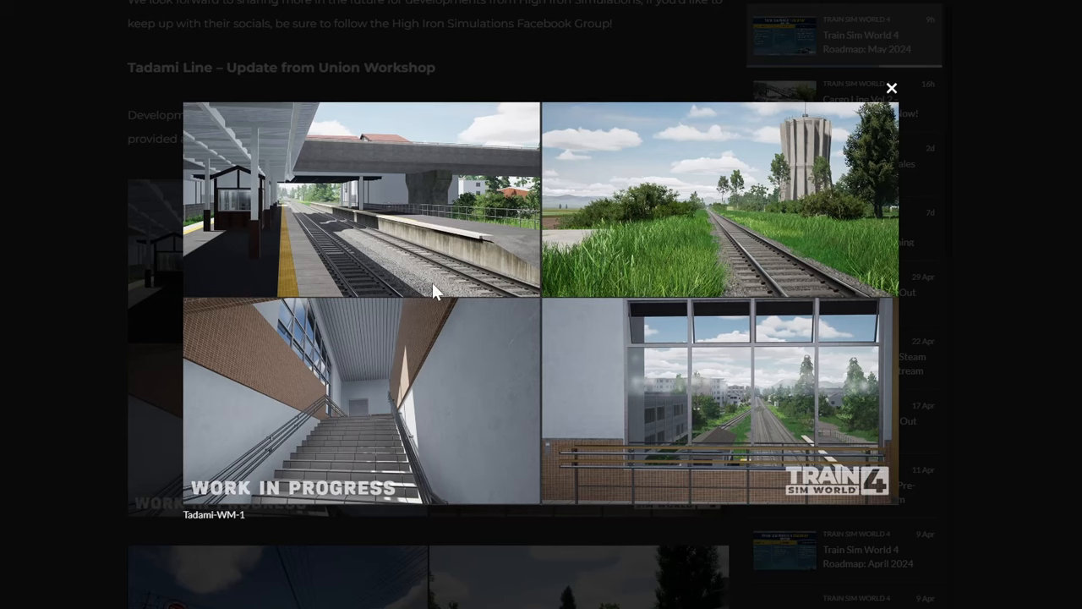
mouse_move(347, 287)
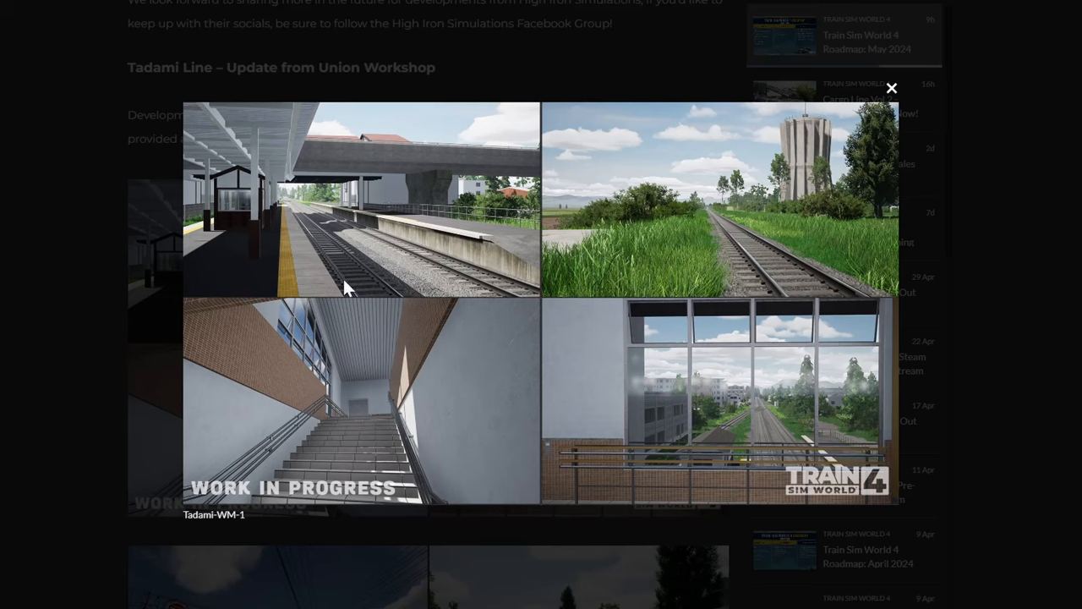
mouse_move(368, 309)
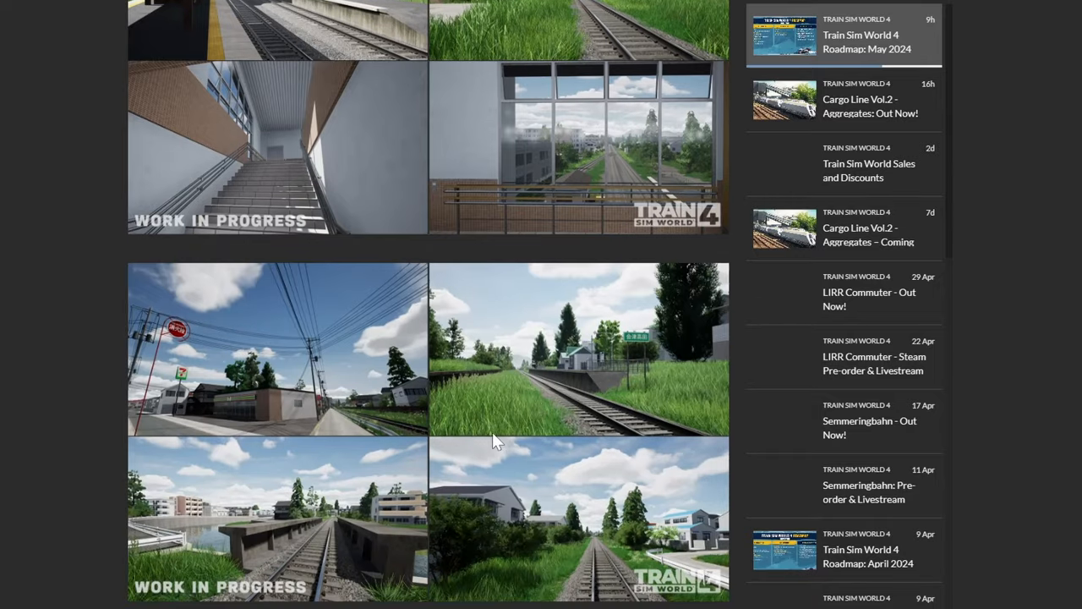
Step: Enlarge the second and third Tadami Line screenshot grids in the lightbox
left_click(277, 349)
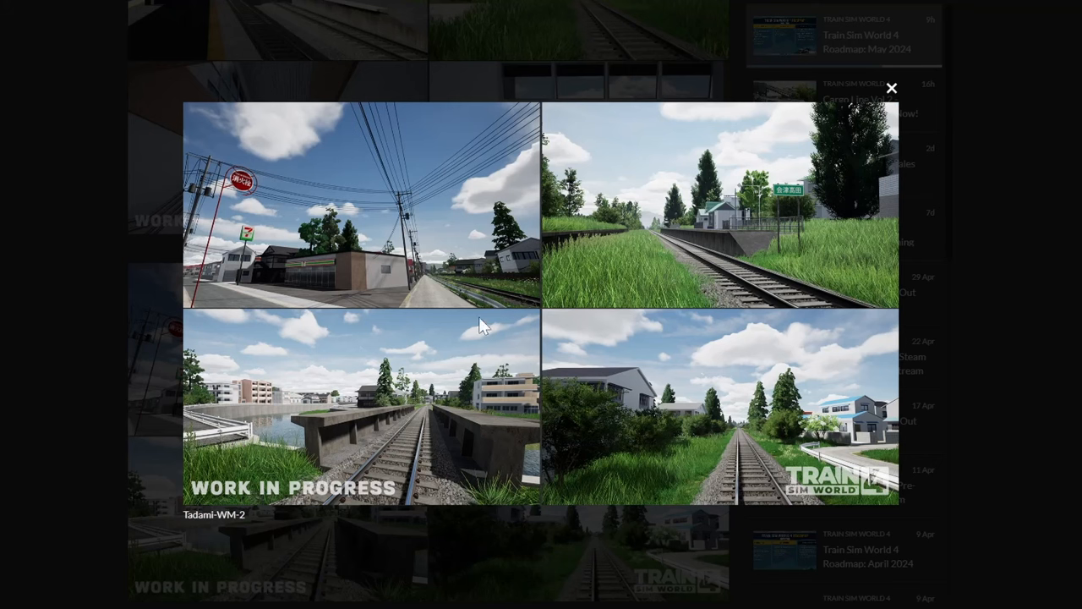
mouse_move(448, 457)
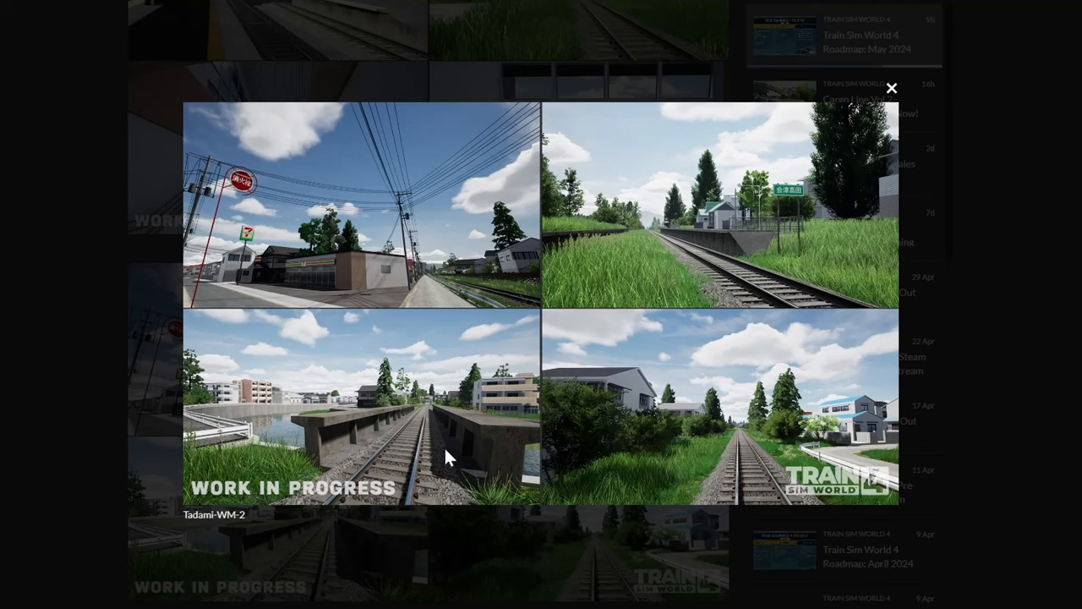
mouse_move(651, 271)
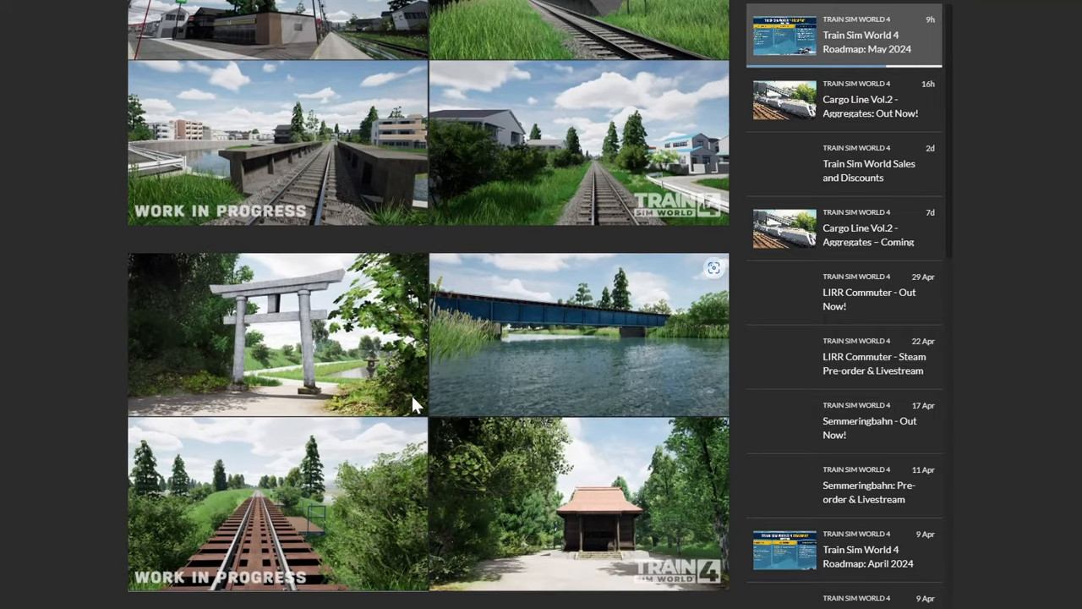
left_click(713, 268)
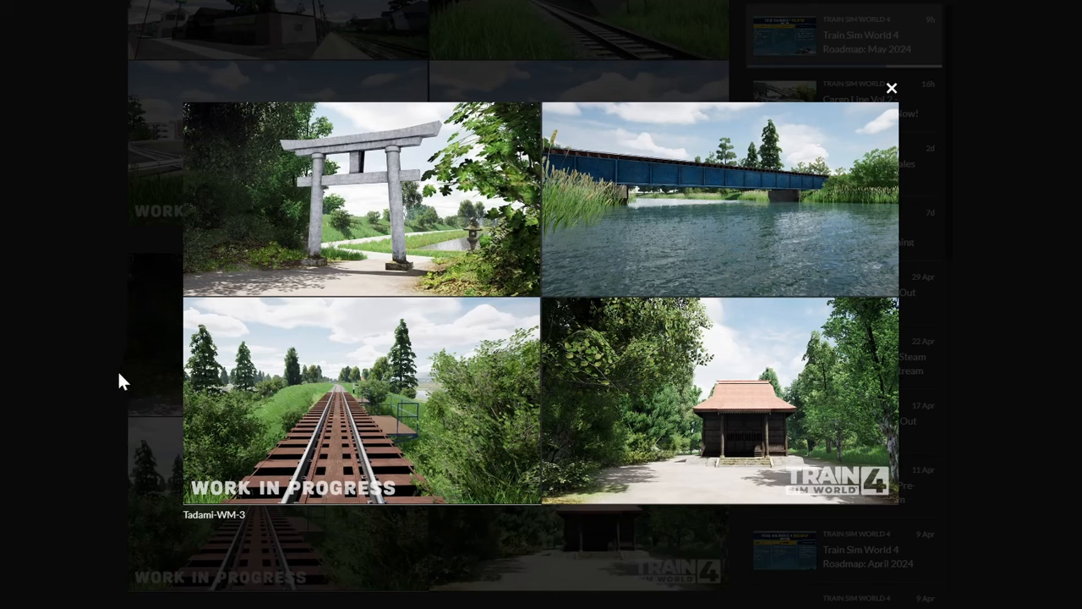
mouse_move(69, 330)
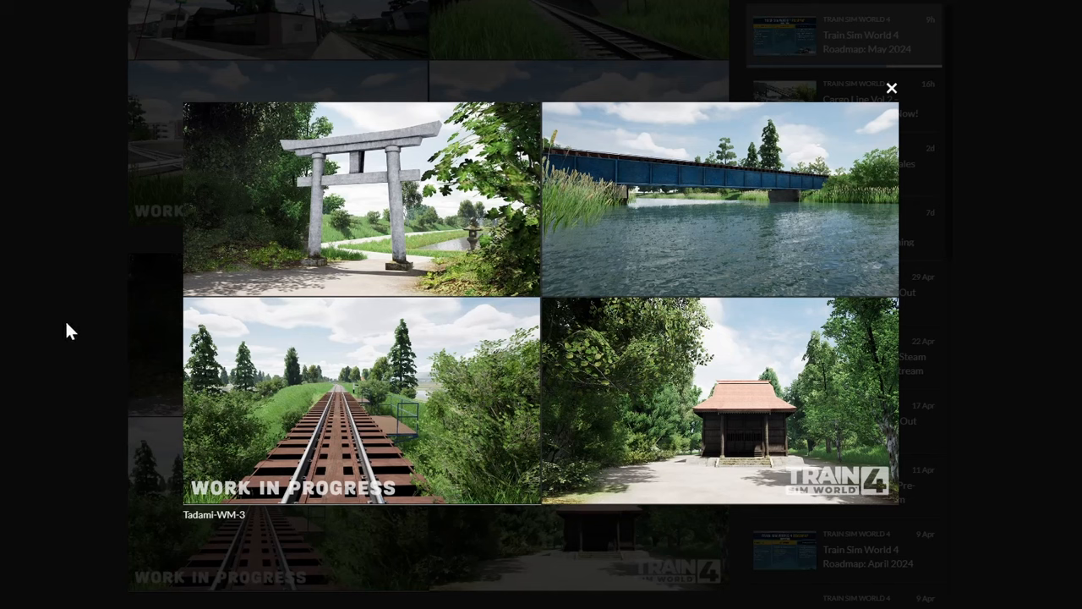
mouse_move(144, 326)
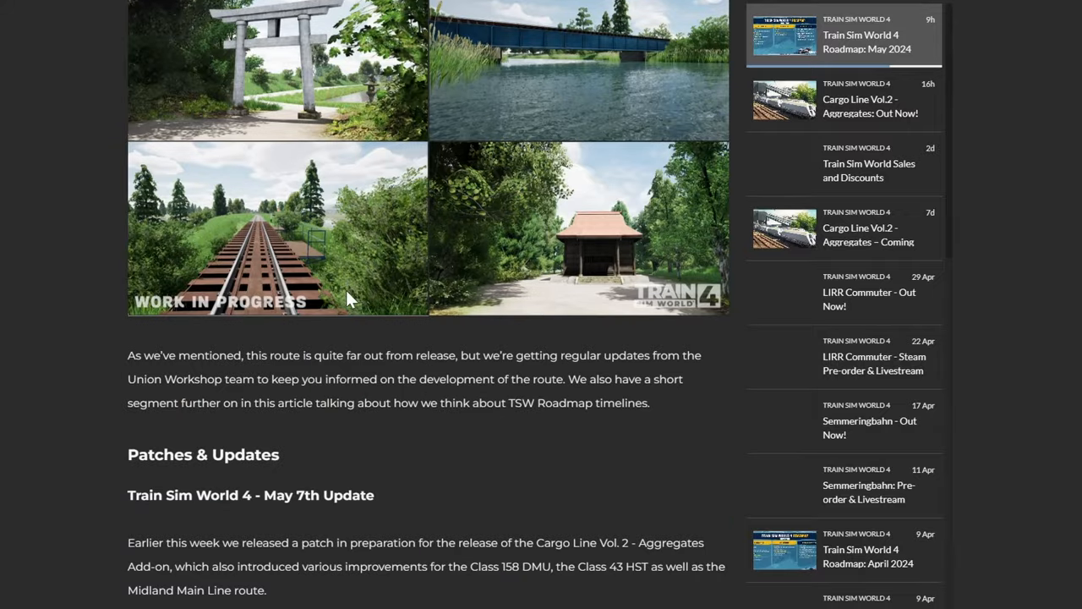
scroll("down", 3)
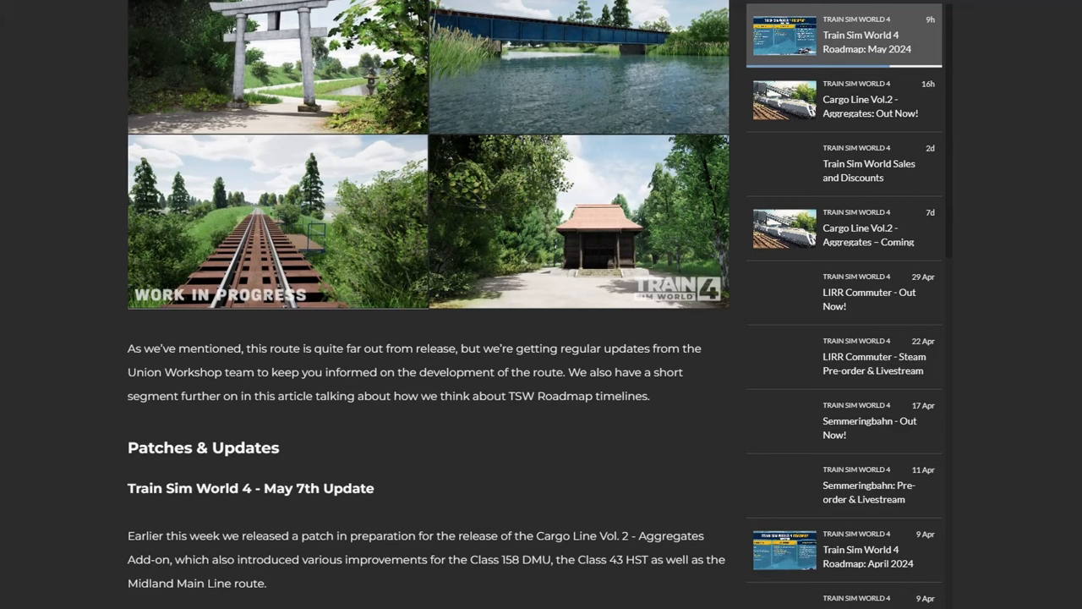
Step: Scroll past the patches section to the Suspension Improvements showcase video
scroll("down", 3)
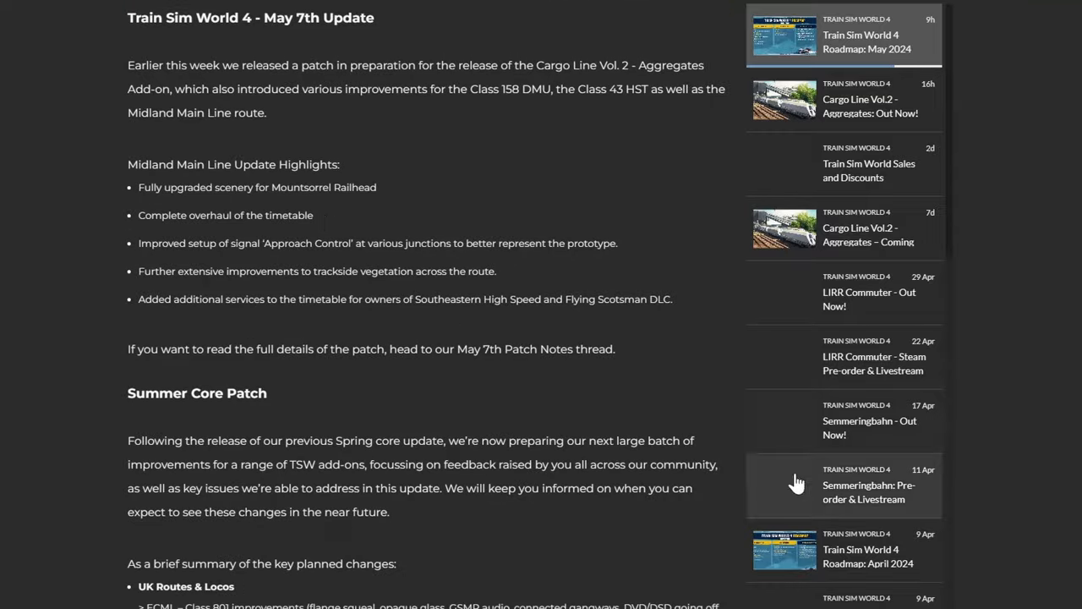
scroll("down", 3)
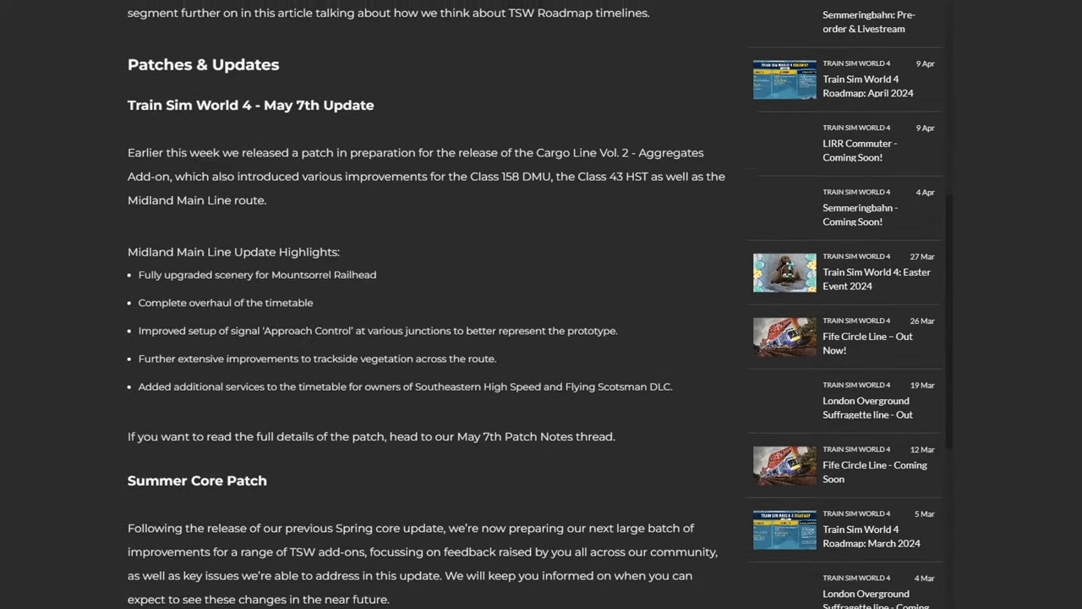
scroll("down", 3)
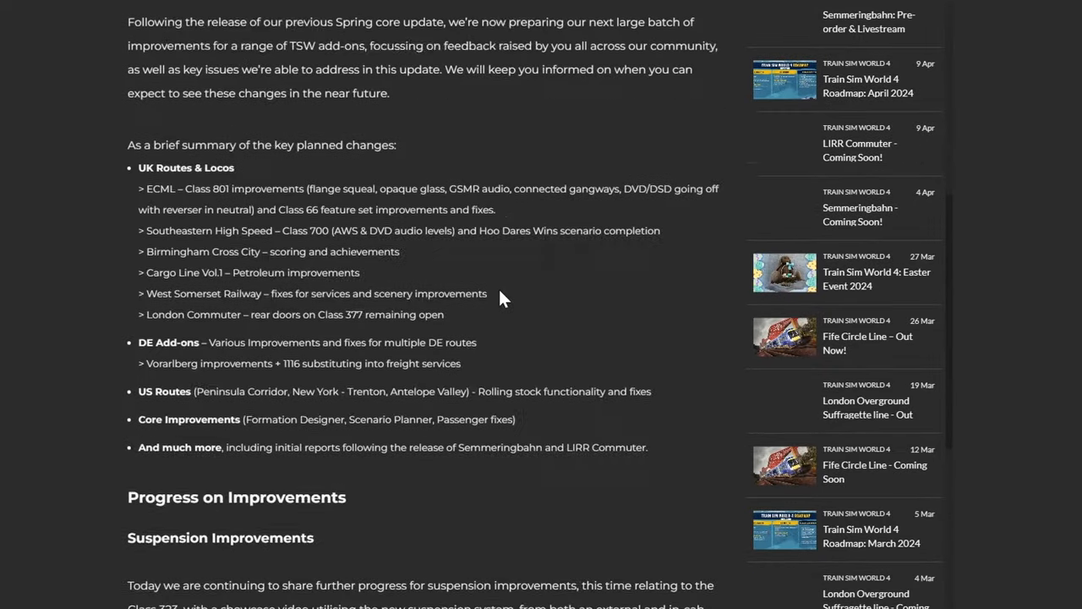
scroll("down", 3)
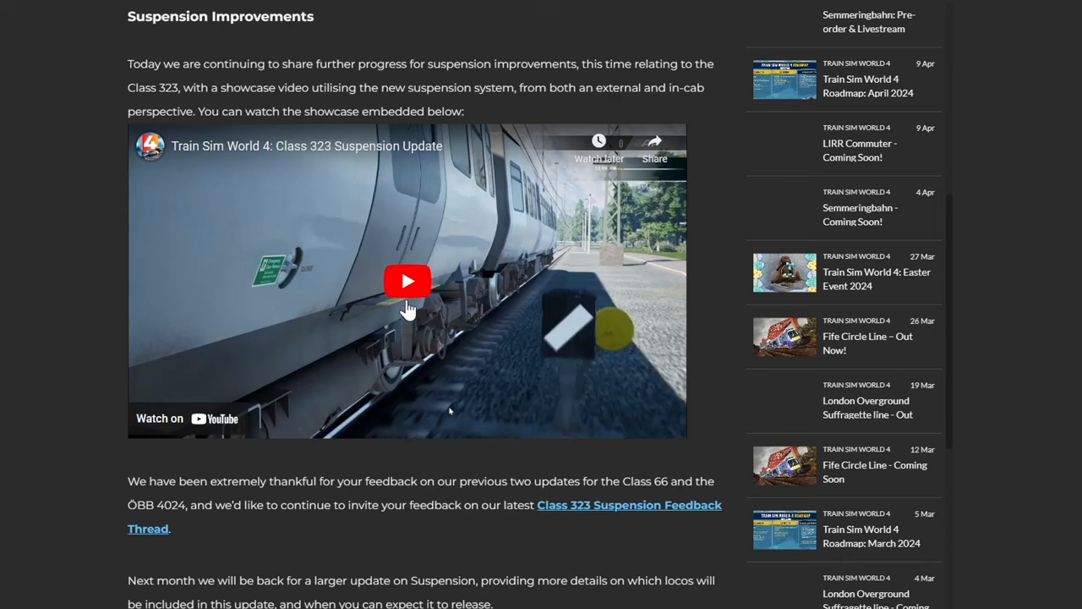
Step: Play the Class 323 suspension video, skip ahead, pause at 2:04, dismiss More videos
left_click(407, 279)
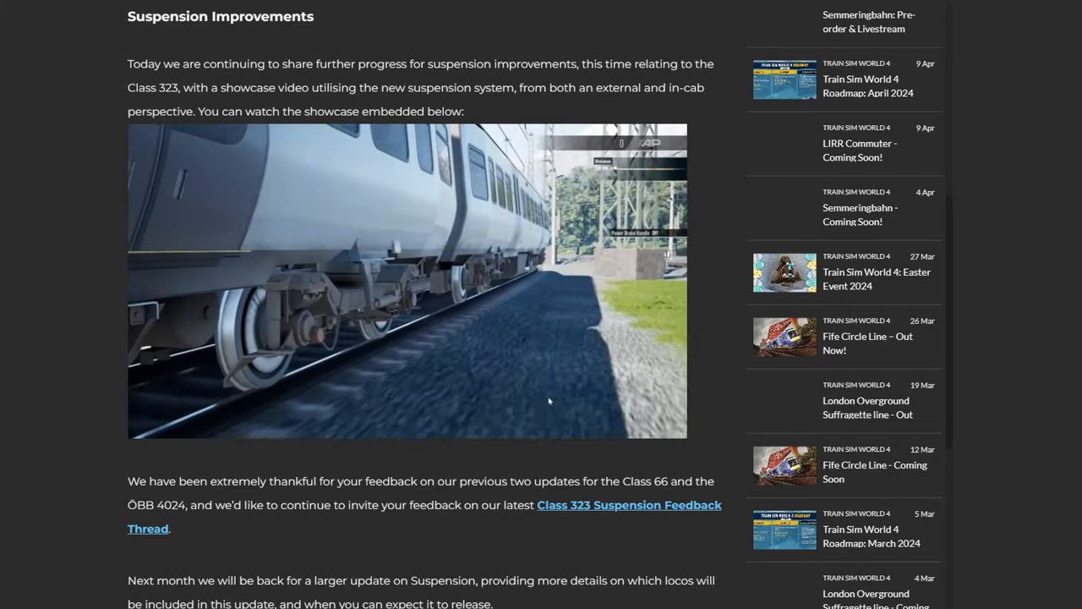
left_click(407, 279)
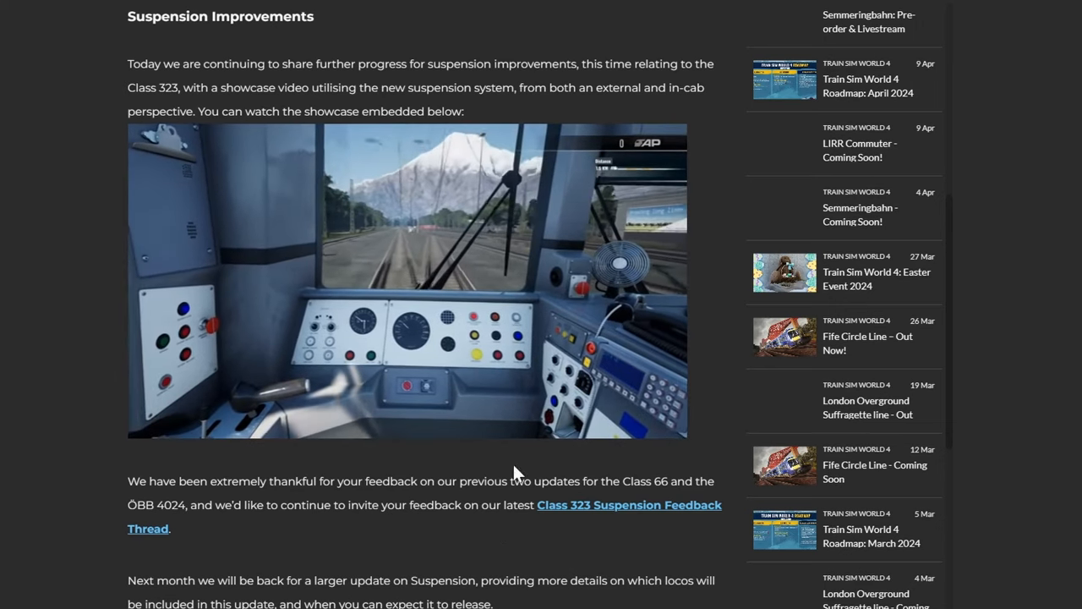
left_click(405, 282)
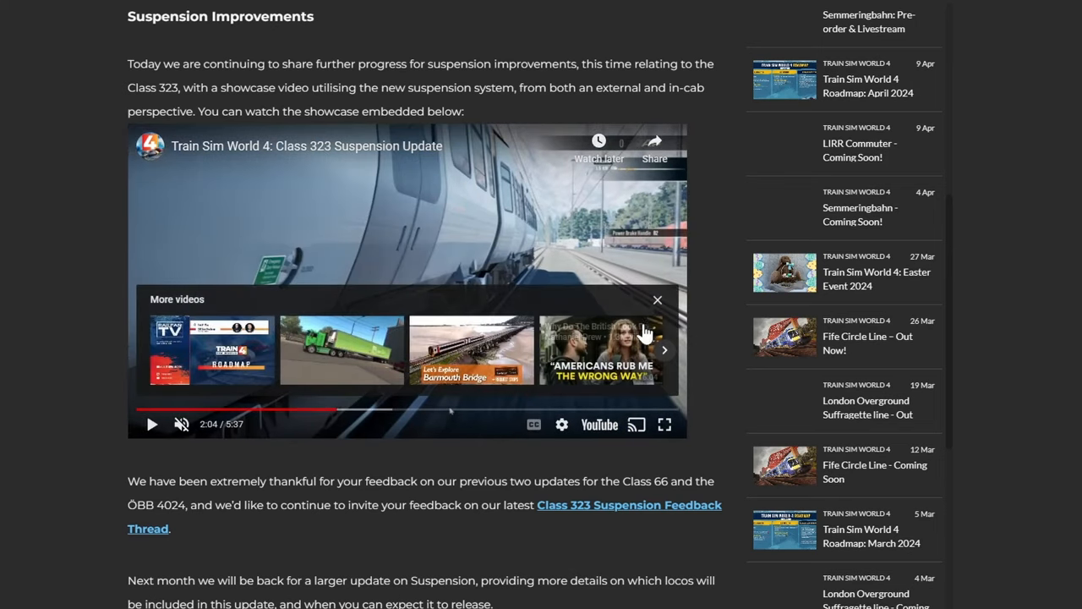
left_click(657, 299)
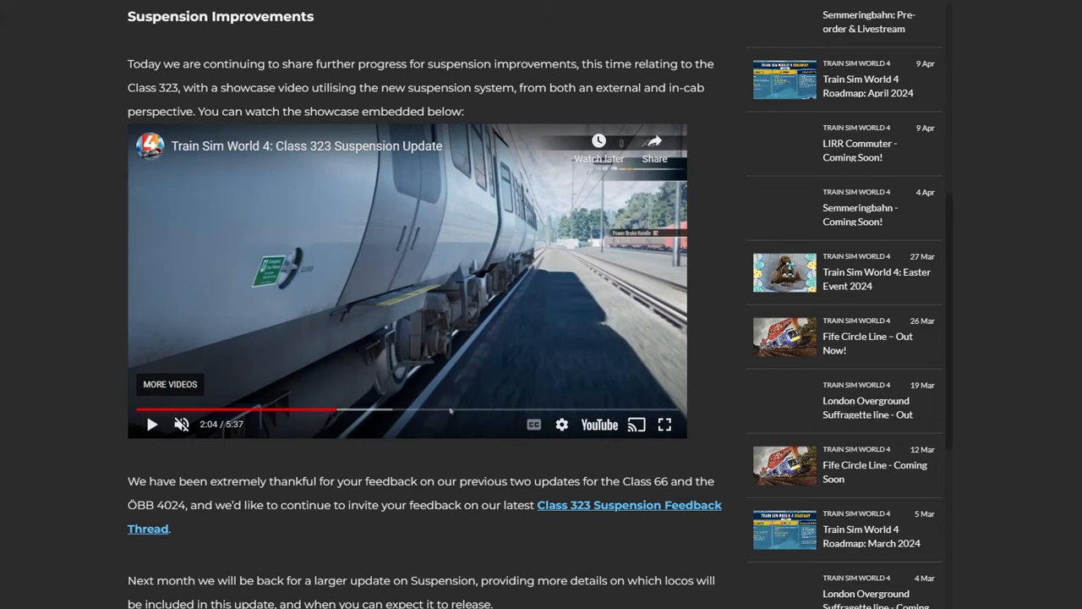
Step: Scroll past the Formation Designer timeline and Roadmap Timelines note to PC Editor Highlighted Projects
scroll("down", 3)
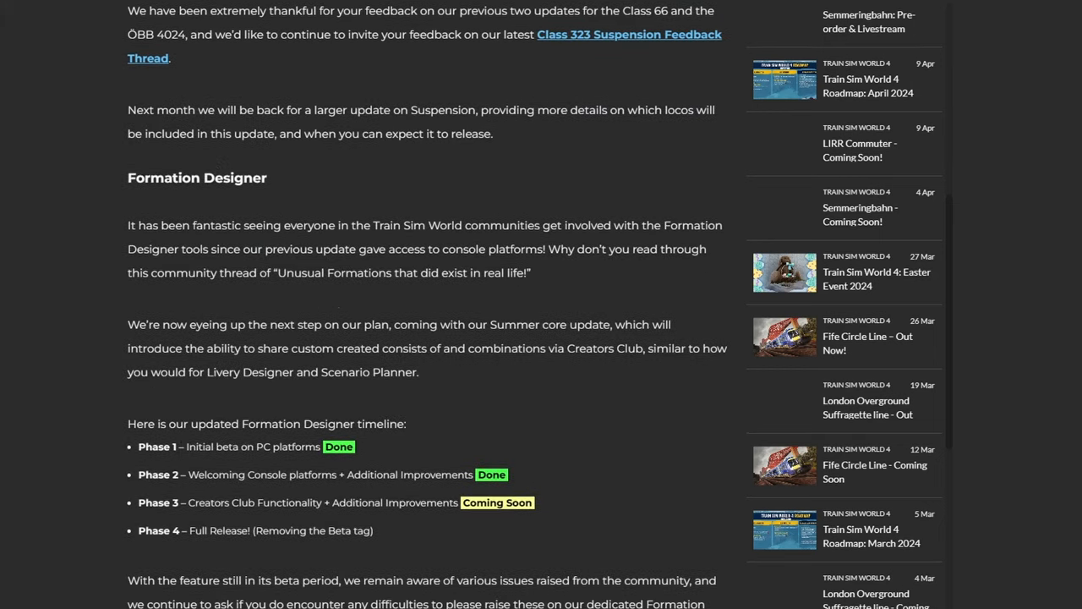
scroll("down", 3)
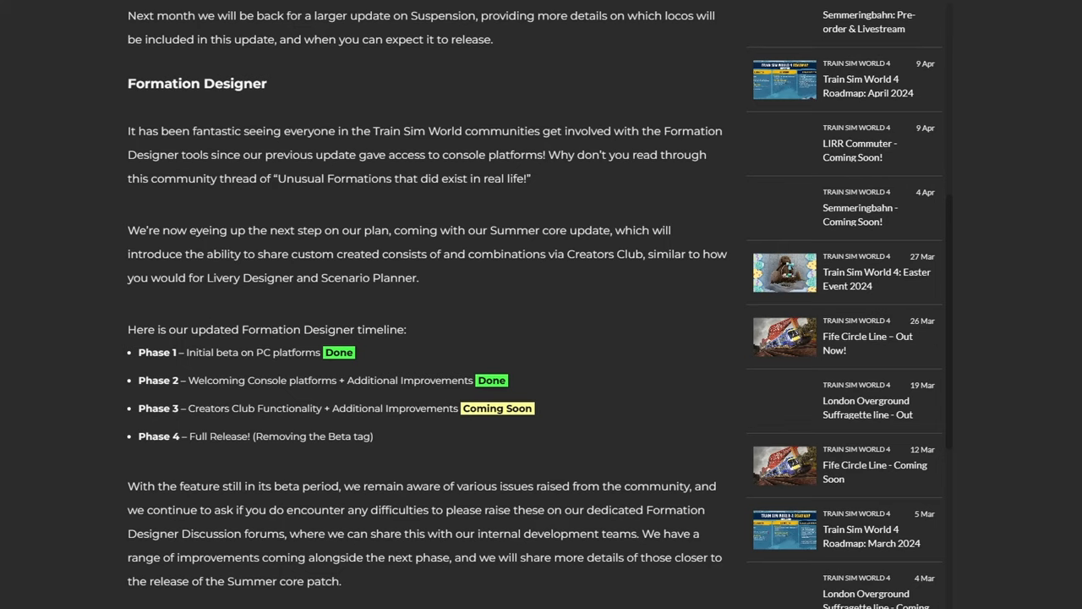
scroll("down", 3)
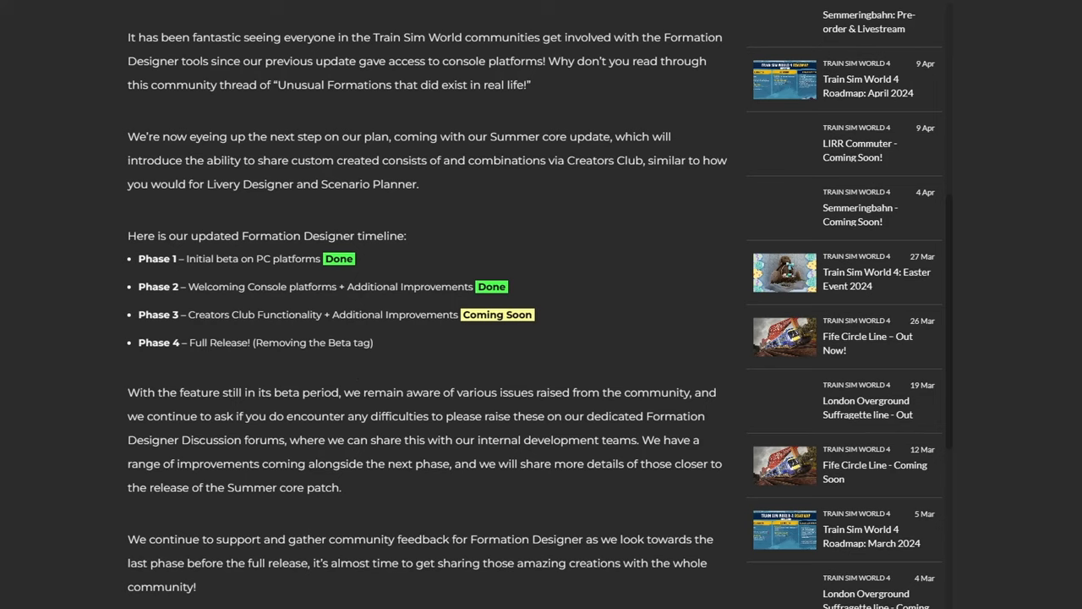
mouse_move(294, 337)
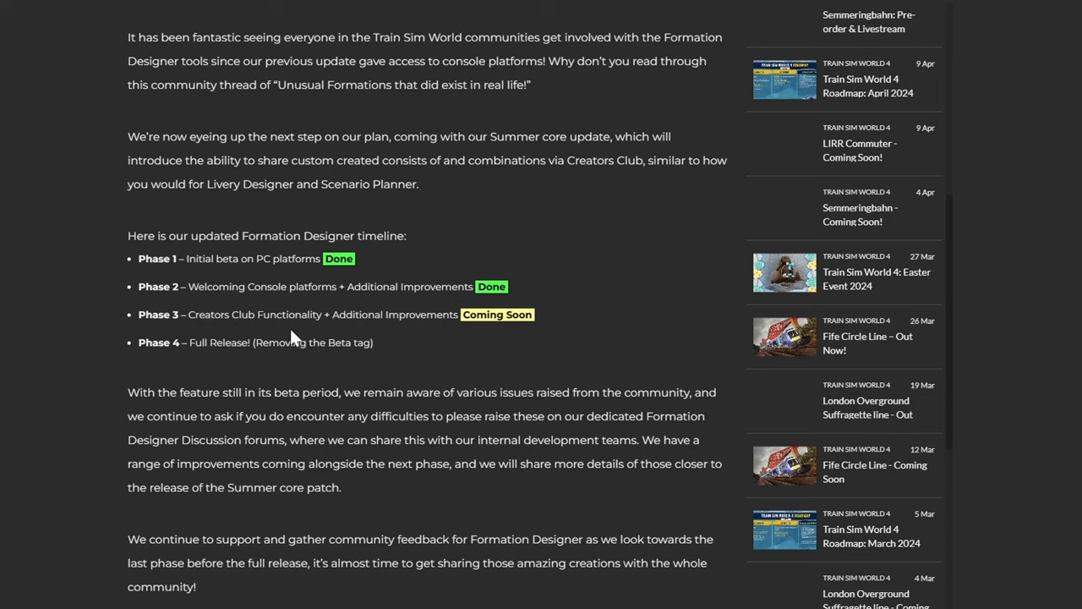
mouse_move(370, 384)
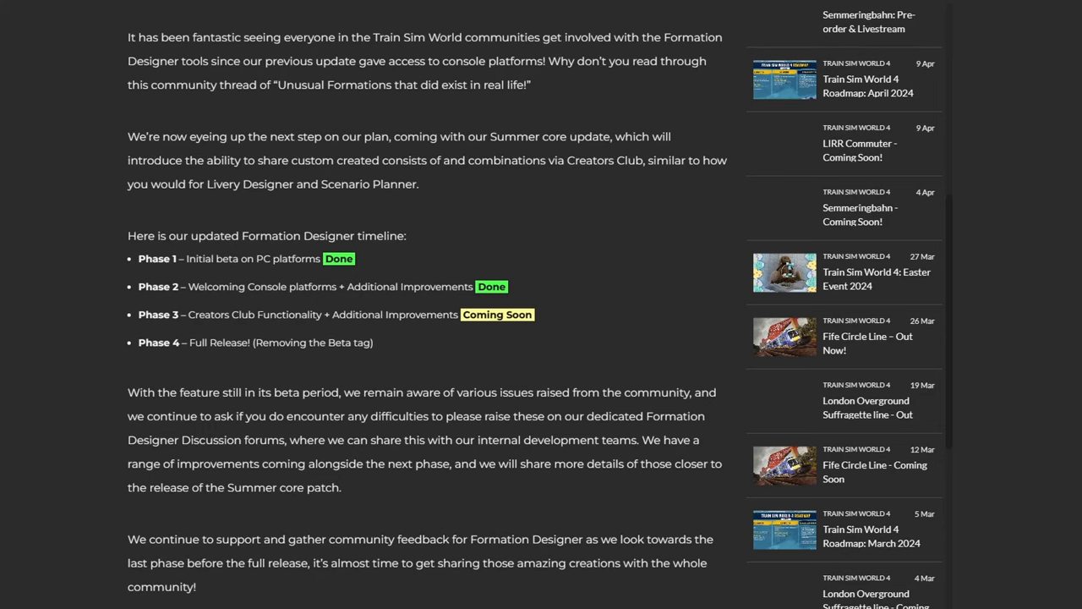
scroll("down", 3)
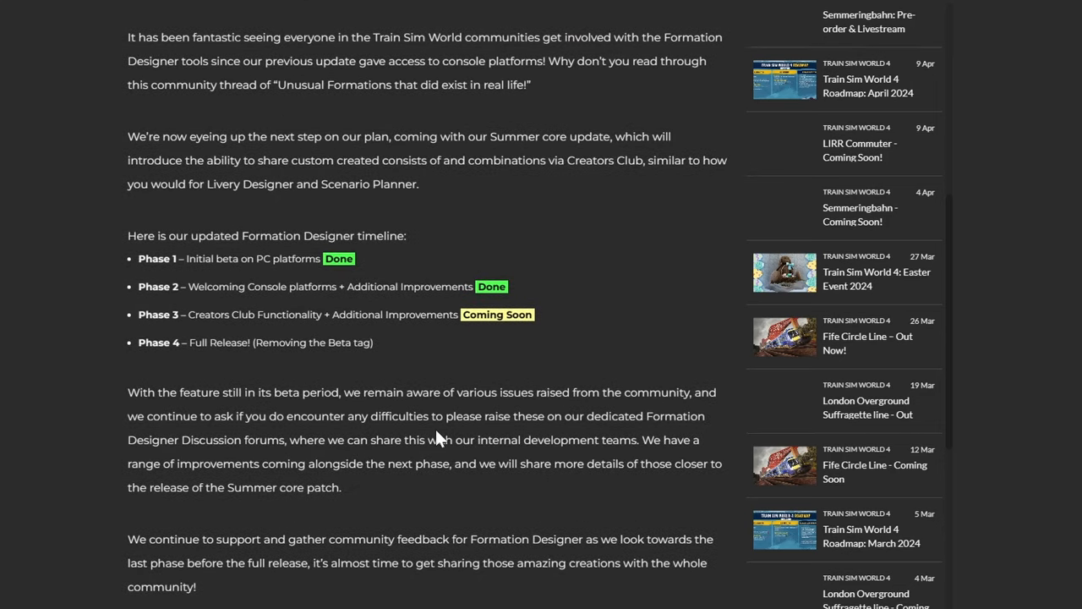
scroll("down", 3)
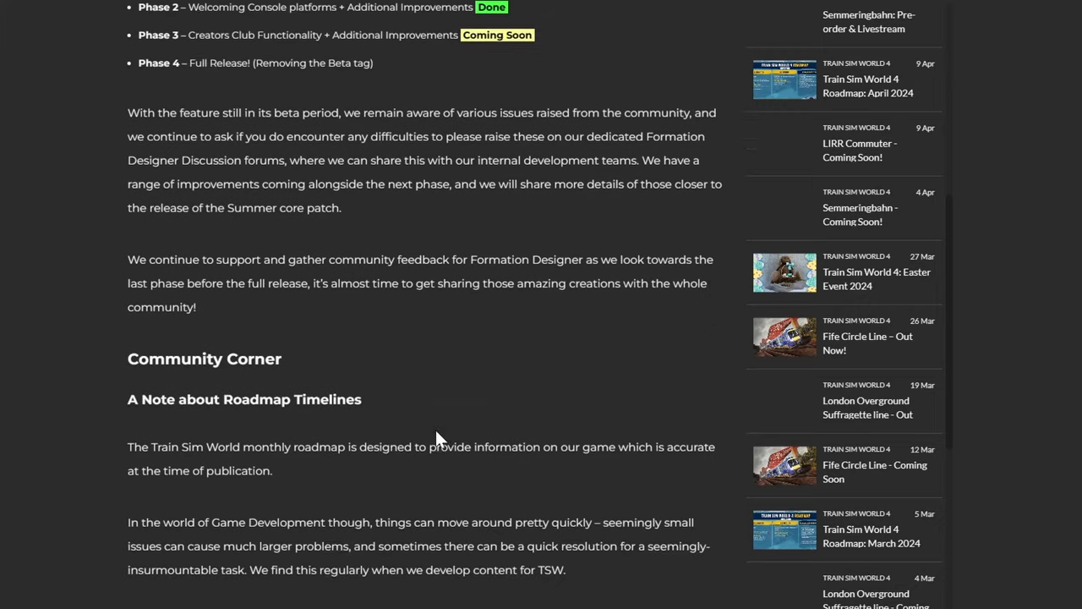
scroll("down", 3)
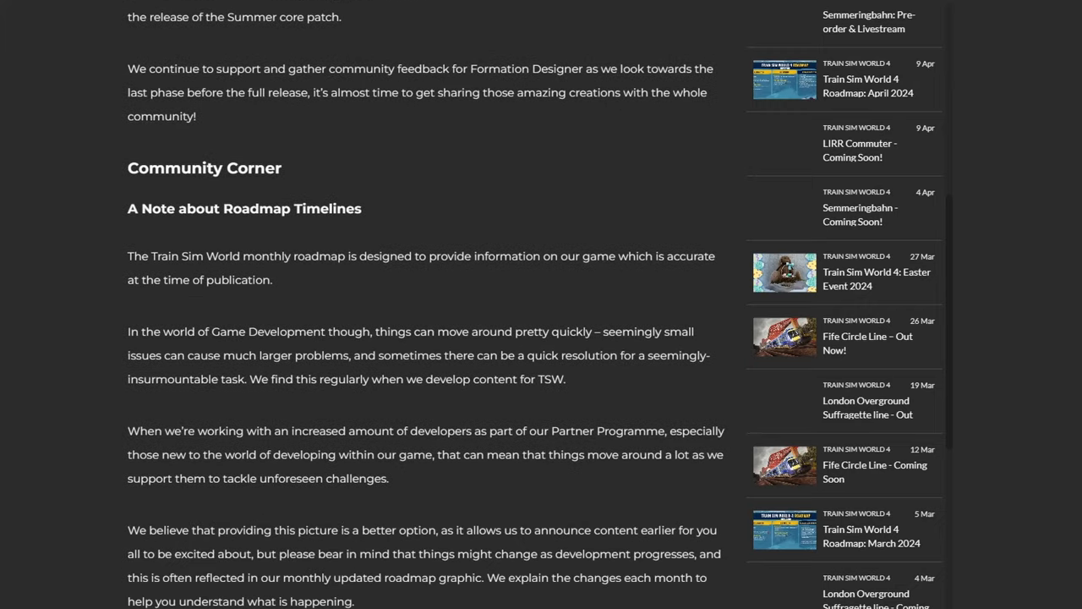
scroll("down", 3)
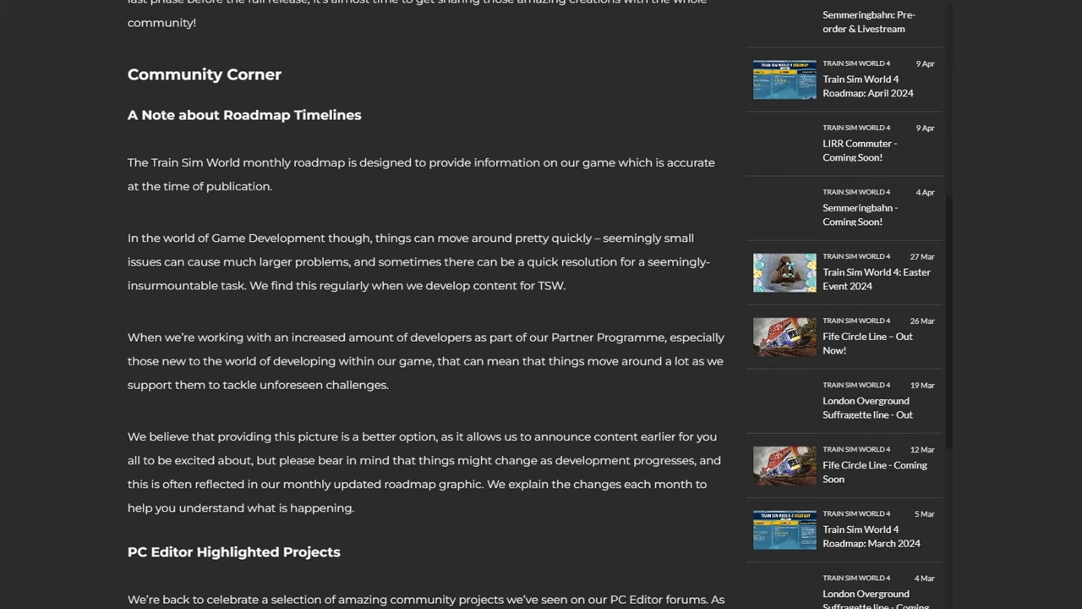
scroll("down", 3)
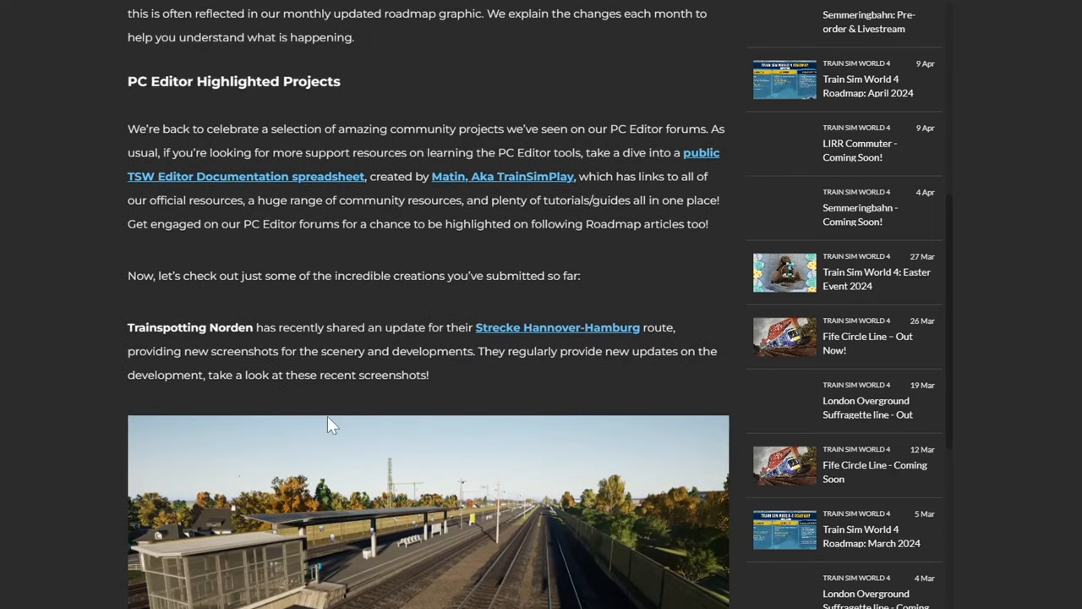
mouse_move(382, 260)
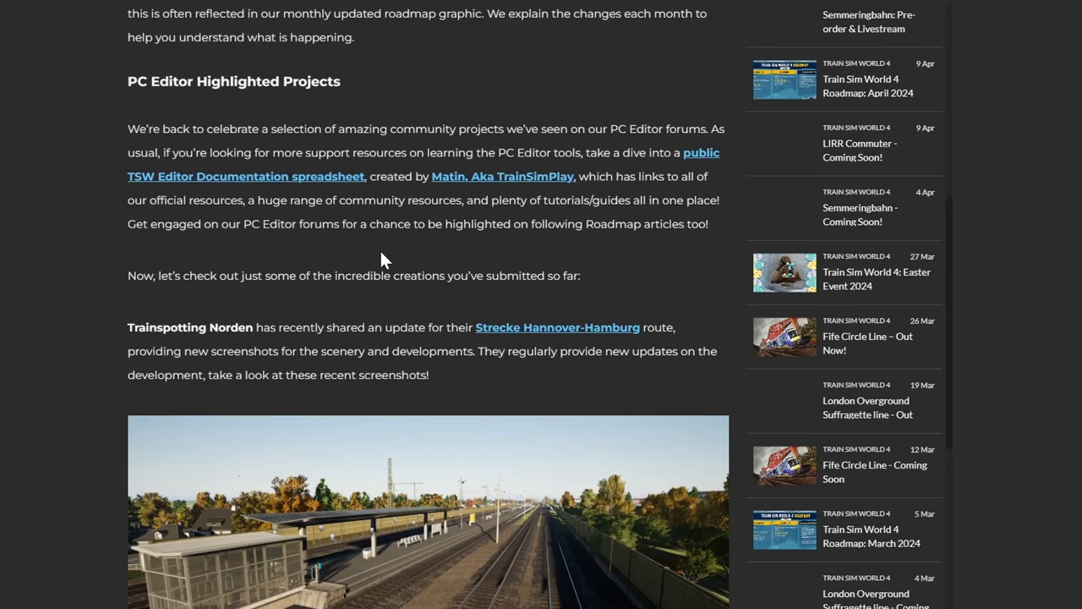
Step: View the Community-Editor-1 Hannover-Hamburg station screenshot enlarged, then close it
scroll("down", 3)
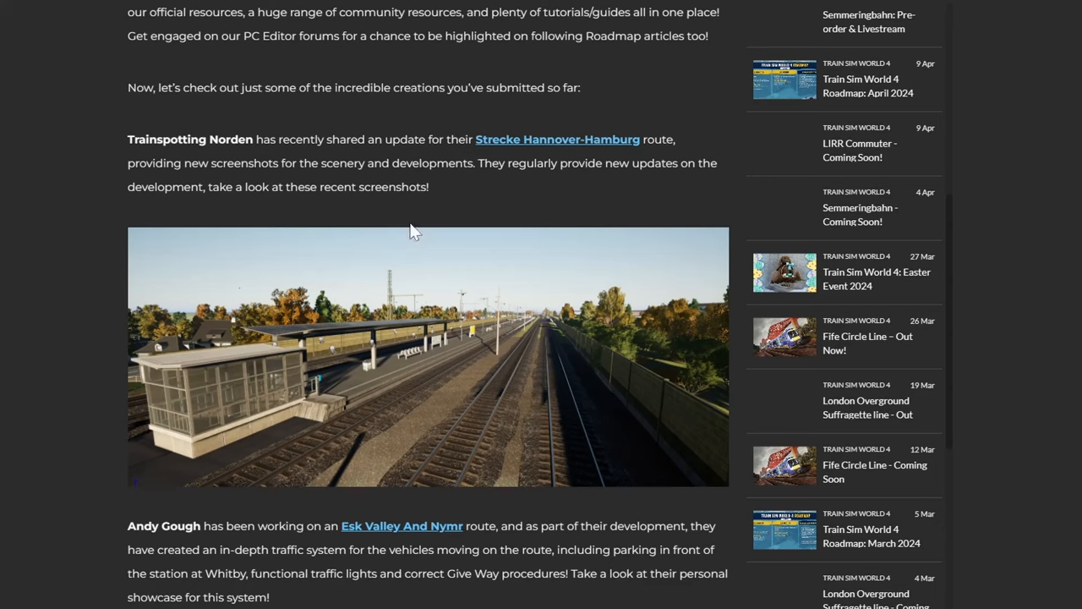
left_click(427, 355)
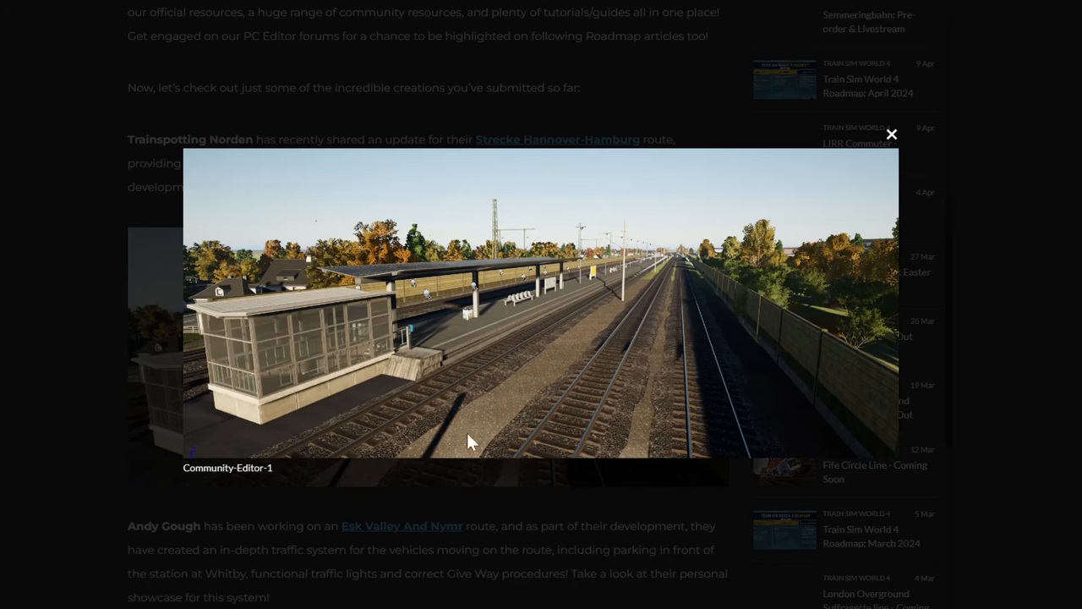
mouse_move(42, 334)
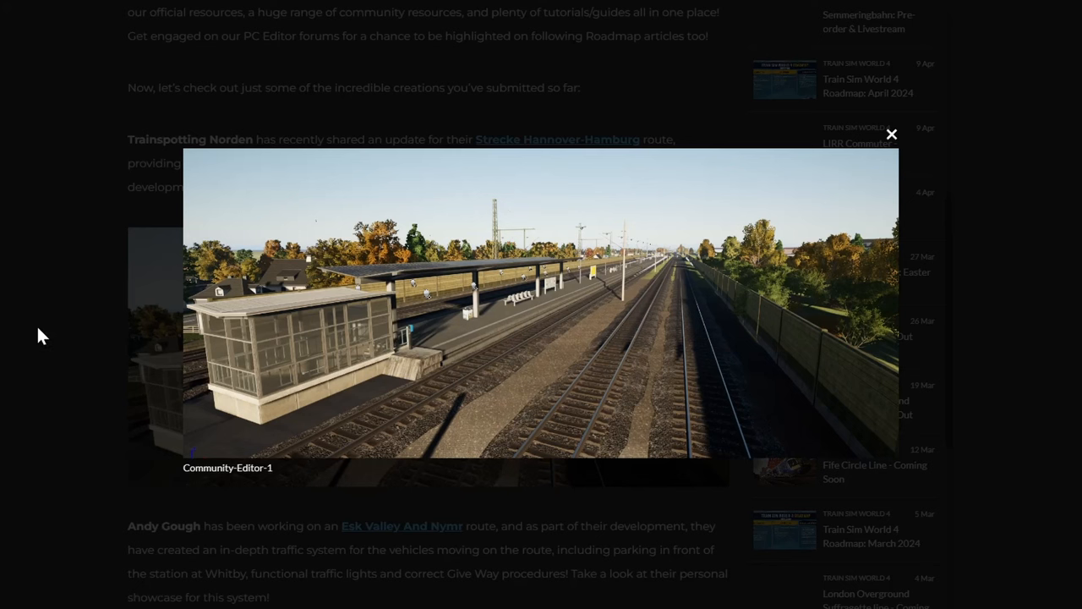
left_click(891, 134)
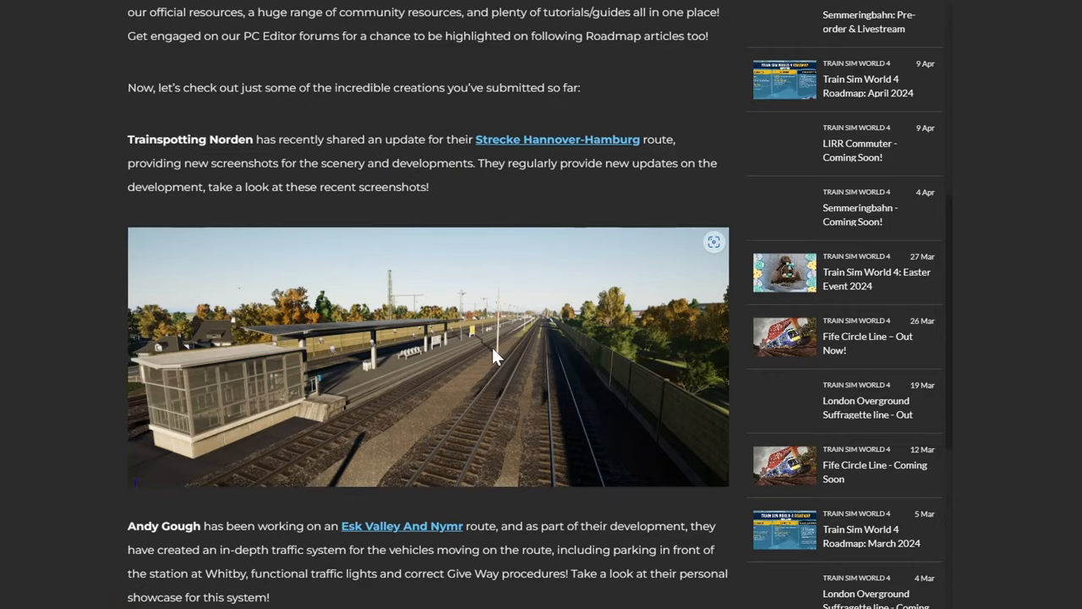
Step: Scroll down to the traffic system video and FreddieTheSheppard's Almtalbahn update
scroll("down", 3)
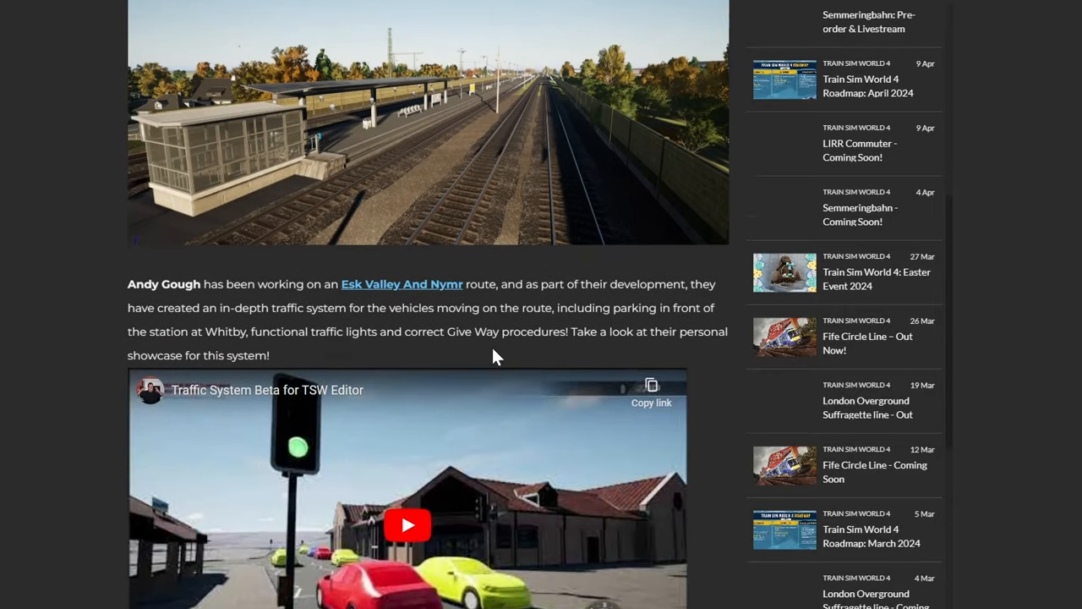
scroll("down", 3)
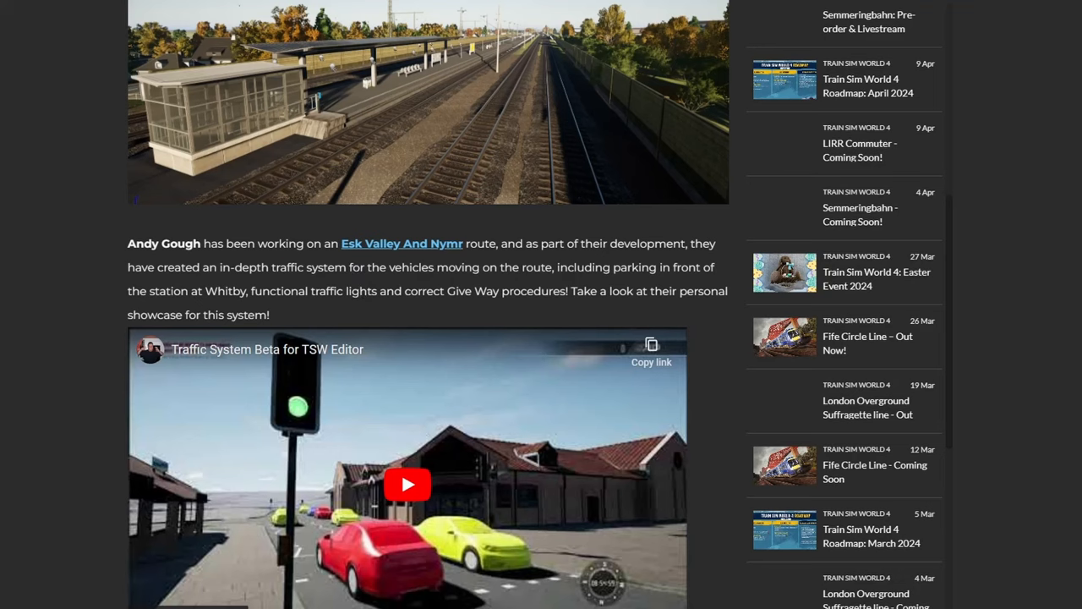
mouse_move(457, 269)
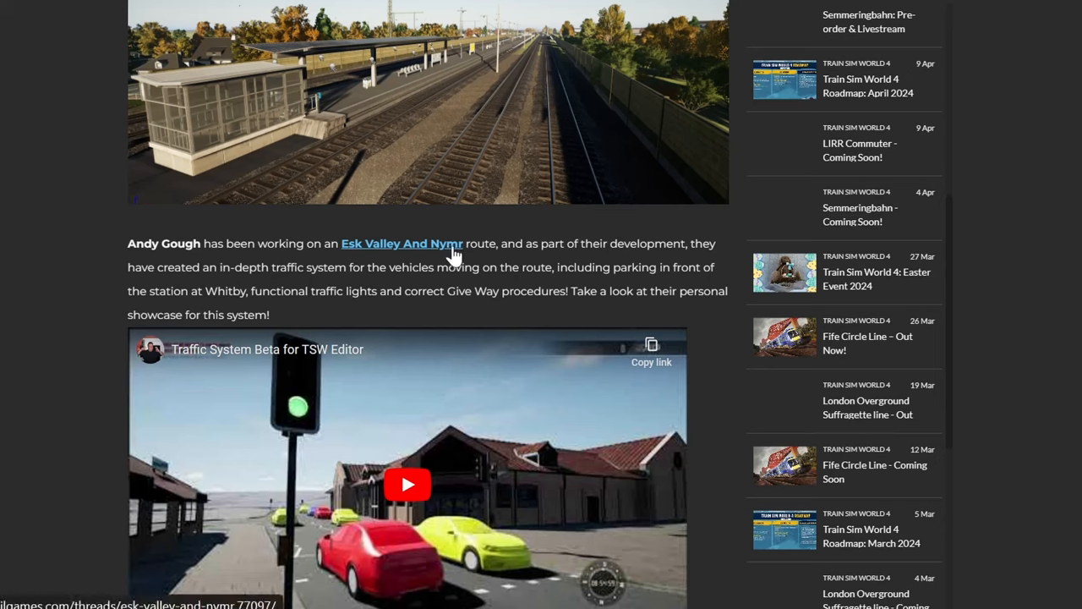
mouse_move(220, 308)
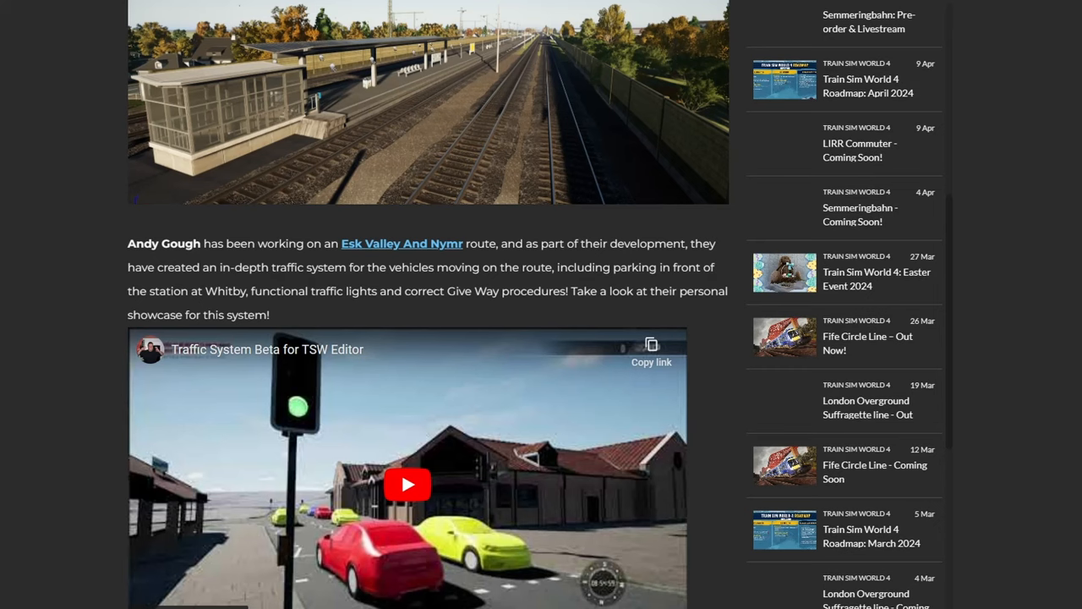
scroll("down", 3)
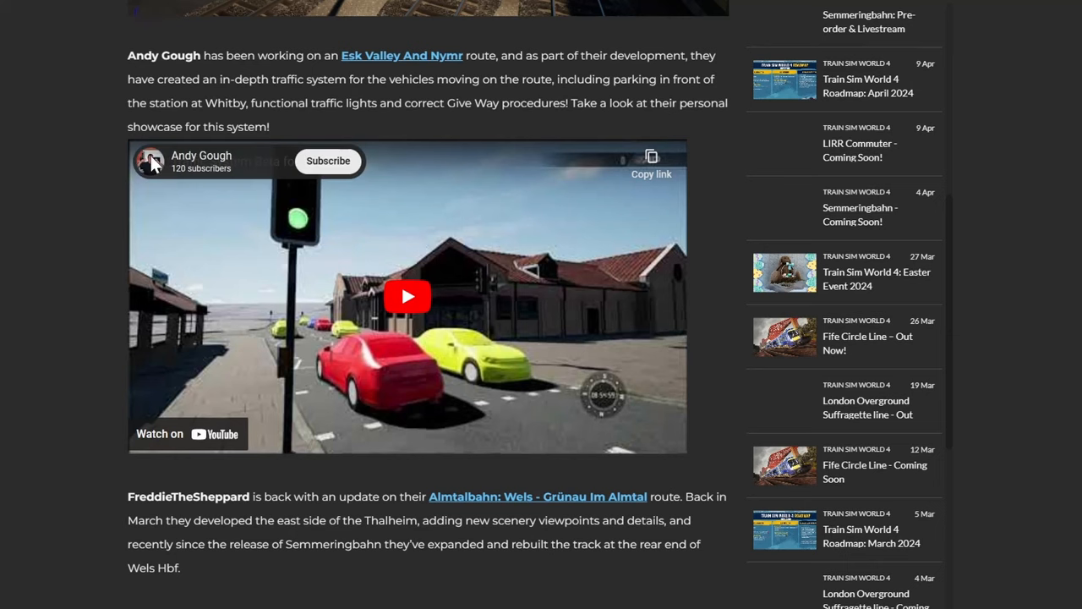
Step: Play Andy Gough's Traffic System Beta video and scrub ahead to 2:42 of 3:38
left_click(407, 296)
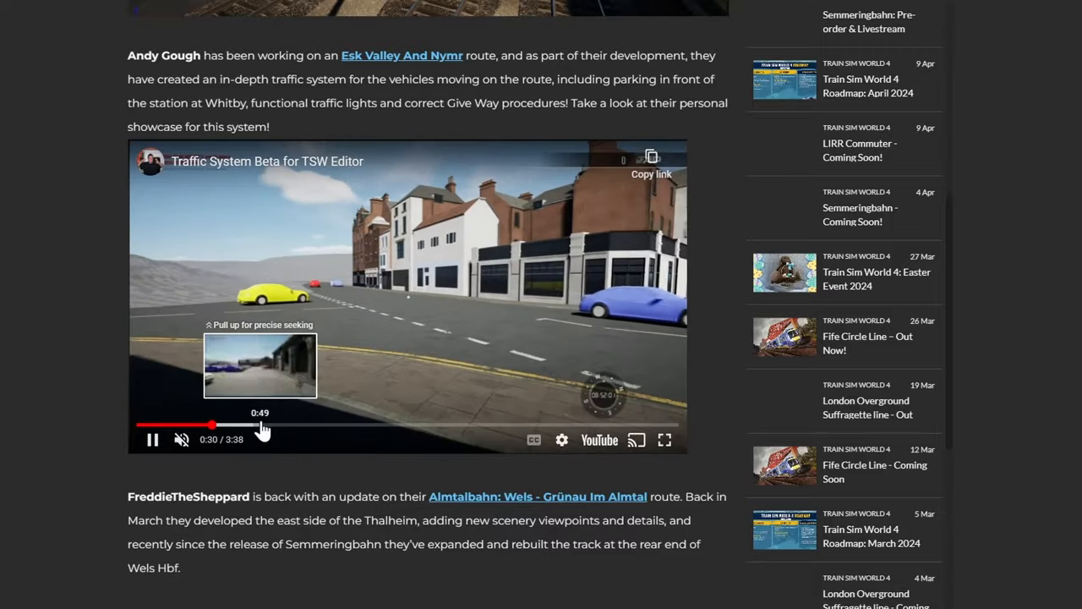
left_click(307, 426)
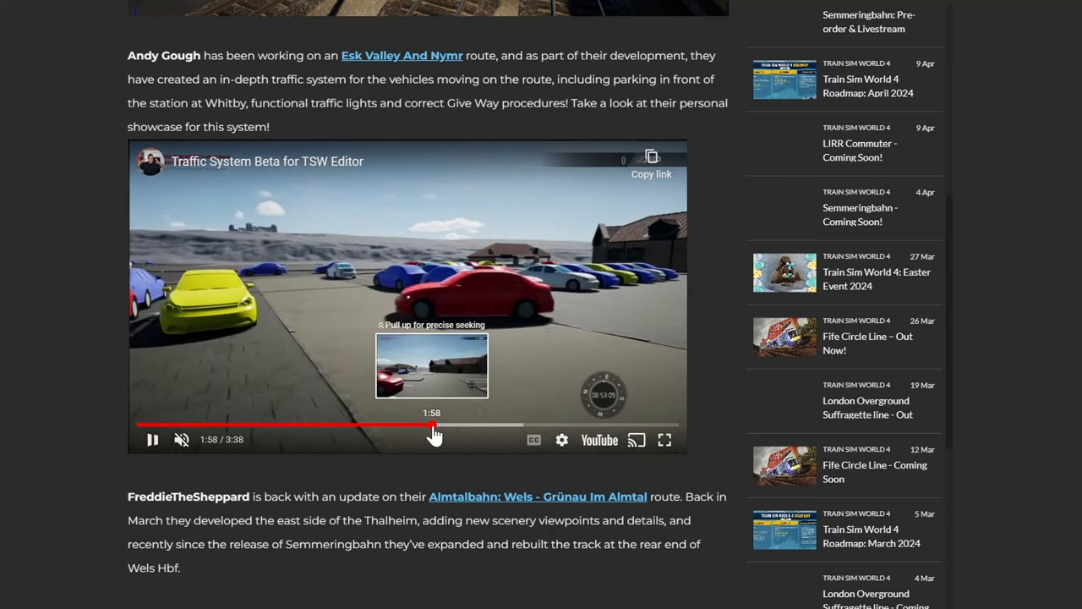
left_click(537, 425)
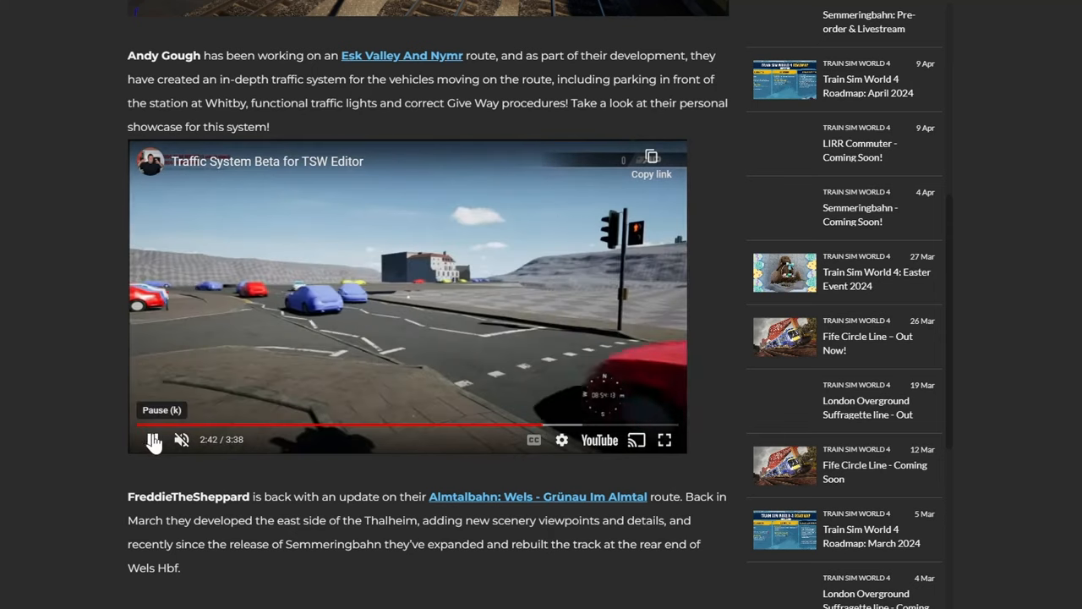
Step: Scroll through the rest of the roadmap article to the TL;DR Summary list
scroll("down", 3)
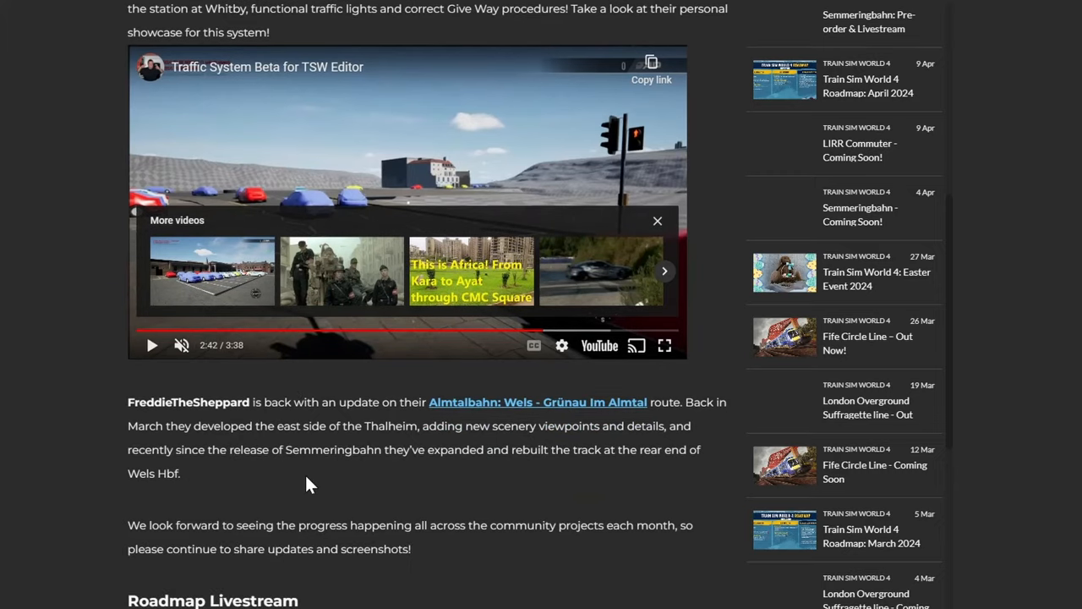
scroll("down", 3)
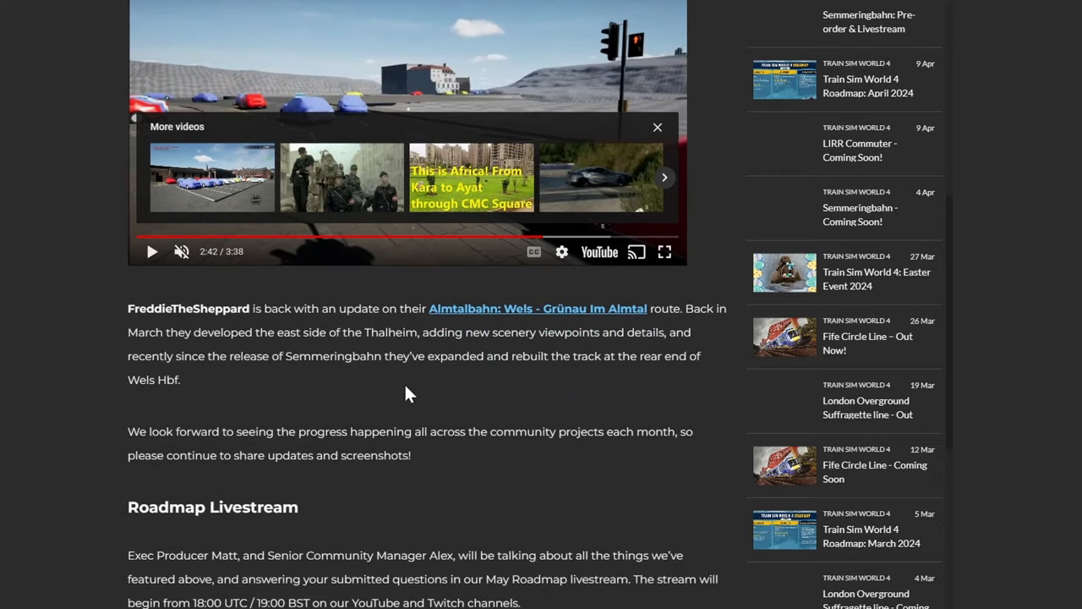
mouse_move(415, 381)
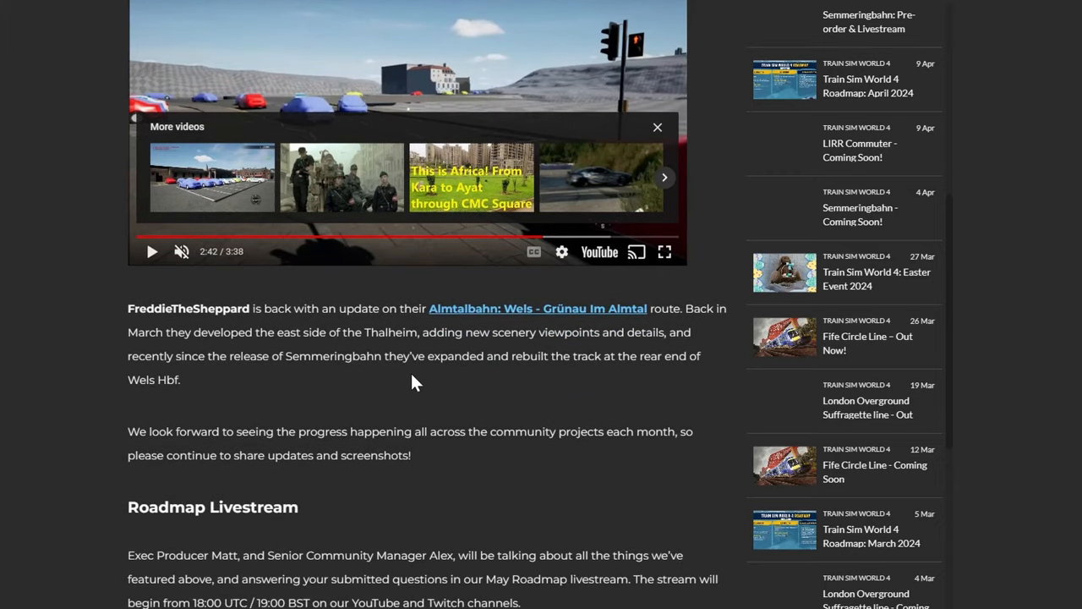
mouse_move(438, 401)
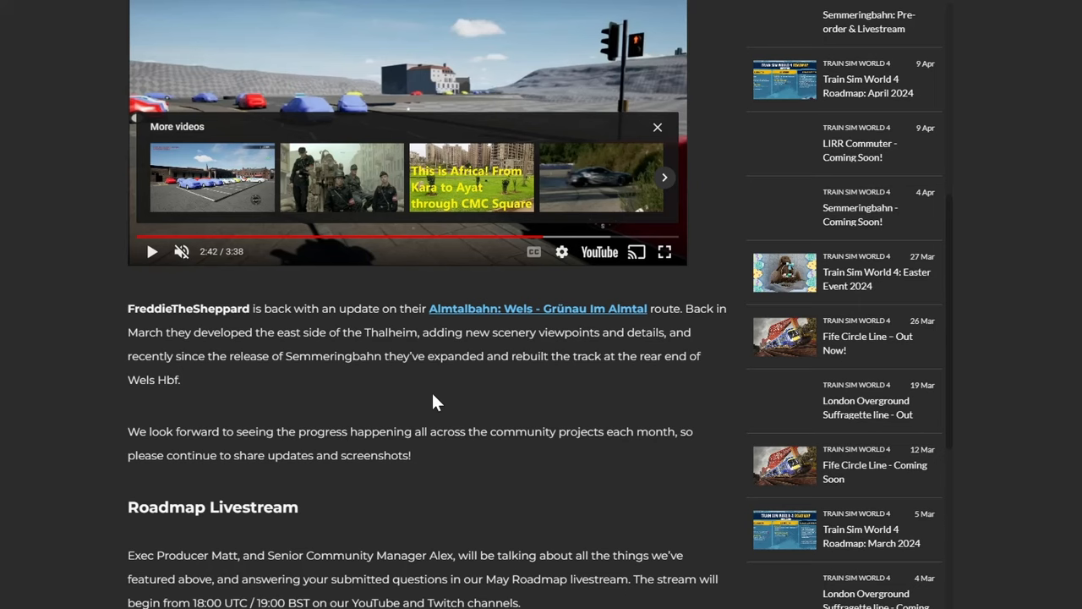
mouse_move(374, 400)
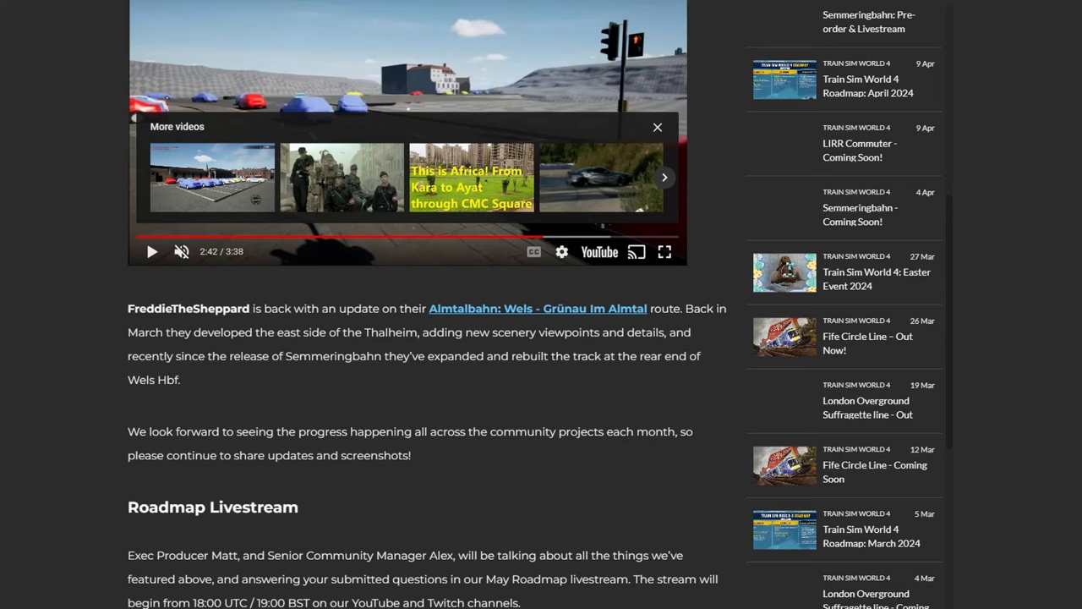
mouse_move(320, 375)
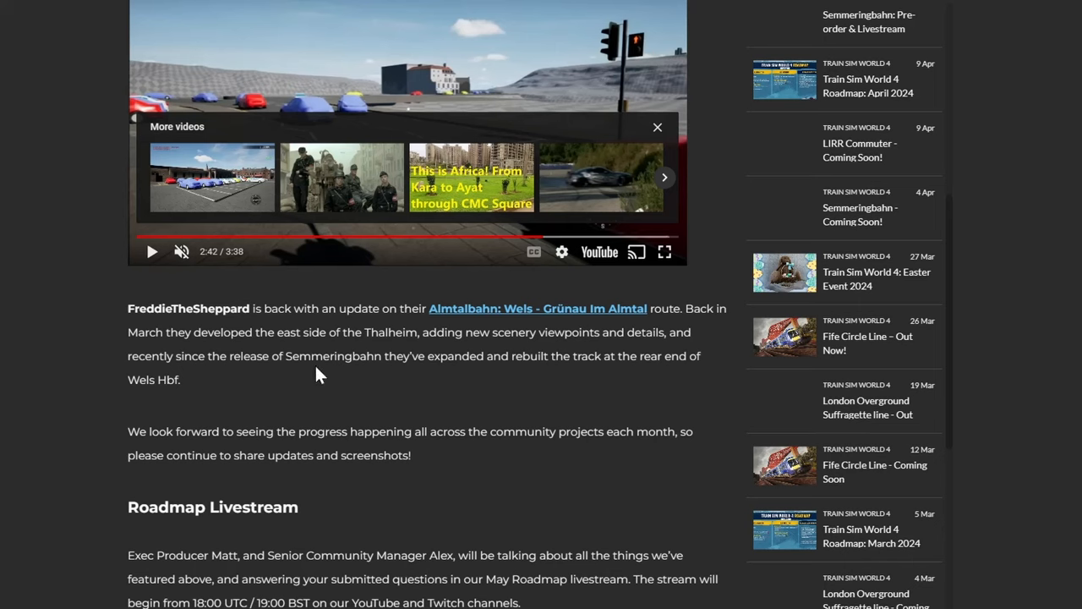
mouse_move(529, 381)
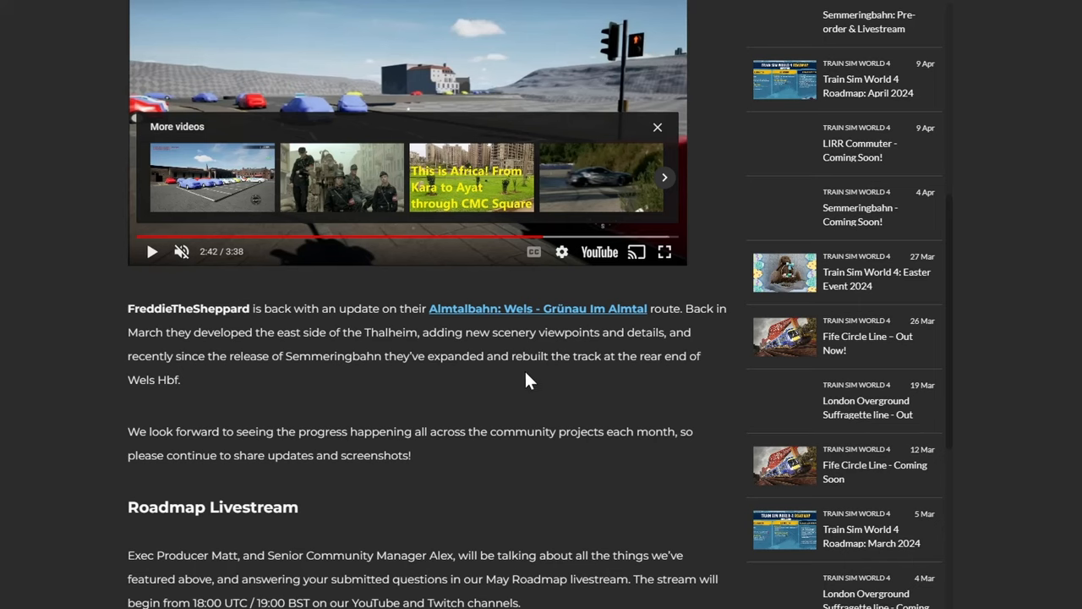
mouse_move(284, 407)
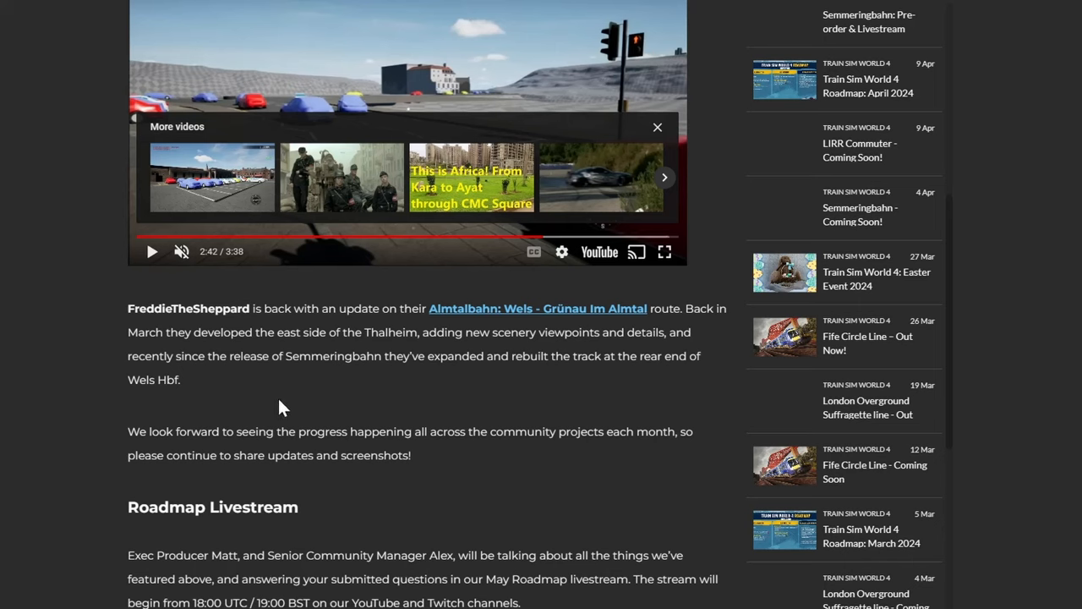
scroll("down", 3)
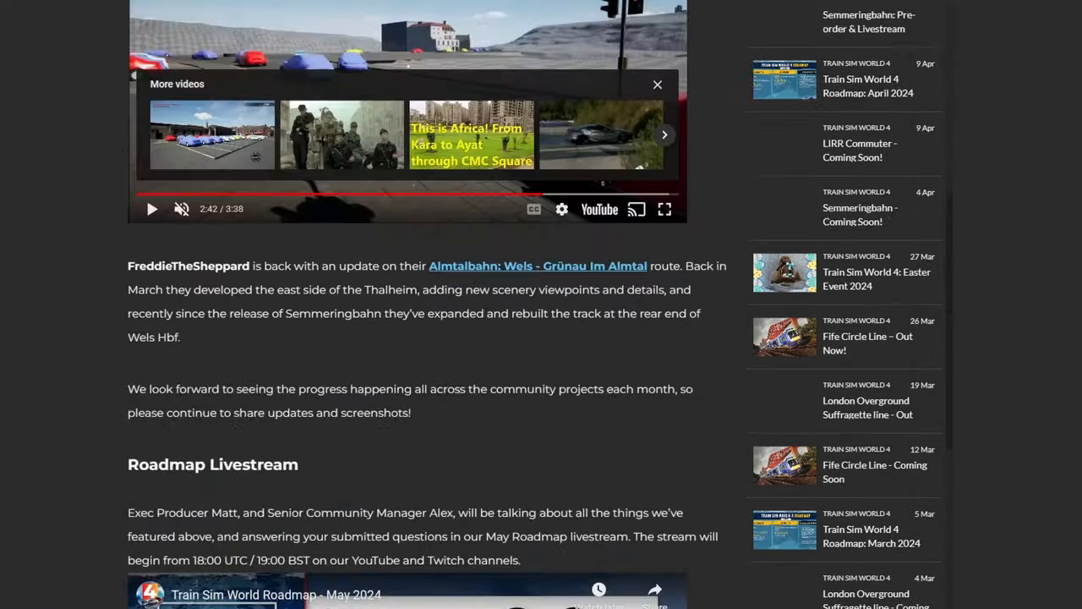
scroll("down", 3)
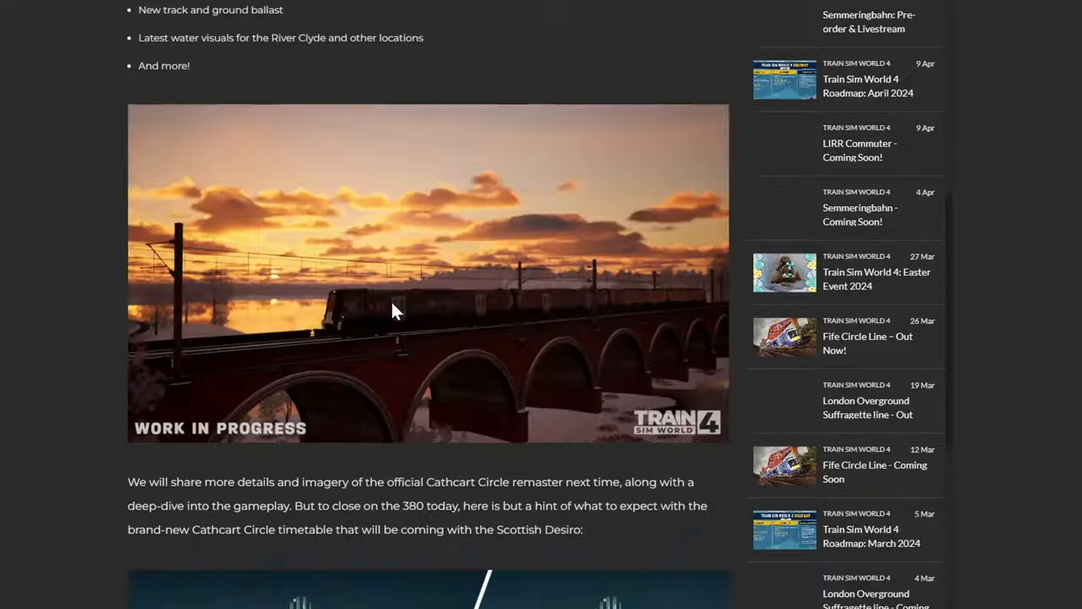
scroll("down", 3)
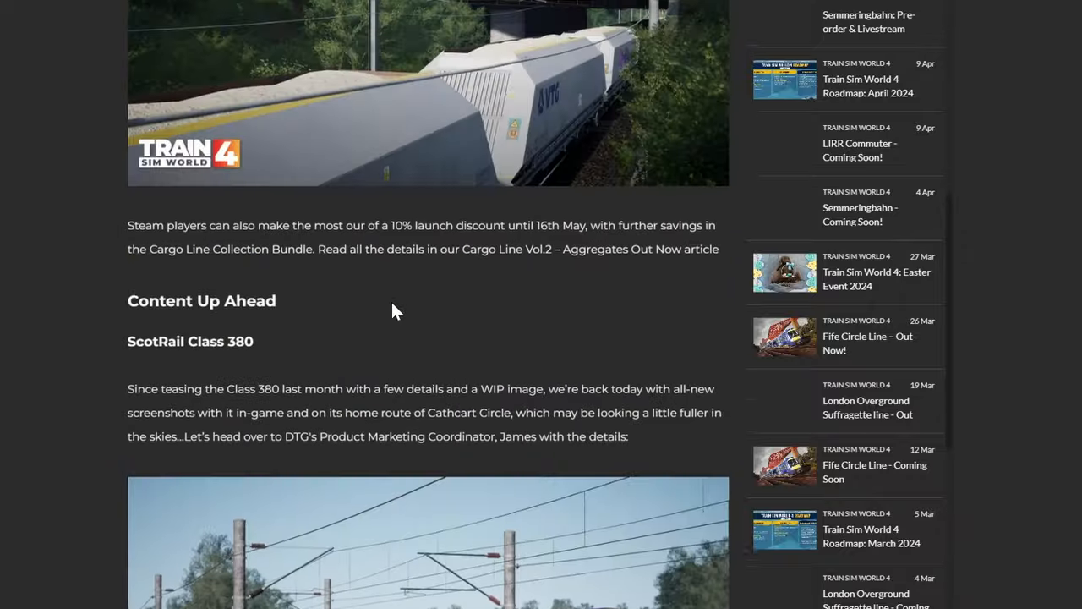
scroll("down", 3)
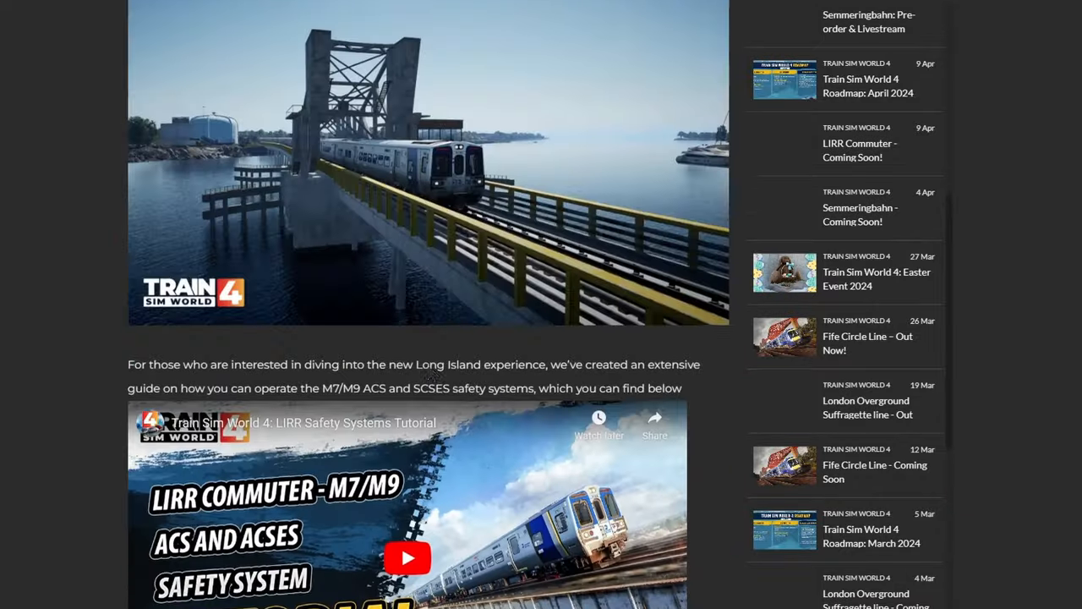
scroll("down", 3)
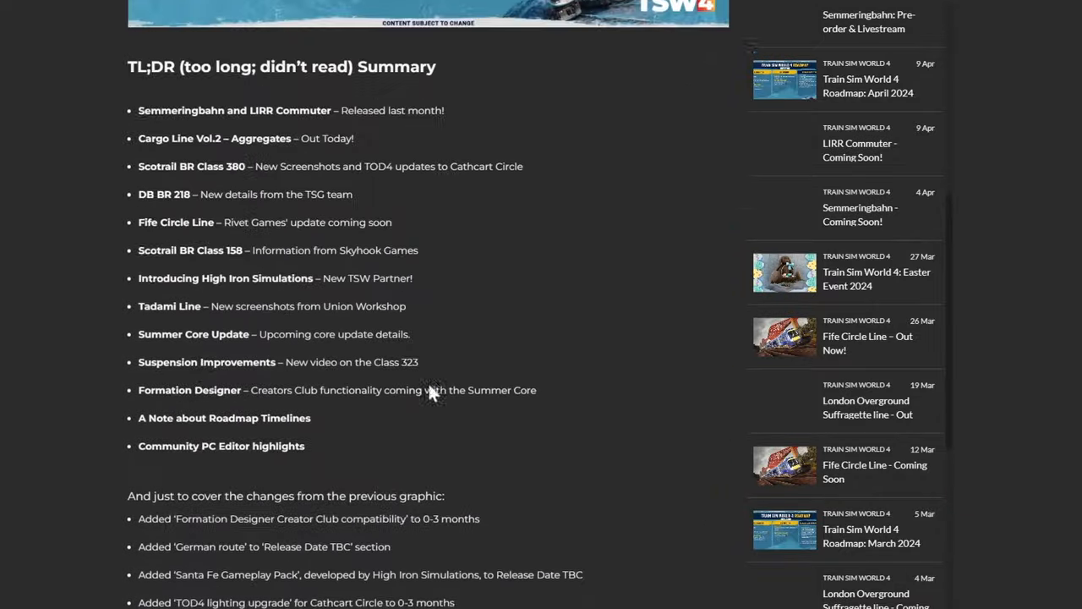